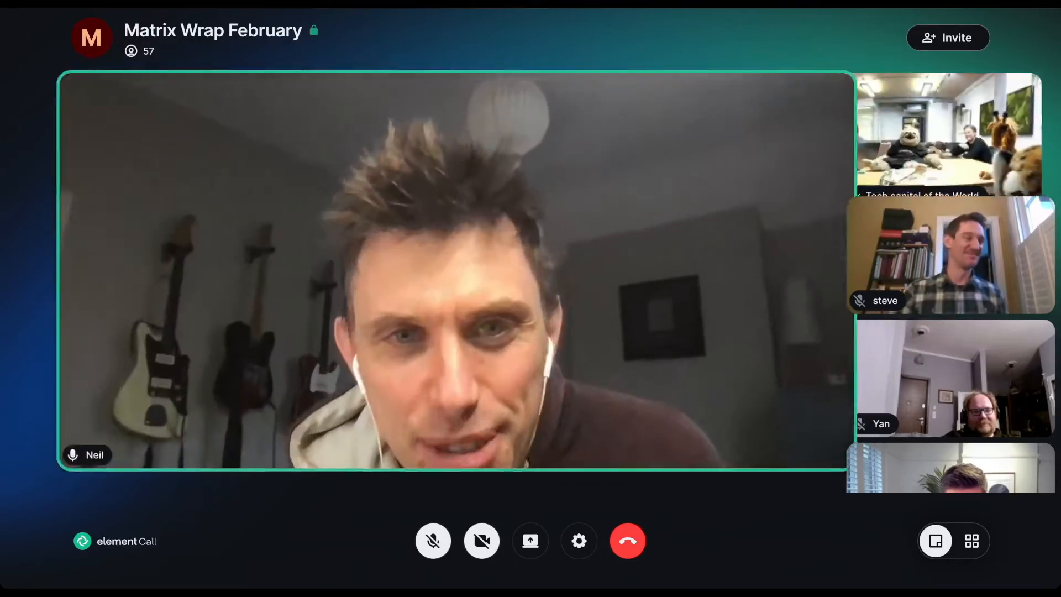
- Watch Mauro's shared iPhone simulator demo the chat list in the spotlight tile
click(948, 132)
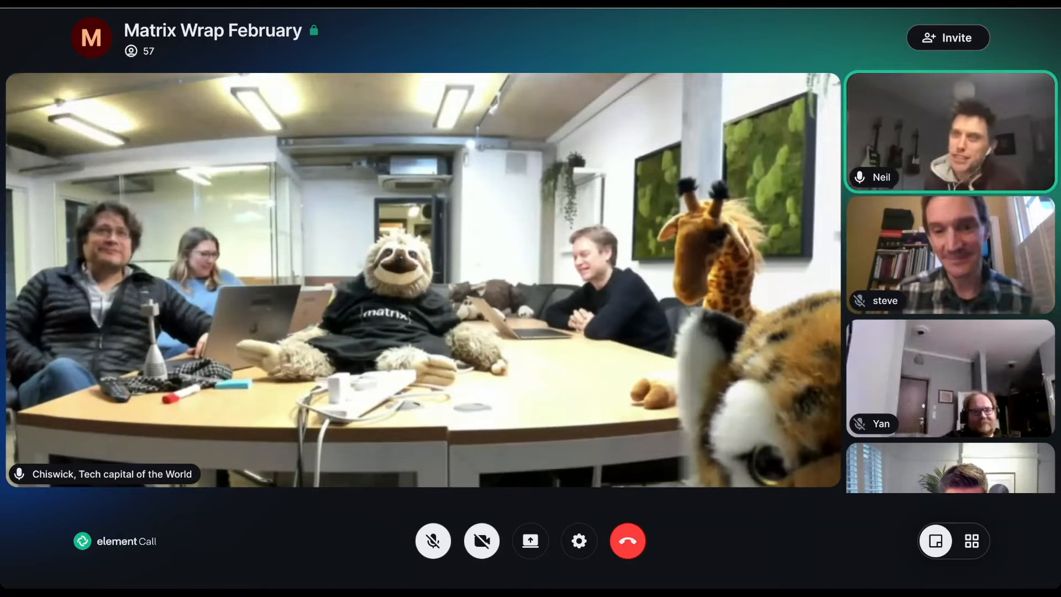
click(950, 130)
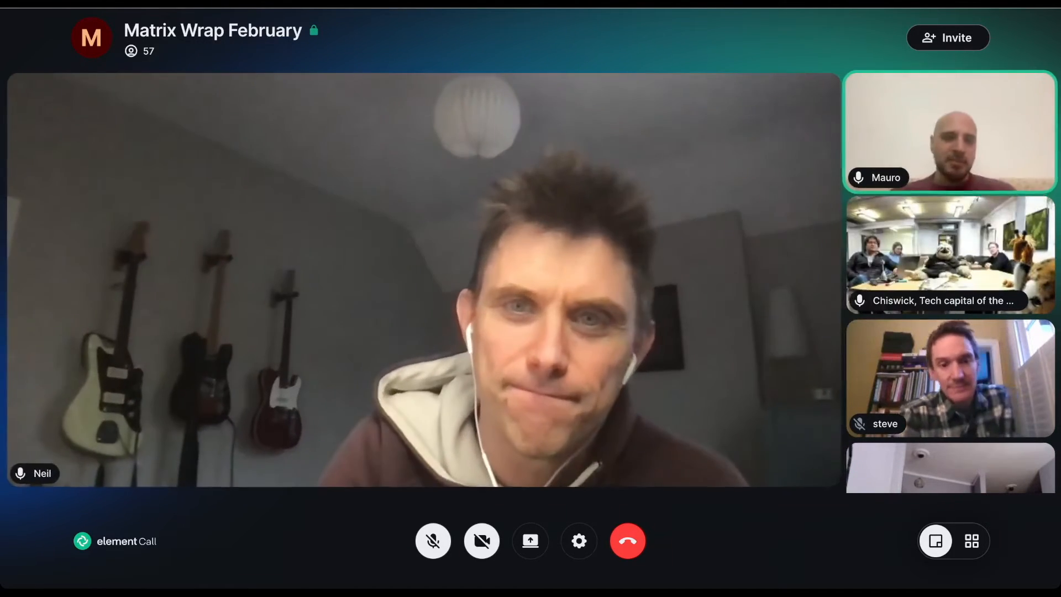
click(948, 131)
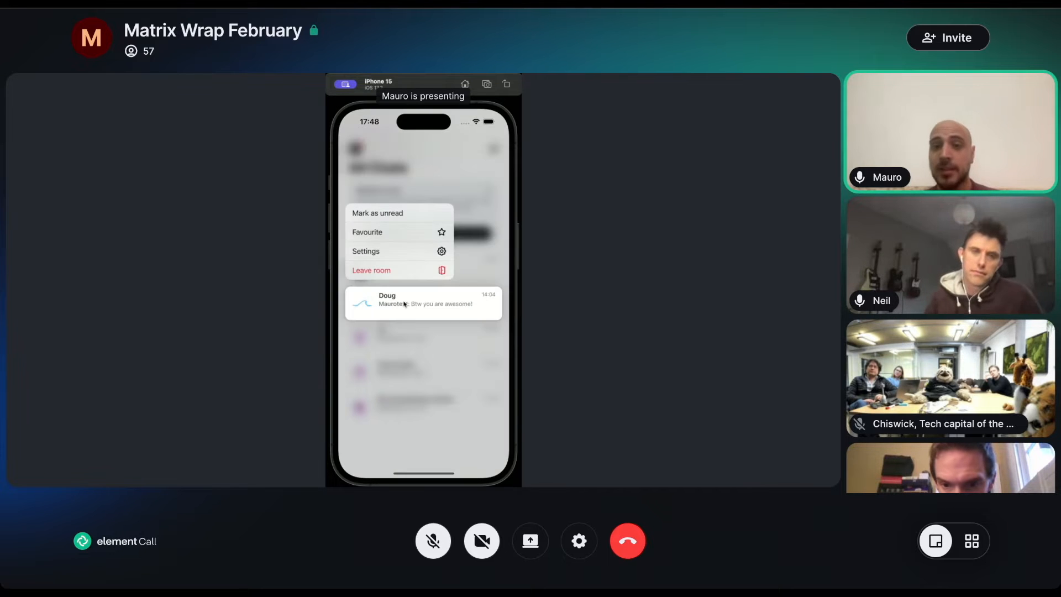
mouse_move(410, 295)
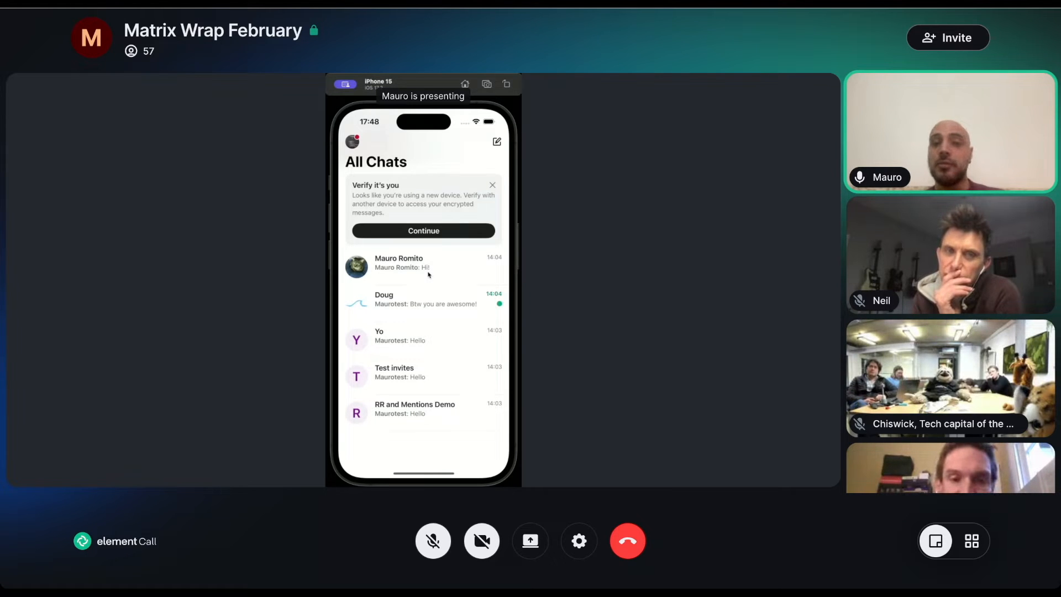
- Follow Mauro's demo as a direct chat's details open and Favourite is switched on
click(398, 262)
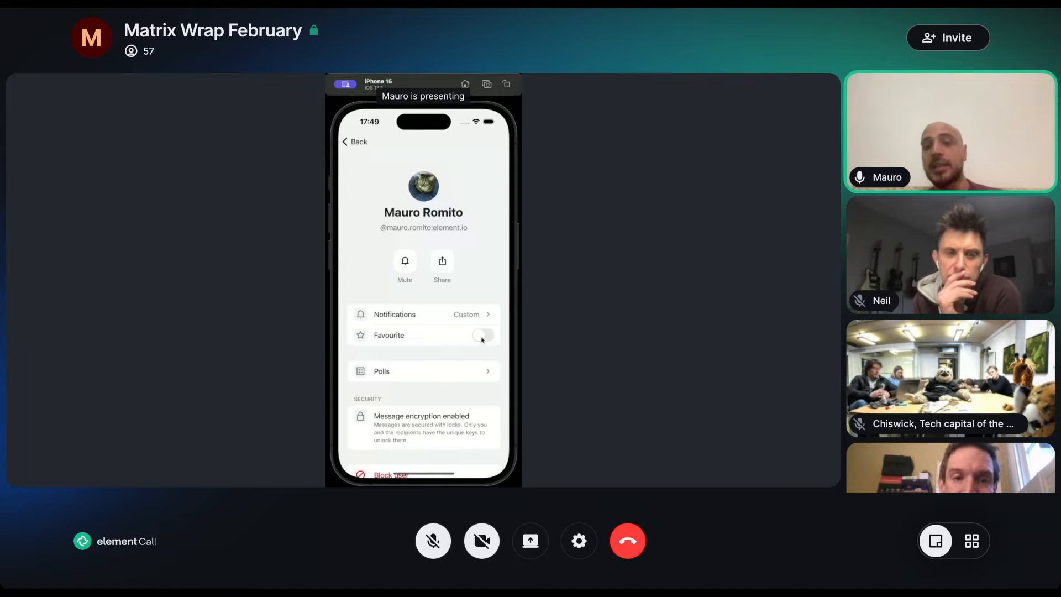
click(482, 335)
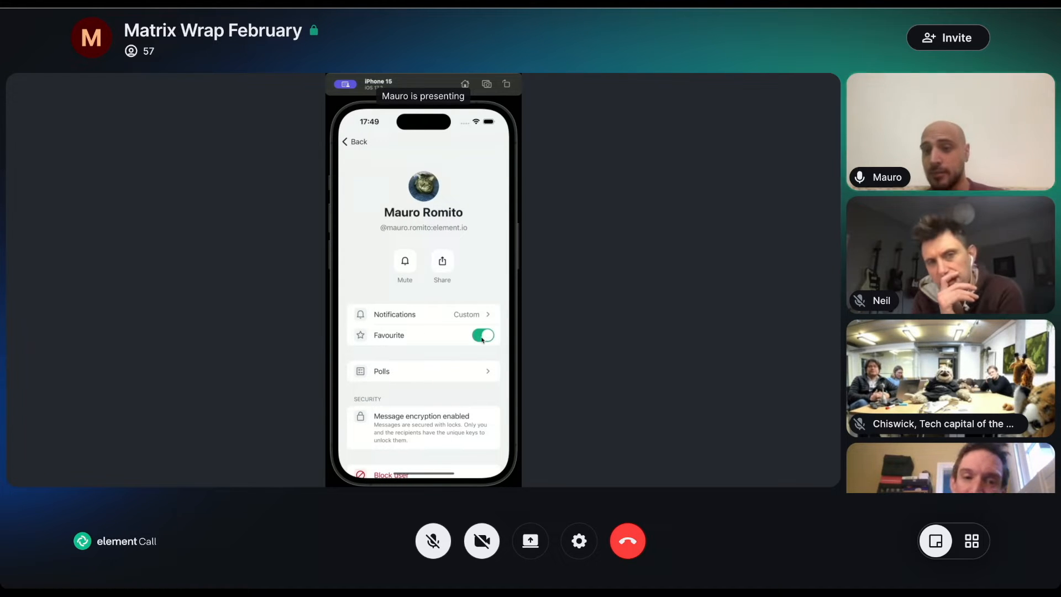
click(482, 334)
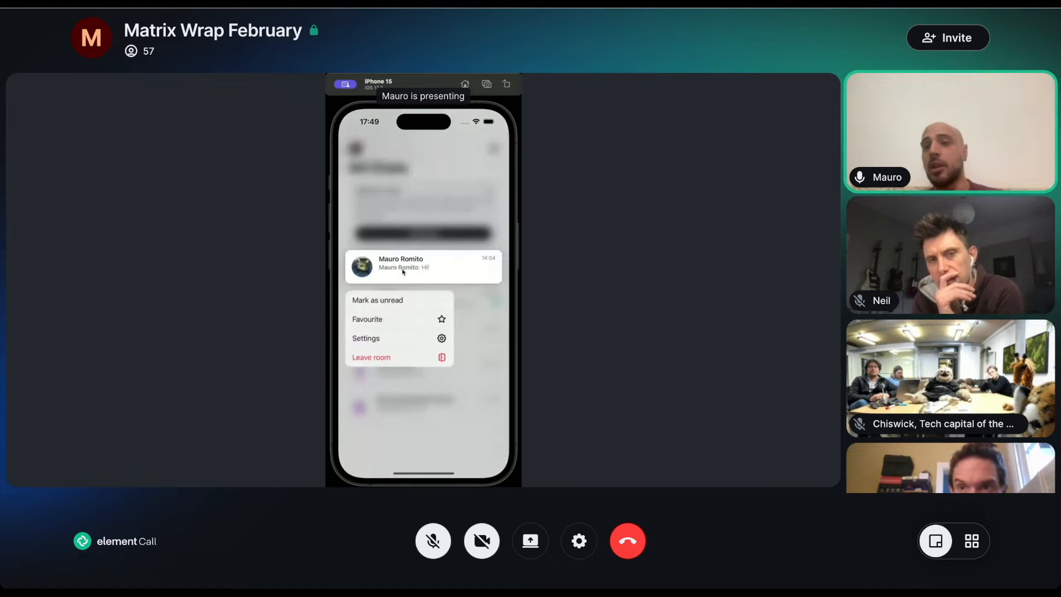
mouse_move(402, 322)
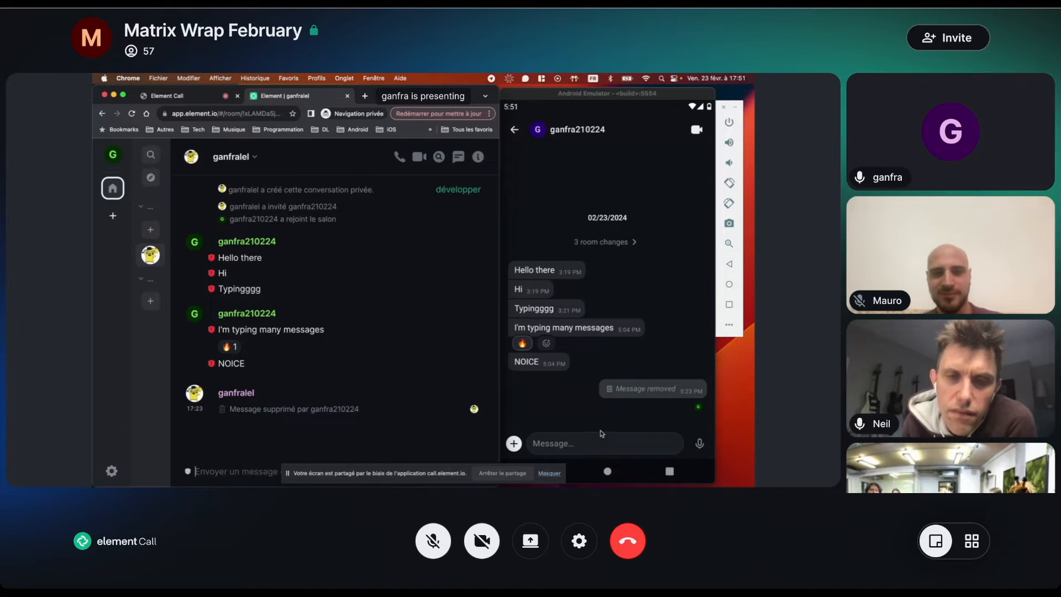
- Watch ganfra type 'Typing' in the Android emulator while Element Web shows a typing indicator
click(603, 443)
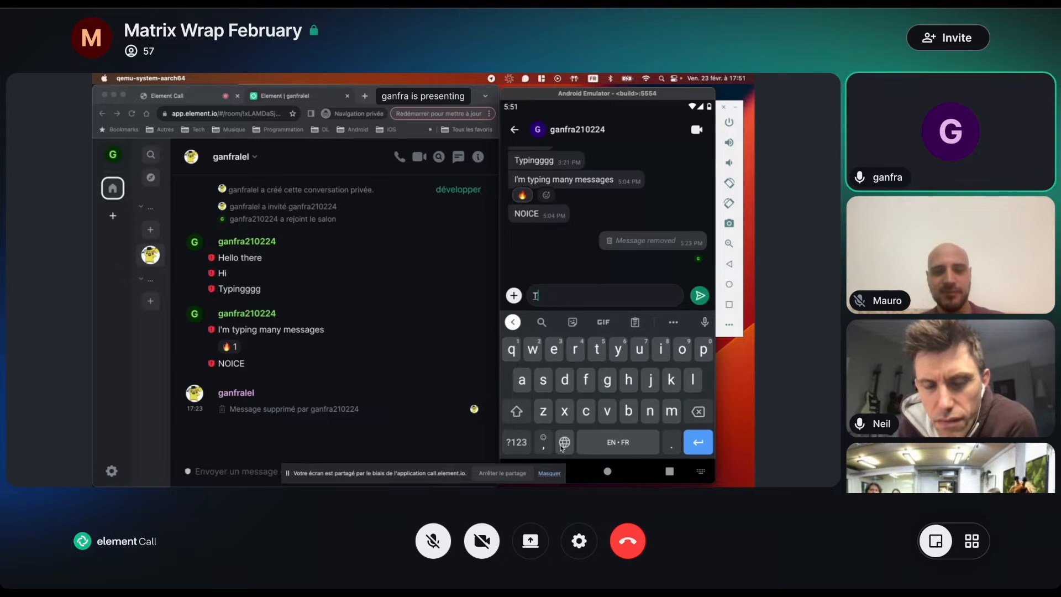
text(Typing)
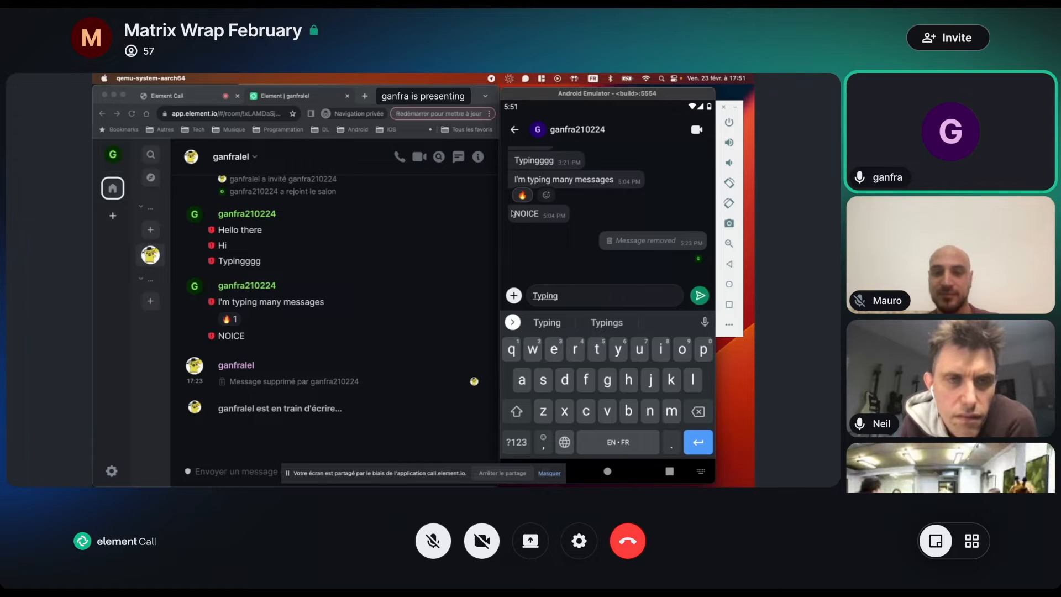
click(699, 296)
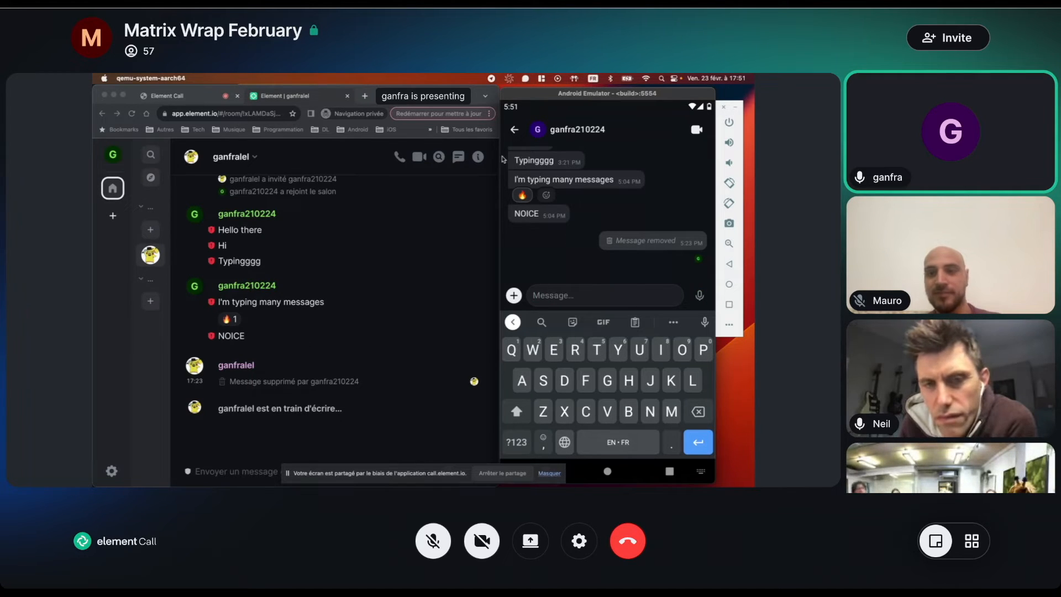
click(513, 130)
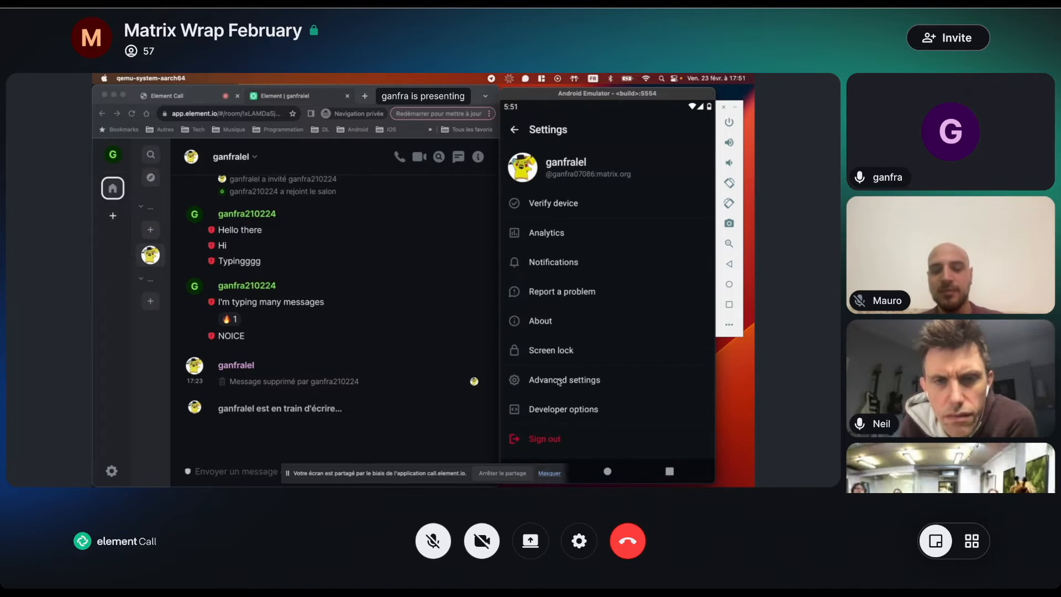
click(563, 379)
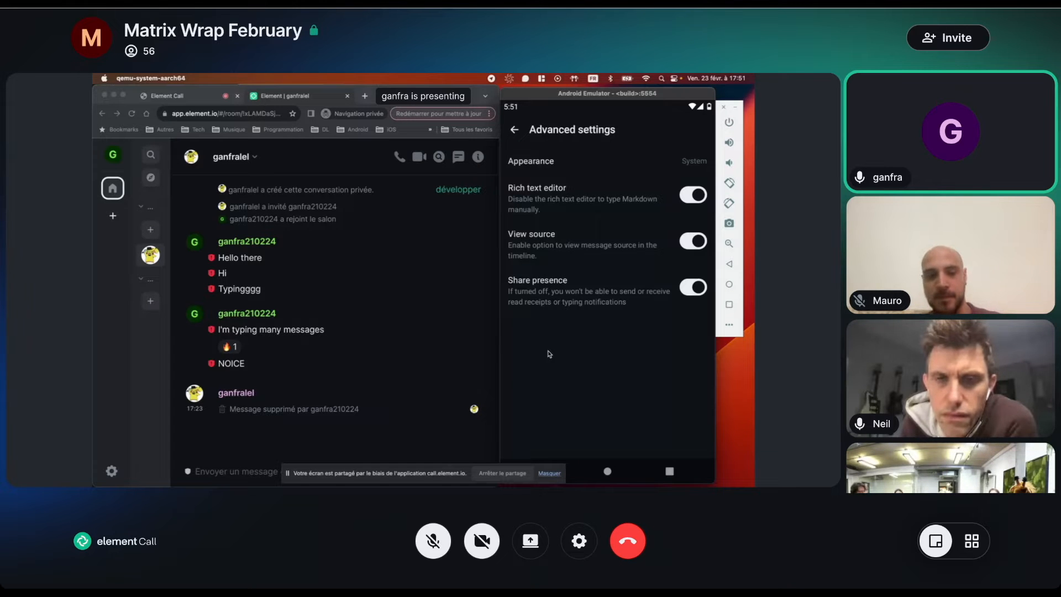
click(692, 287)
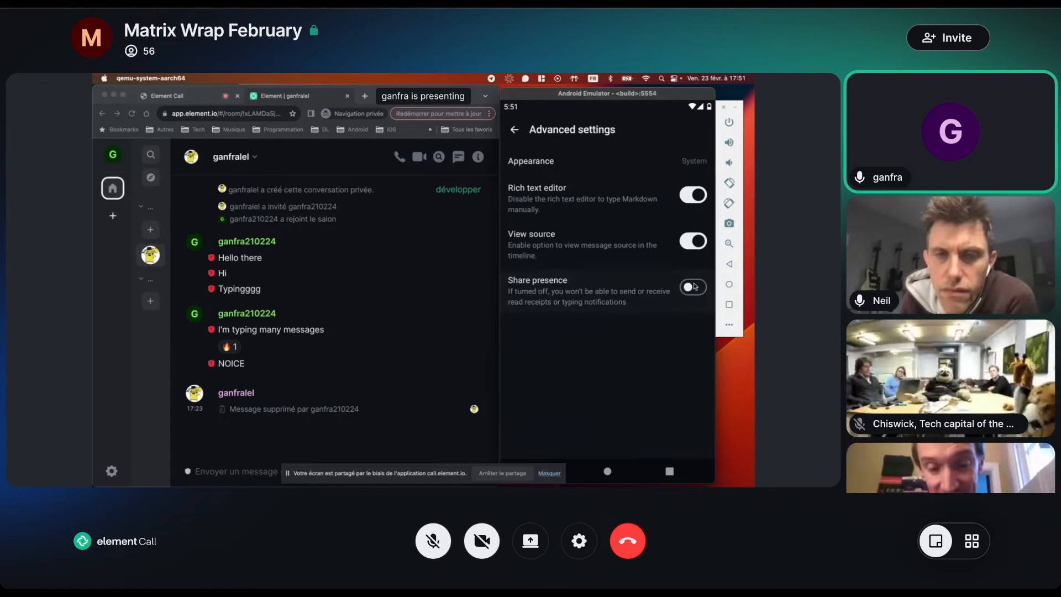
click(514, 129)
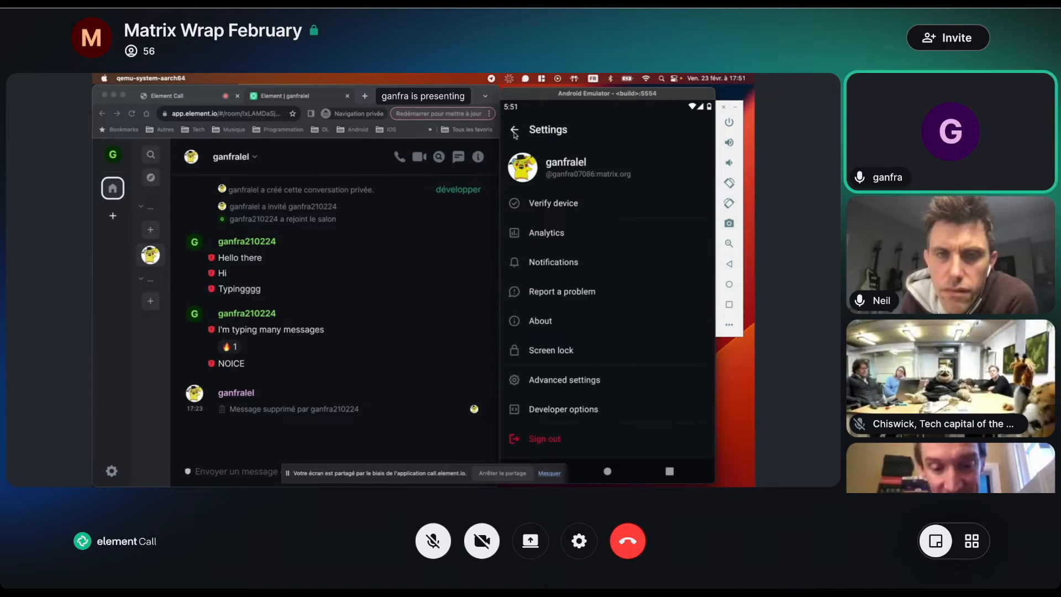
click(514, 130)
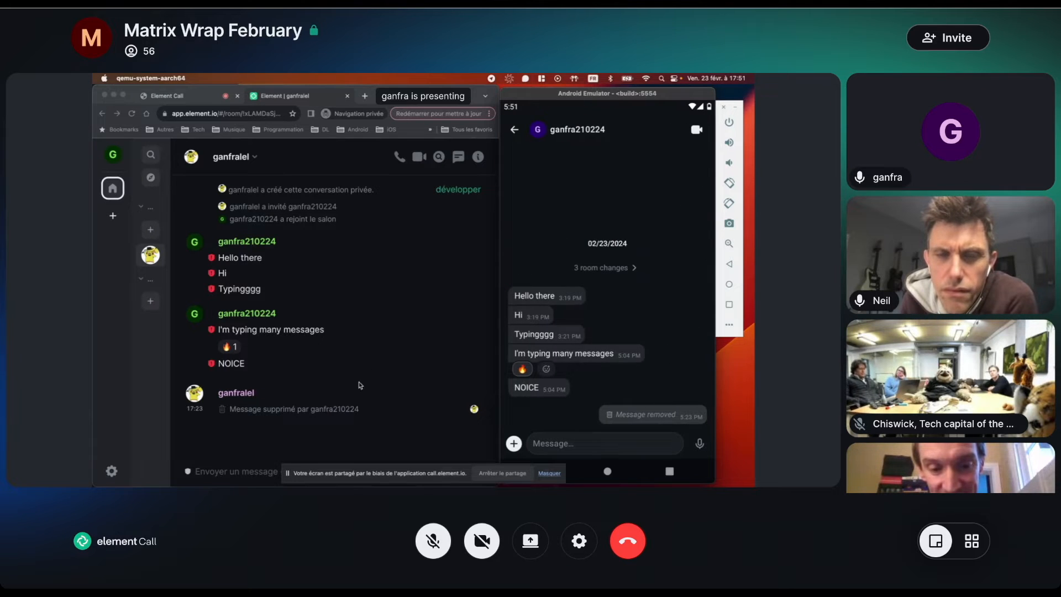
text(typi)
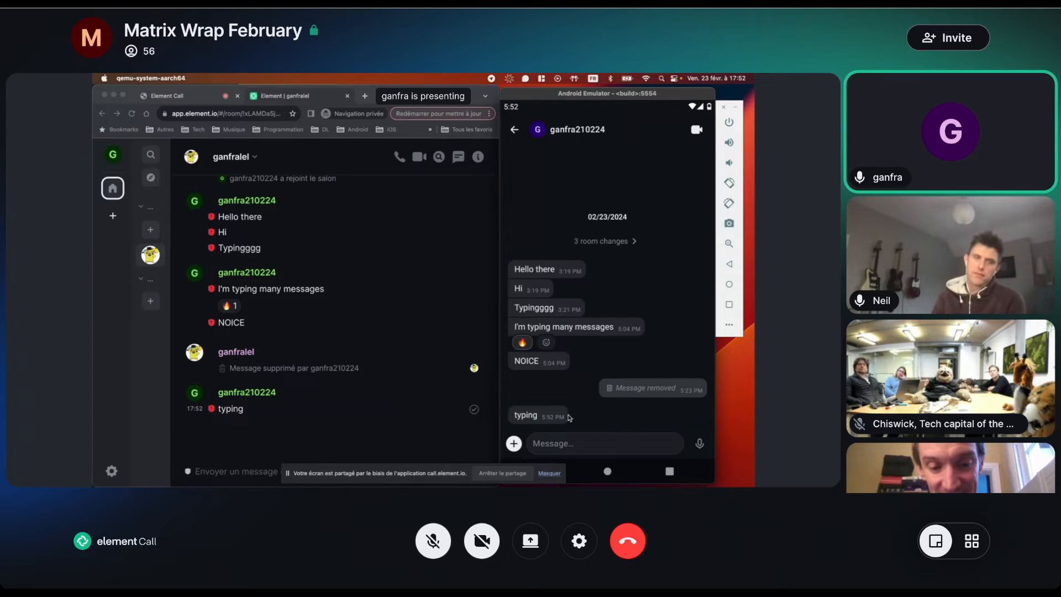
mouse_move(606, 350)
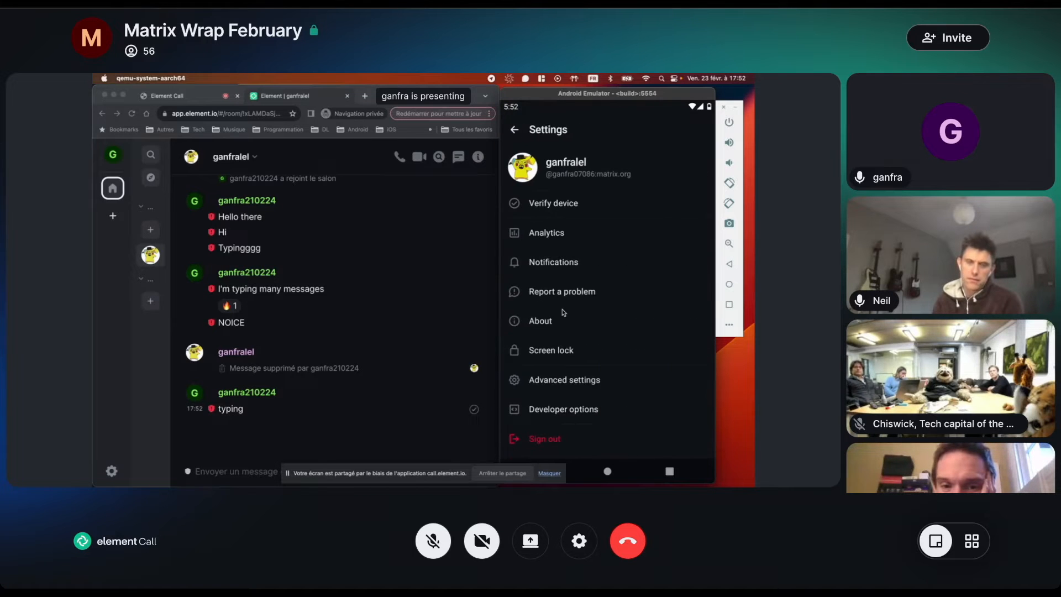
click(564, 380)
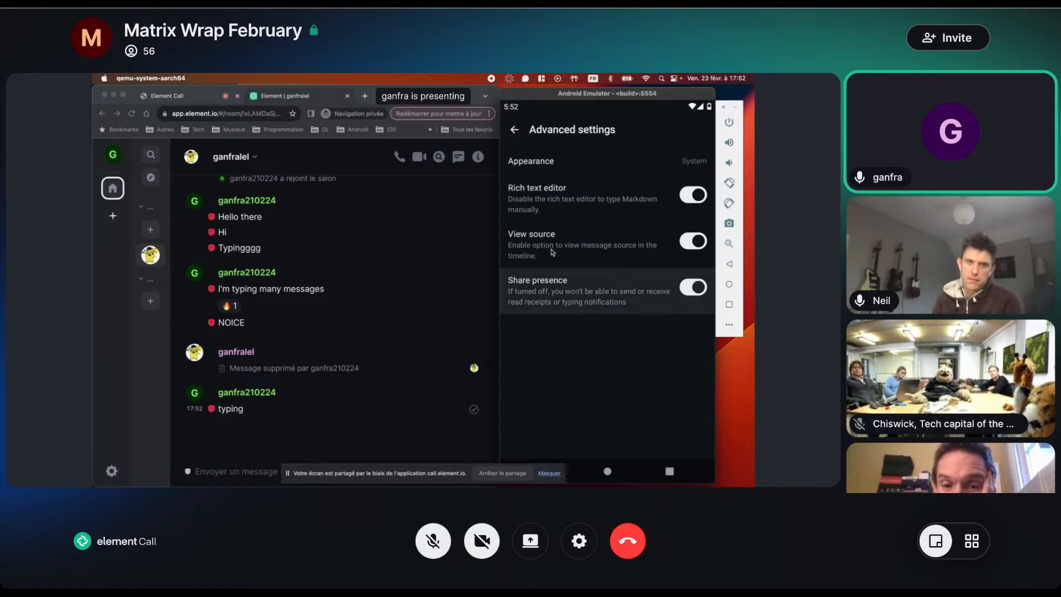
click(514, 129)
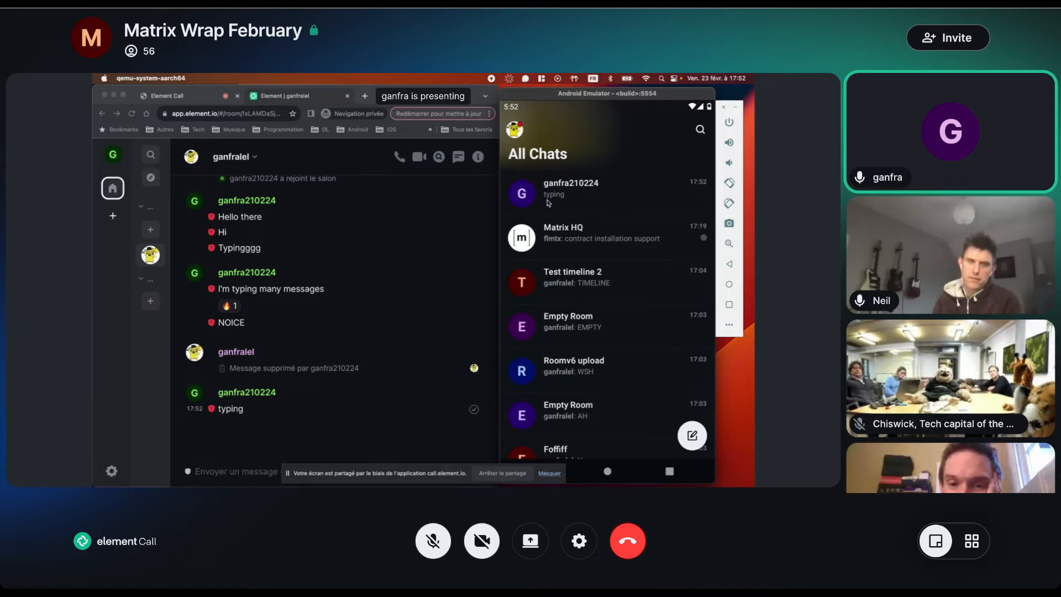
click(570, 190)
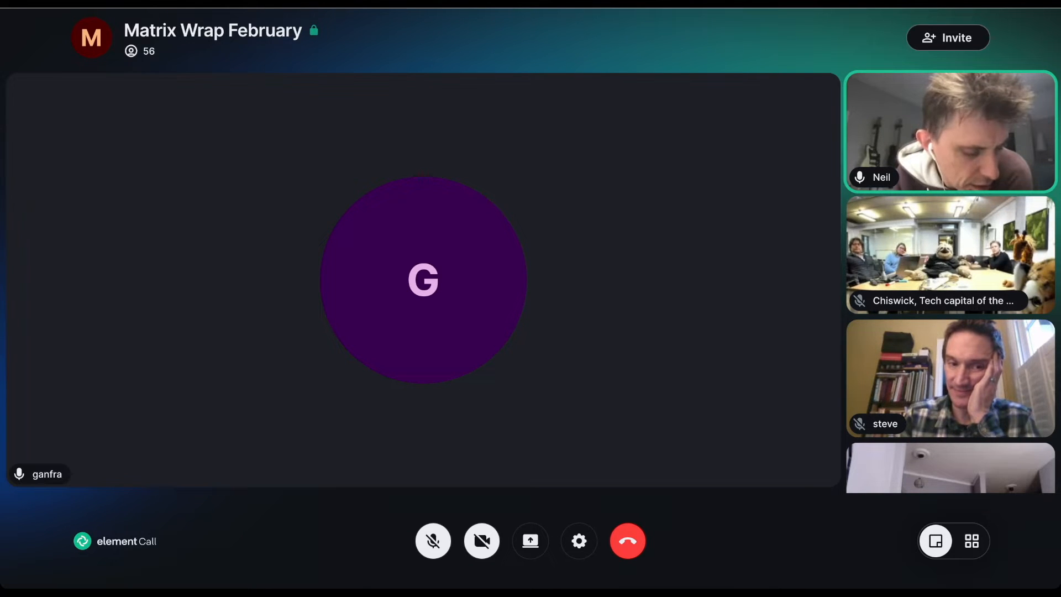
- Watch the spotlight tile switch between speakers' camera feeds, including the Chiswick office room
click(949, 131)
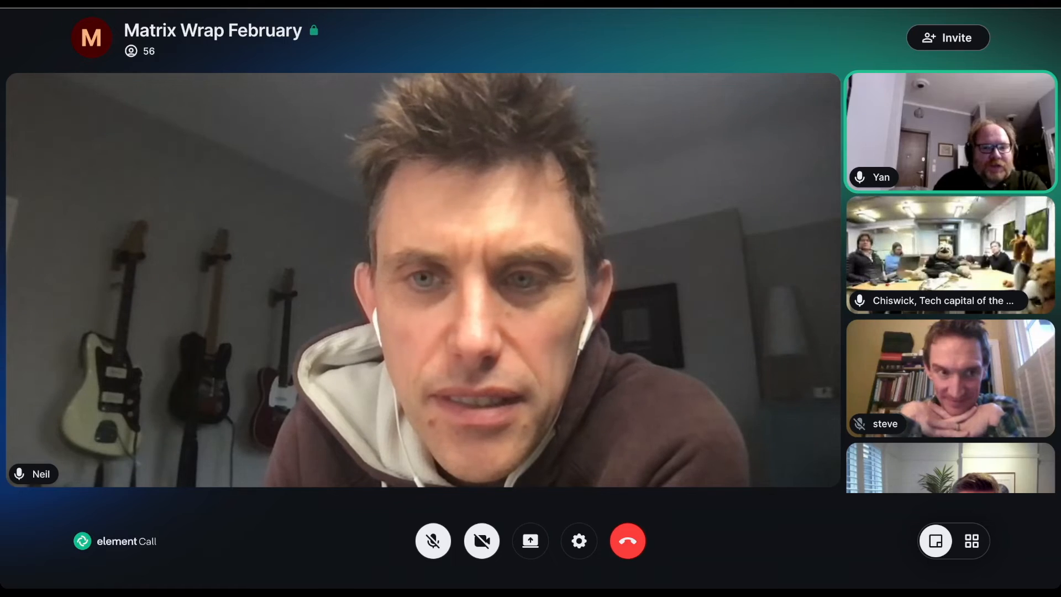
click(950, 254)
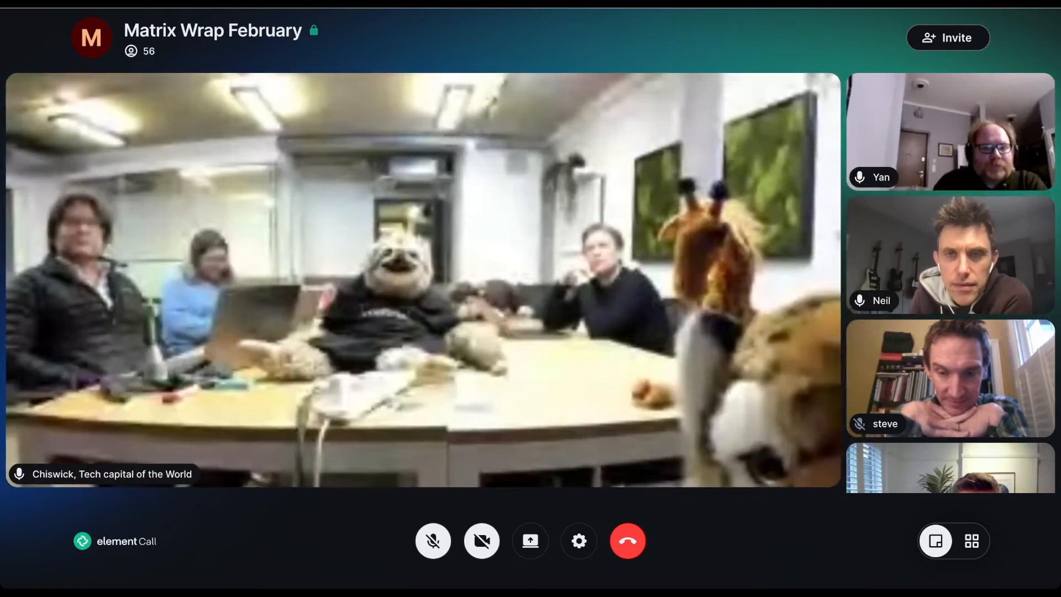
click(950, 130)
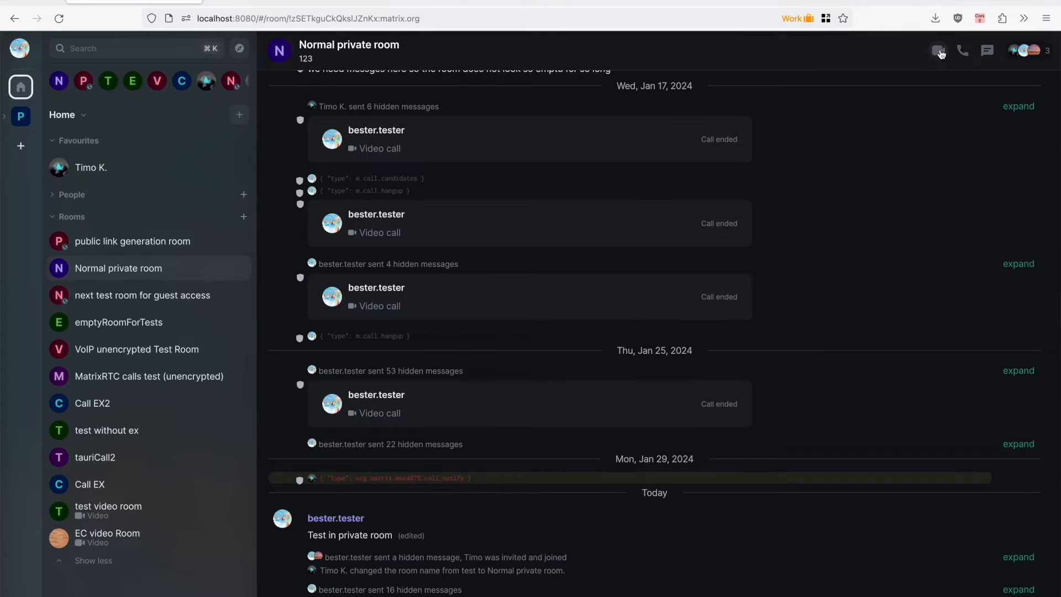
- Join a video call in 'Normal private room' with the camera turned on
click(962, 51)
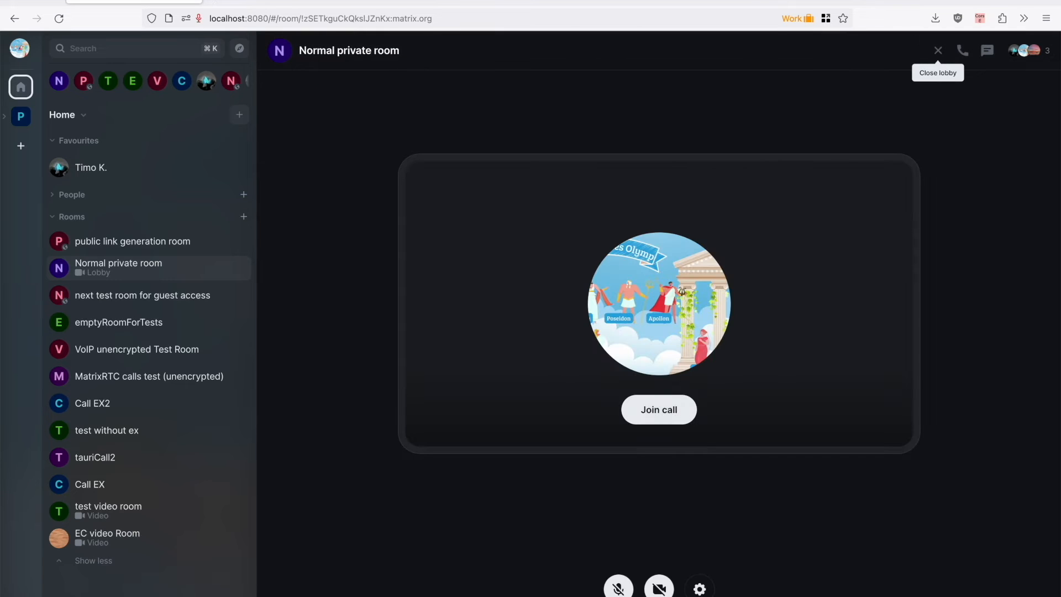
click(658, 586)
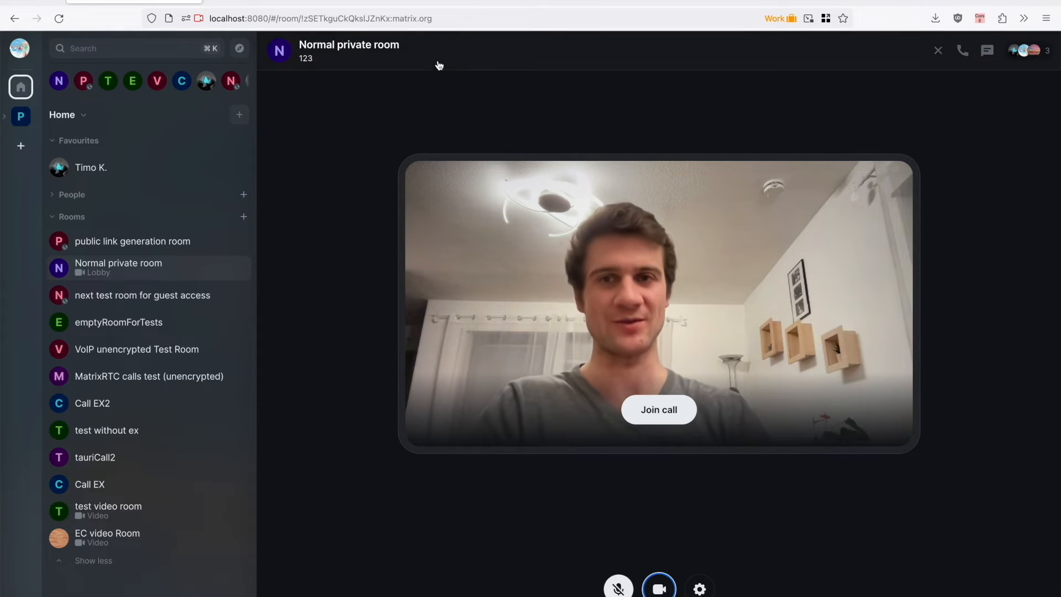
click(657, 410)
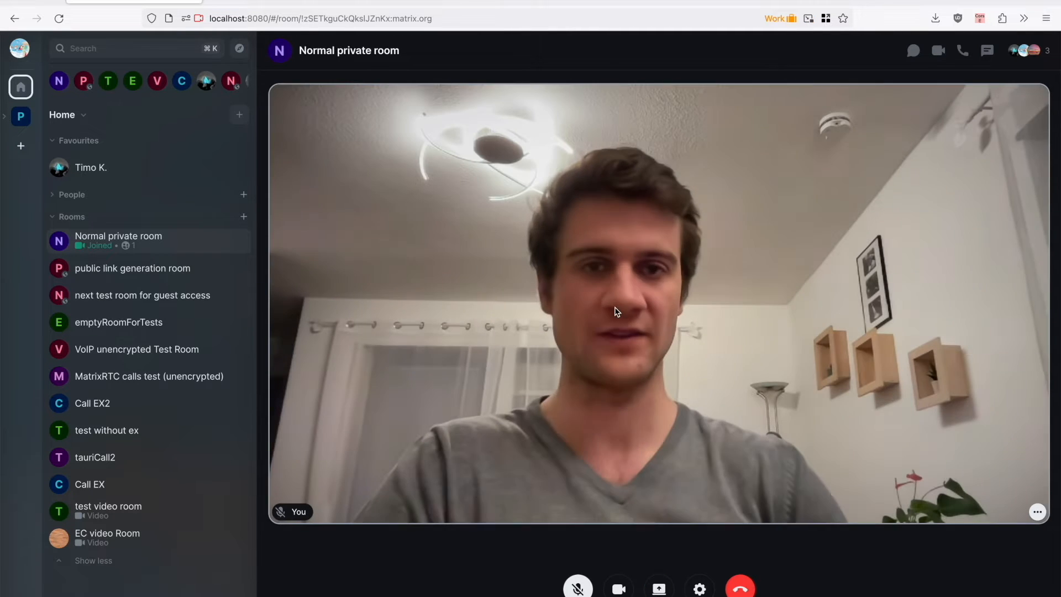
mouse_move(571, 274)
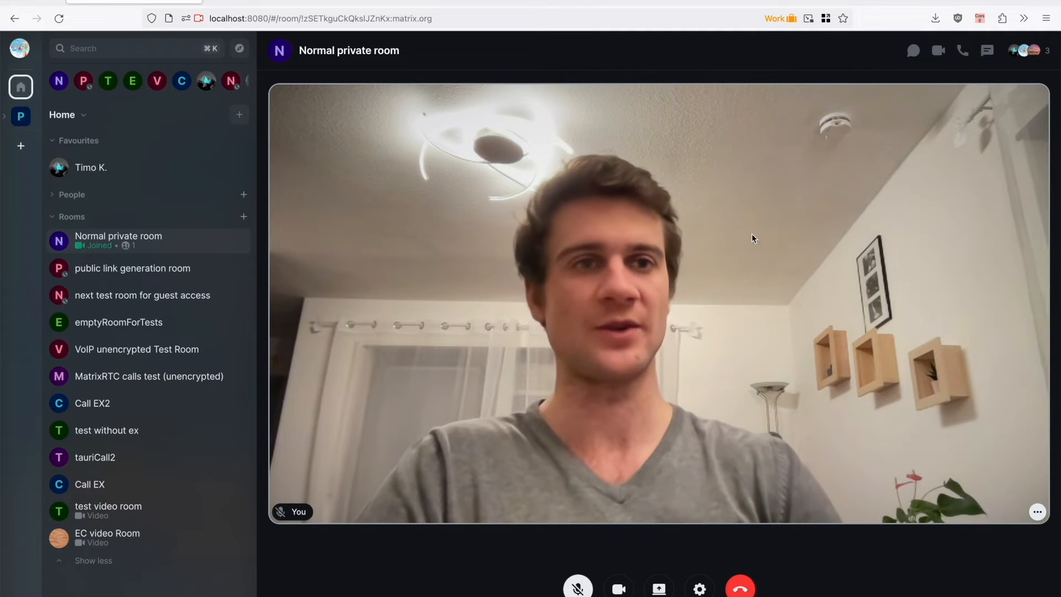
mouse_move(944, 148)
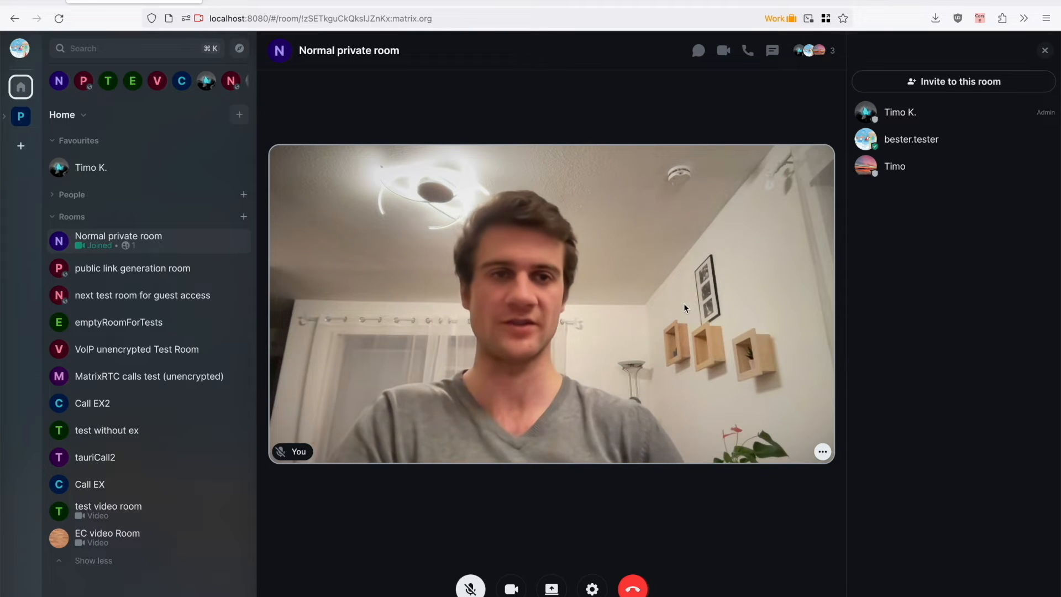
mouse_move(900, 113)
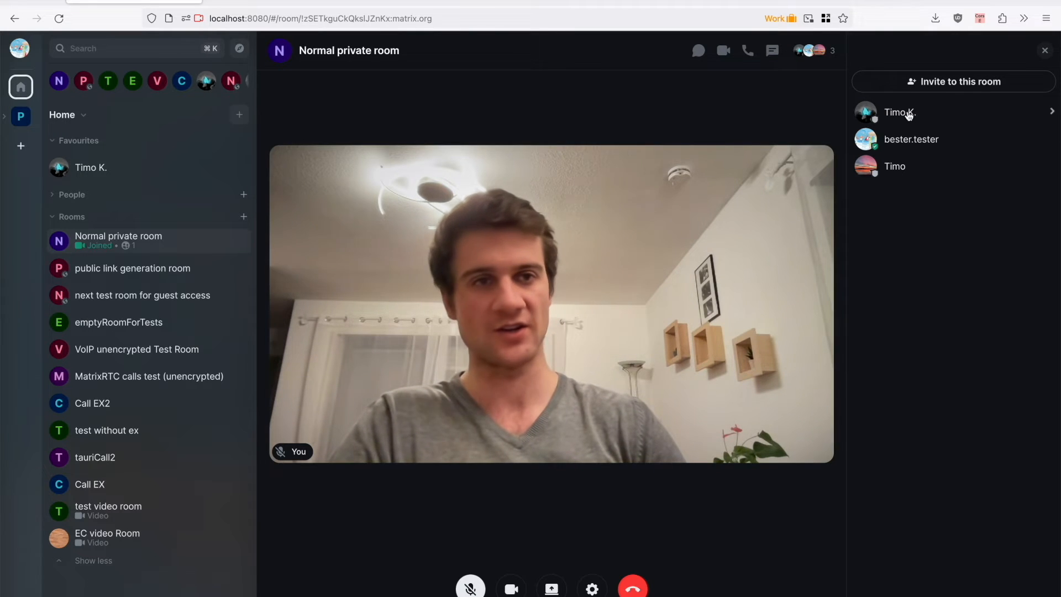
mouse_move(889, 207)
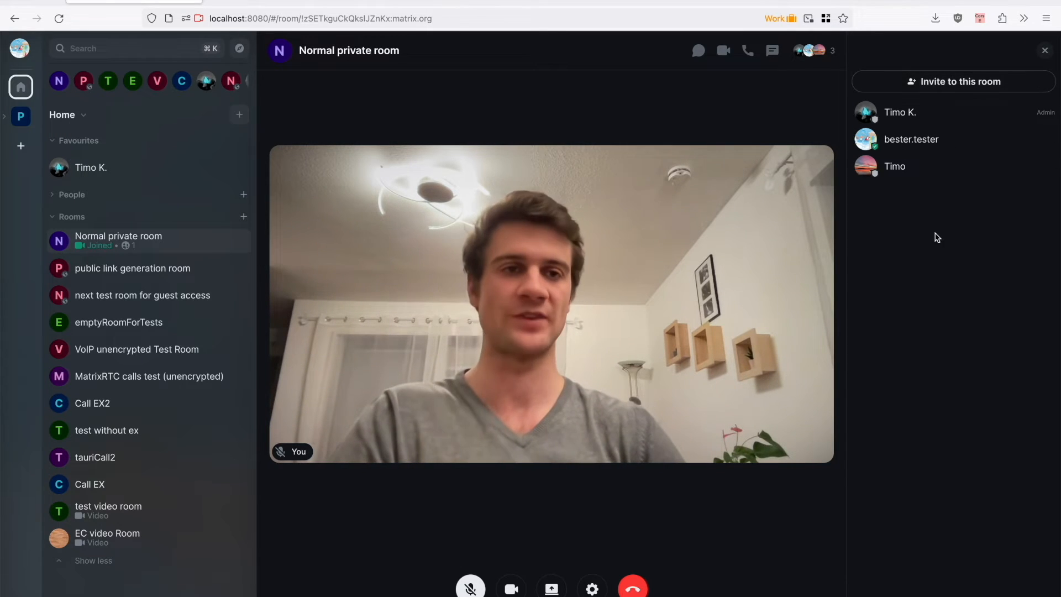
mouse_move(927, 245)
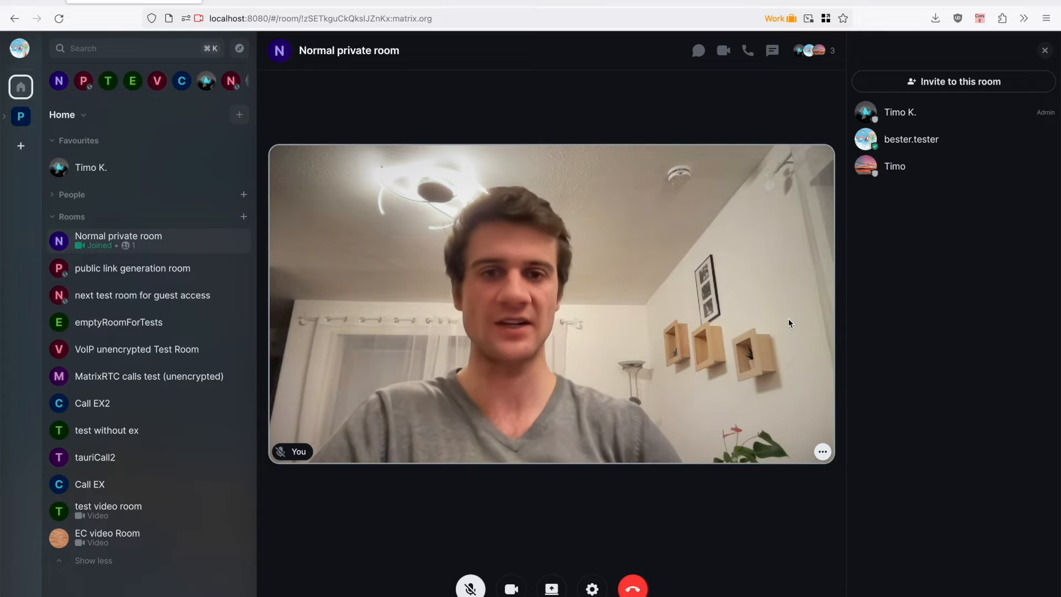
mouse_move(897, 299)
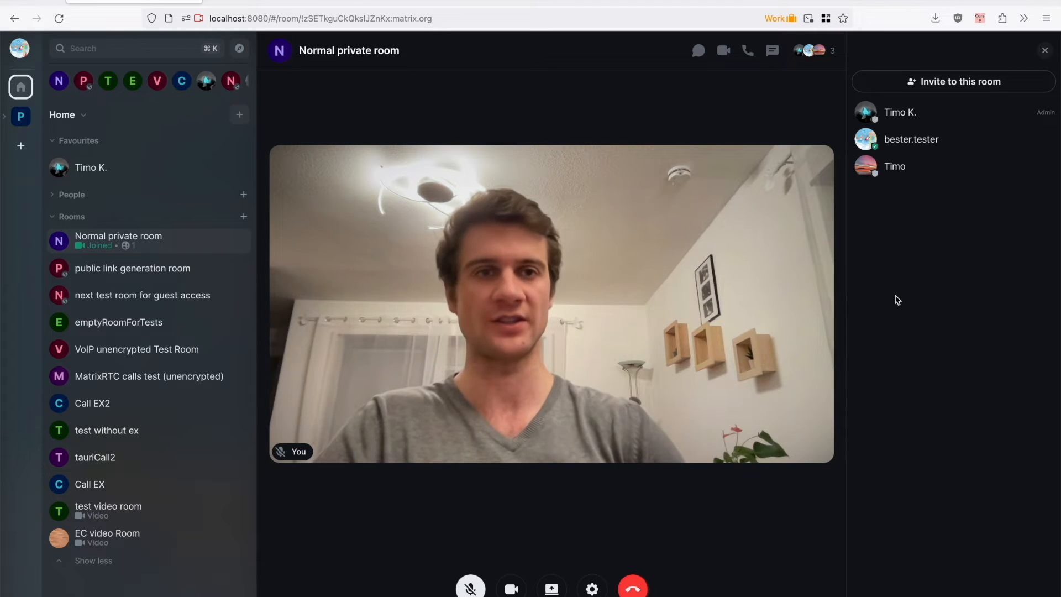
mouse_move(950, 218)
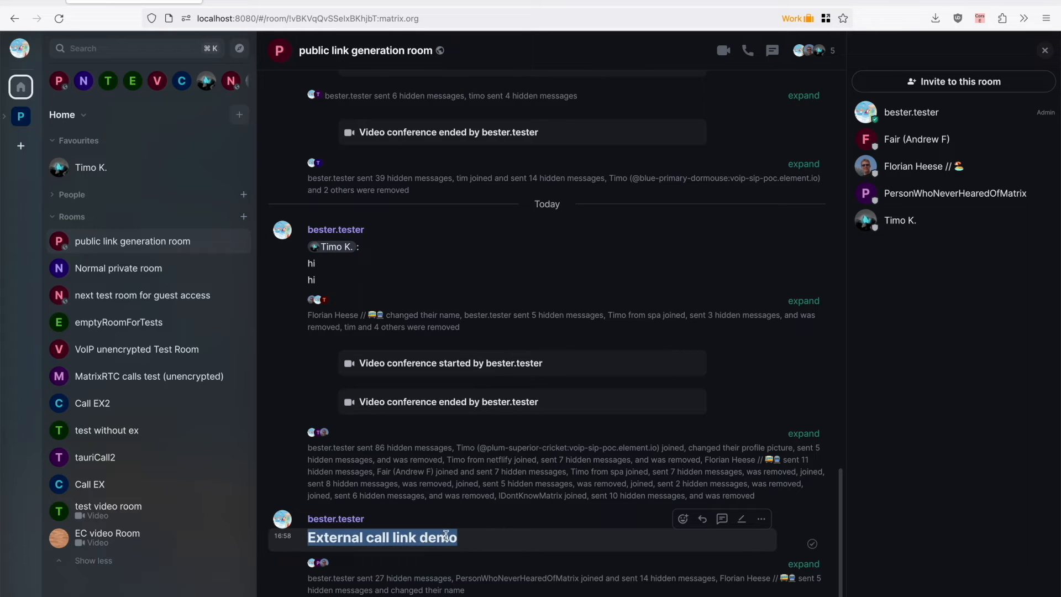
mouse_move(723, 50)
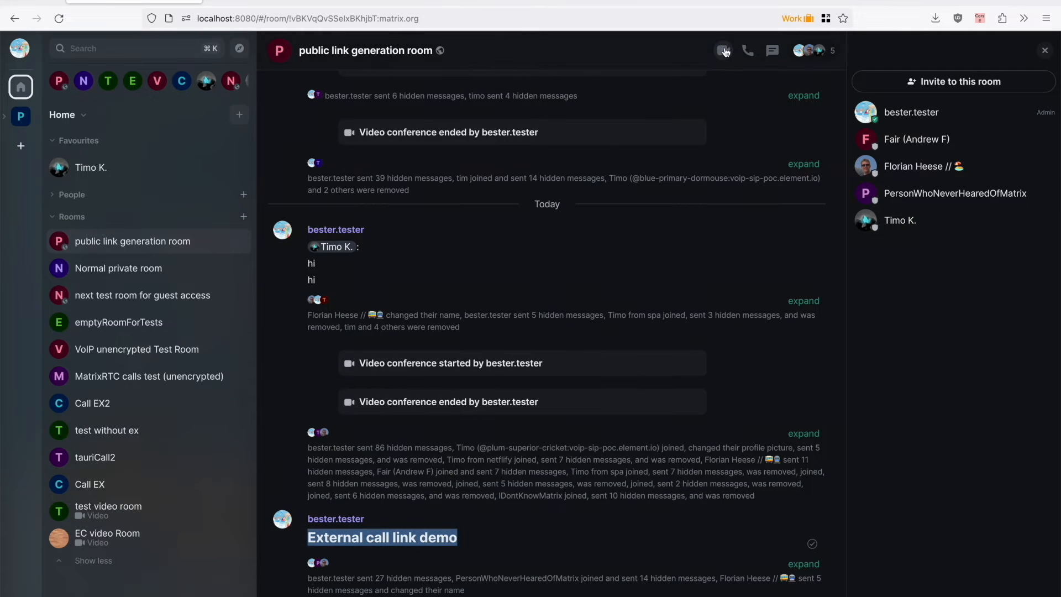
- Join an Element Call call in 'public link generation room' with the camera on
click(723, 50)
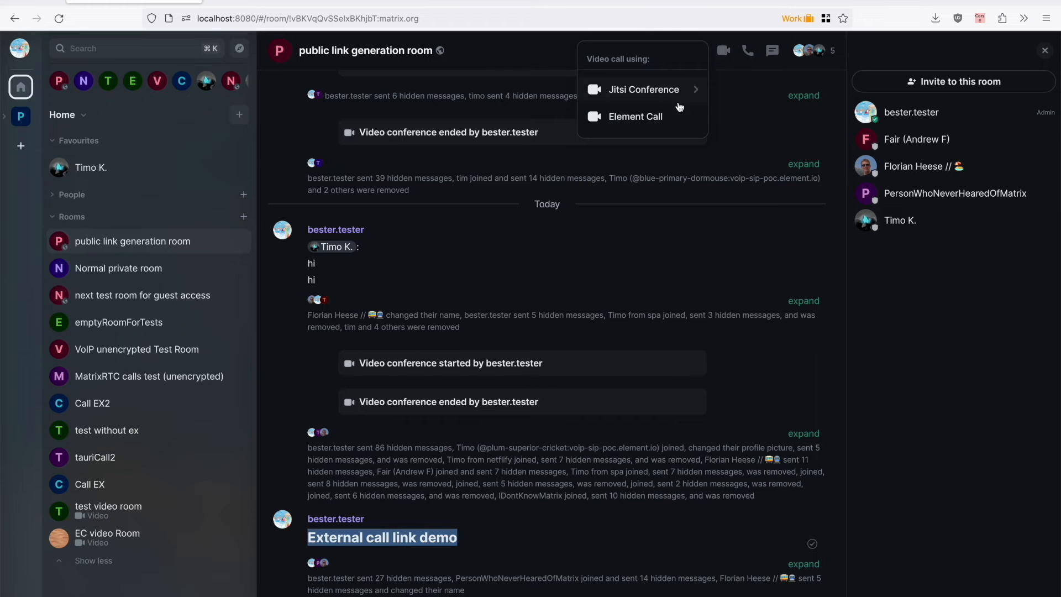
mouse_move(616, 60)
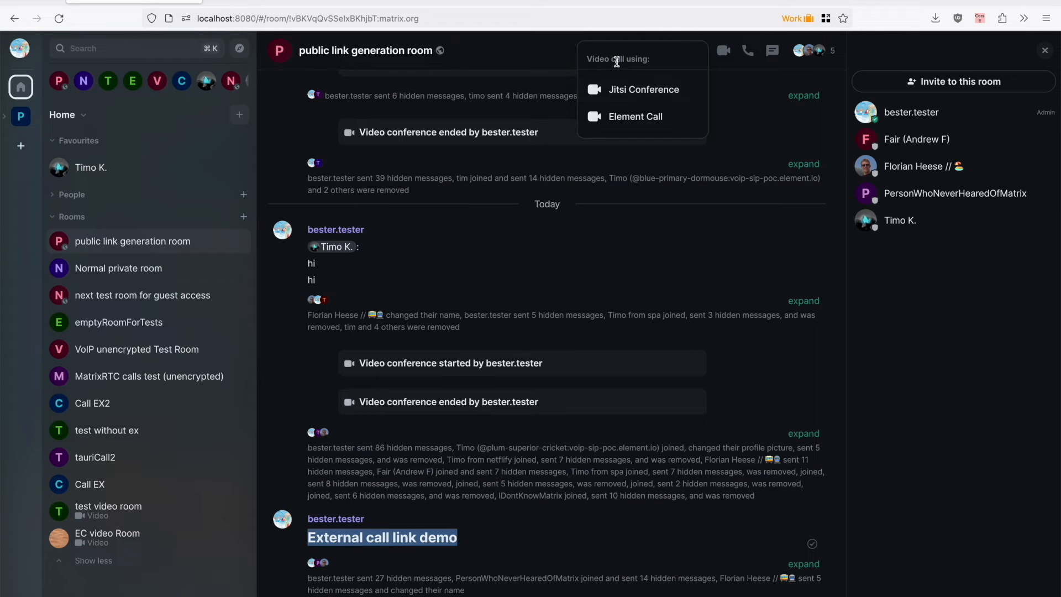
mouse_move(657, 98)
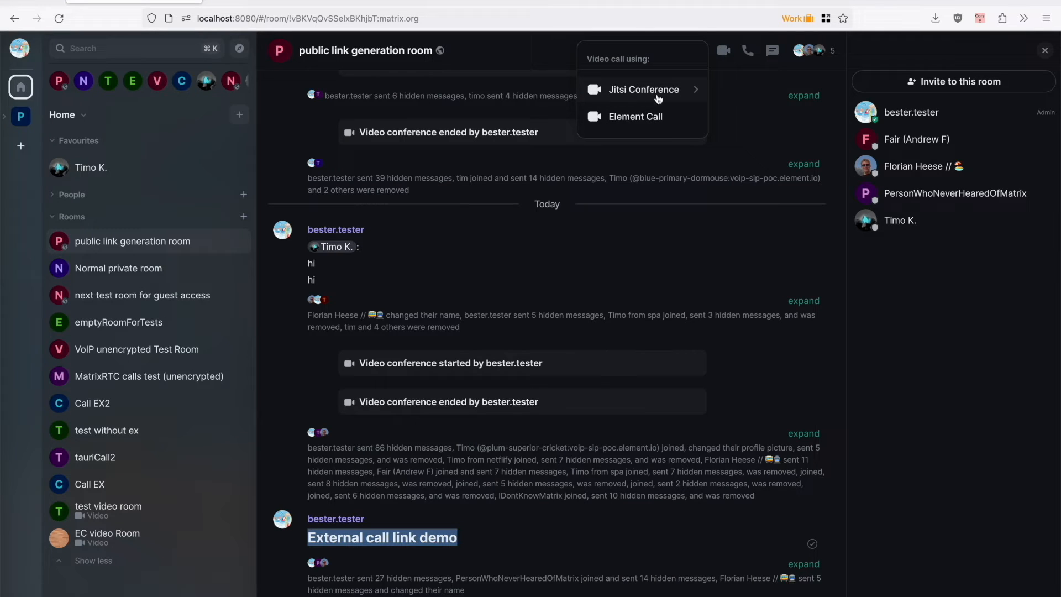
mouse_move(642, 116)
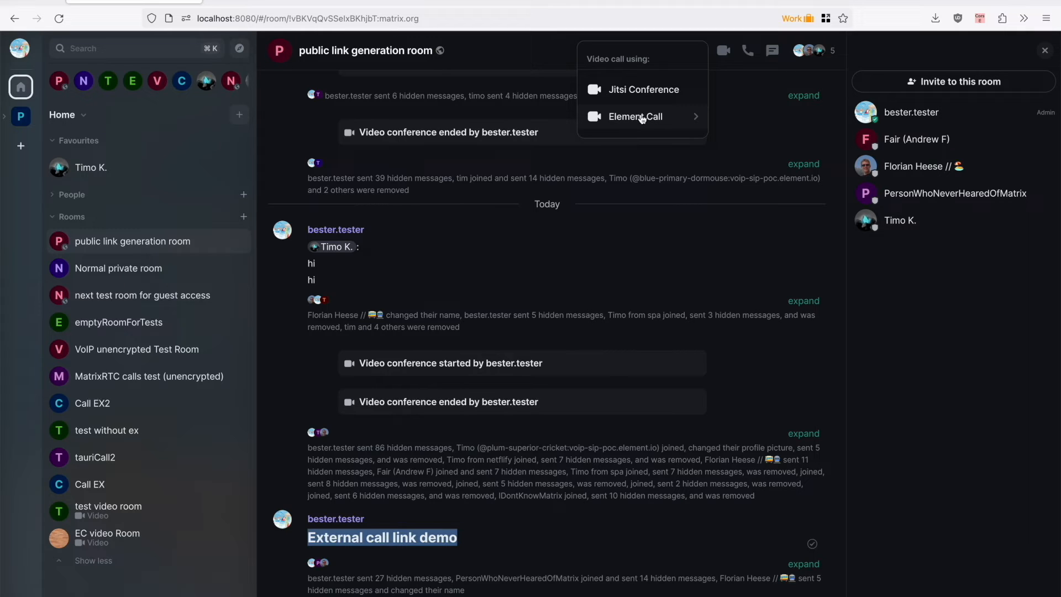
mouse_move(634, 89)
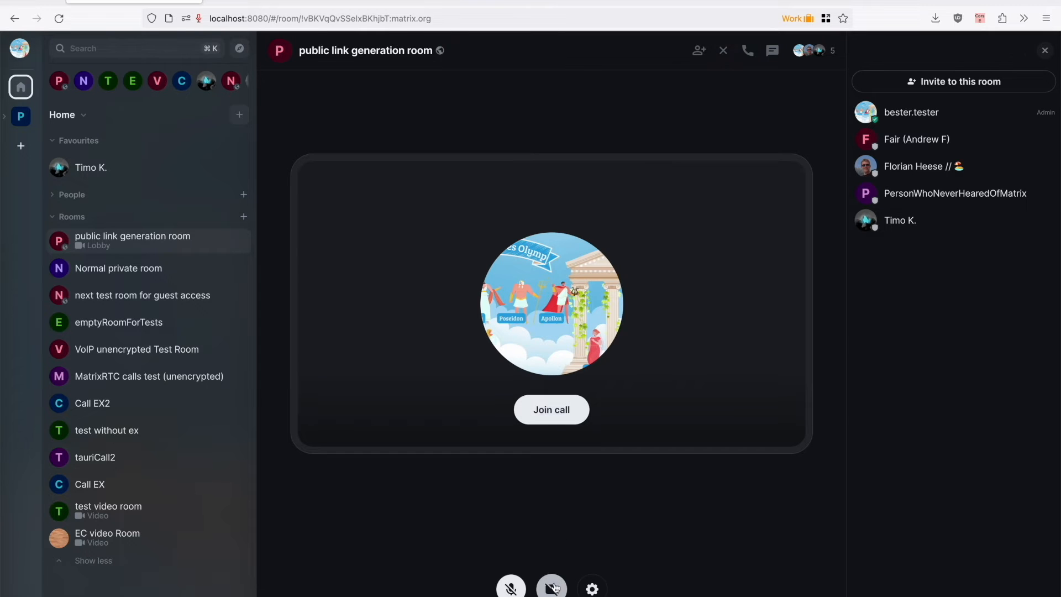
click(551, 586)
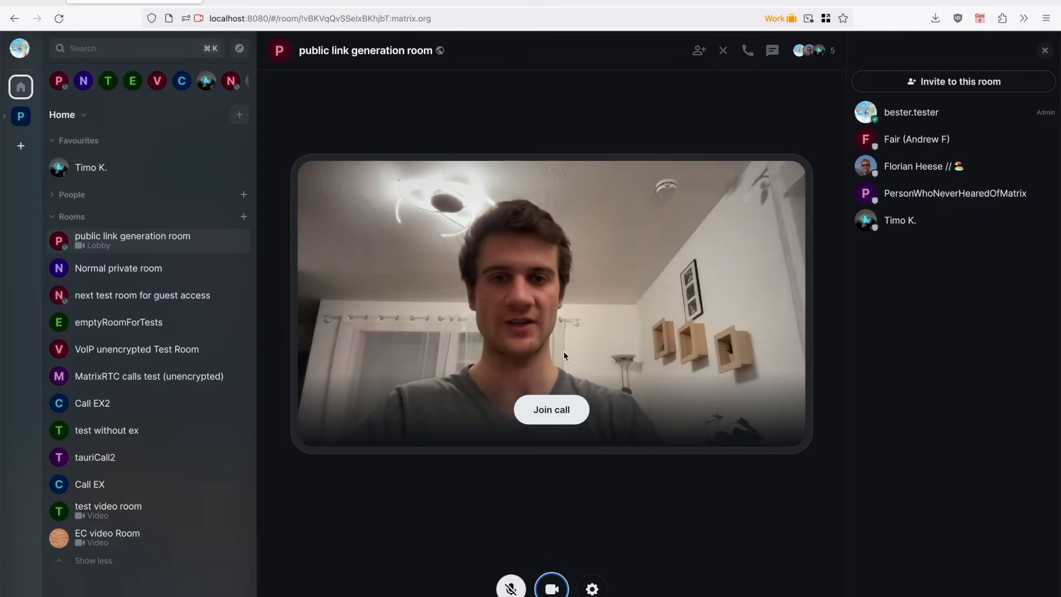
click(551, 410)
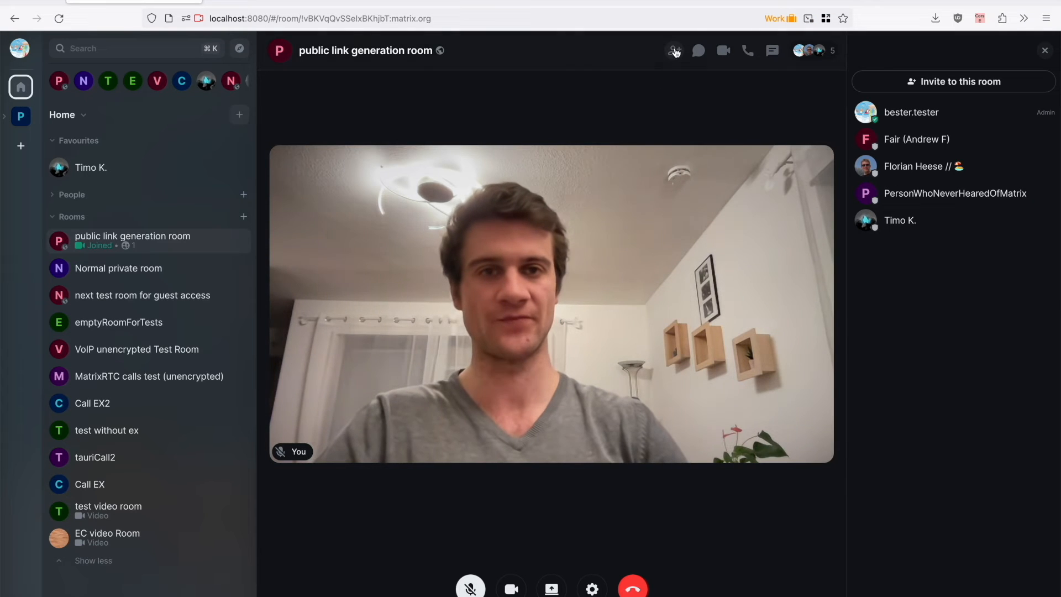
- Bring up the Share Call dialog with the call's public link and QR code
click(673, 51)
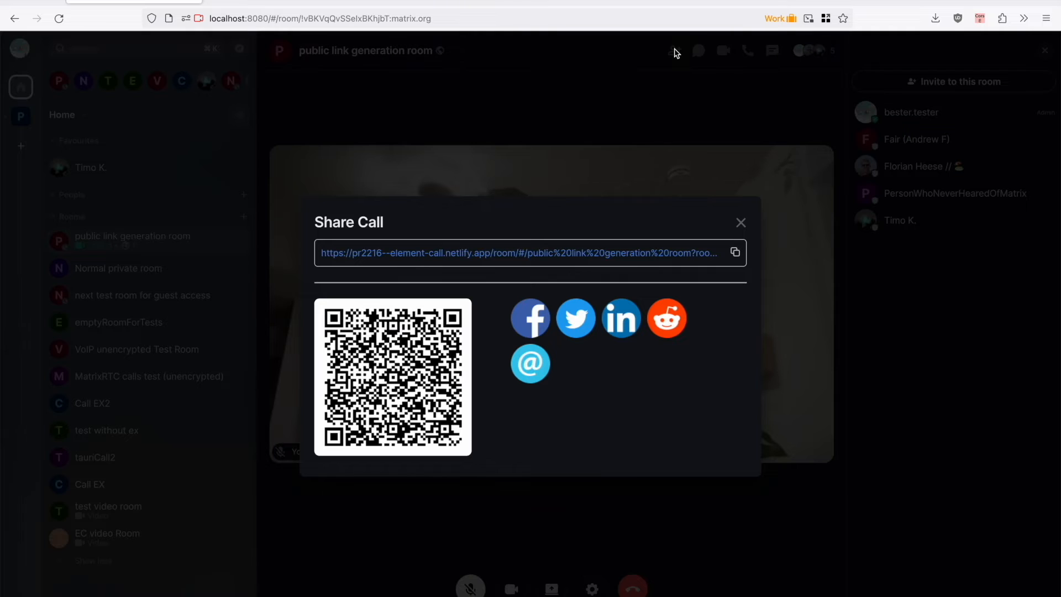
mouse_move(798, 527)
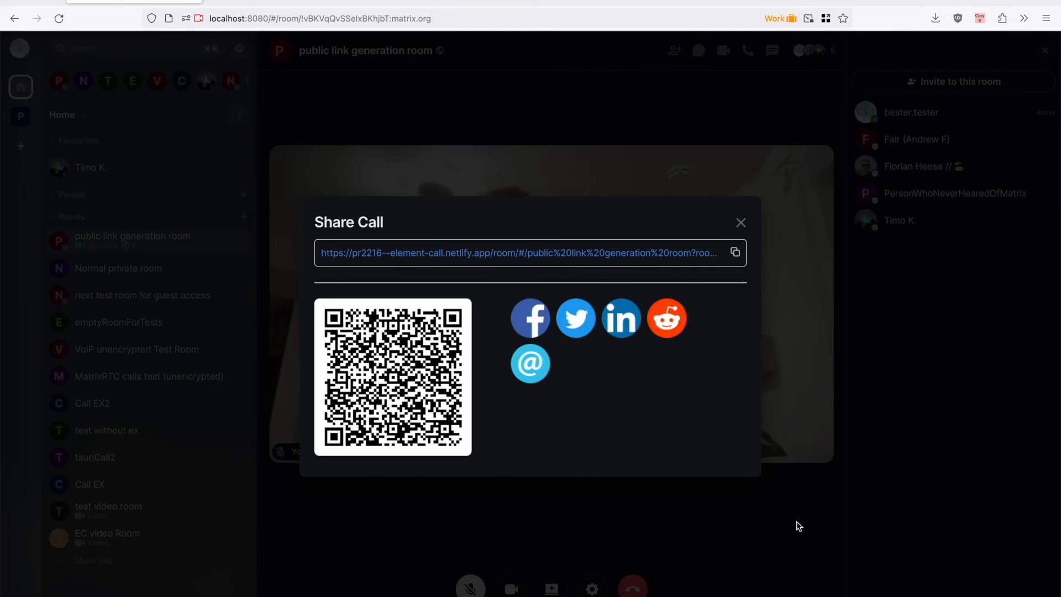
mouse_move(379, 171)
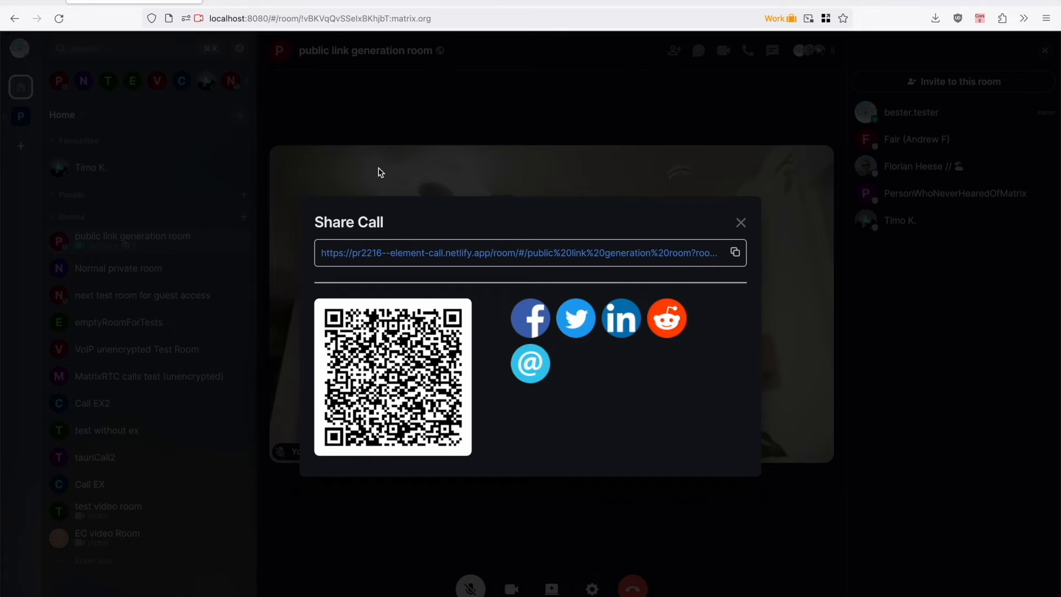
mouse_move(350, 169)
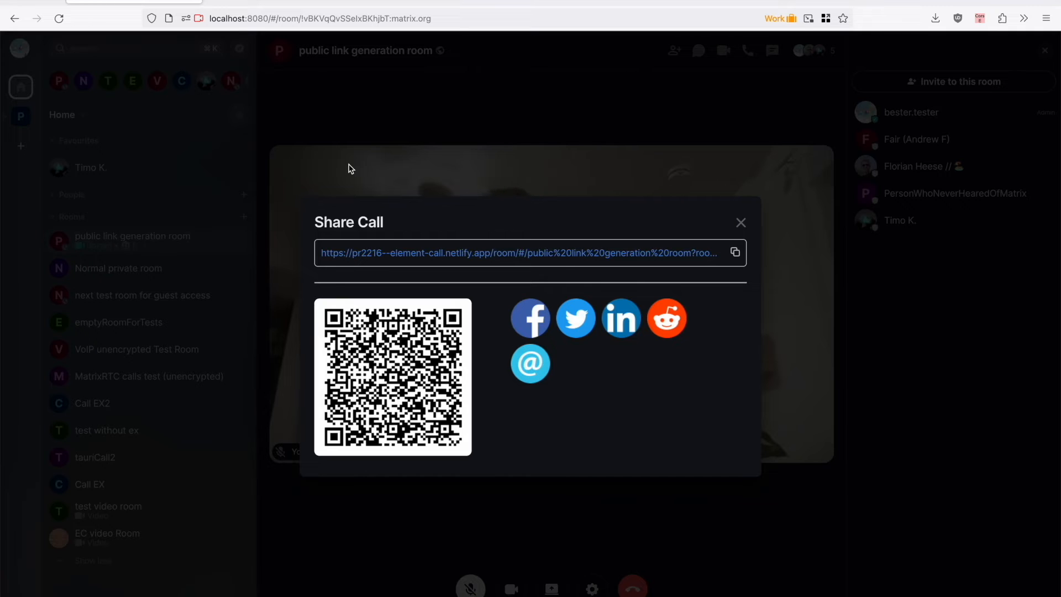
mouse_move(671, 283)
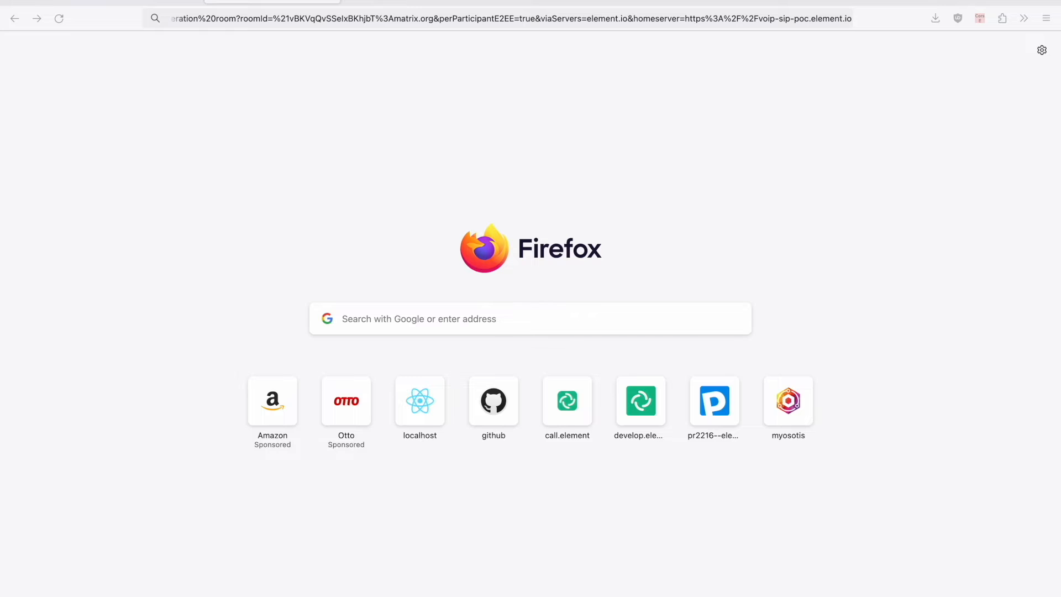
- Open the shared link in another browser and join as 'Person Who has never heared of matrix', allowing camera and microphone
click(474, 18)
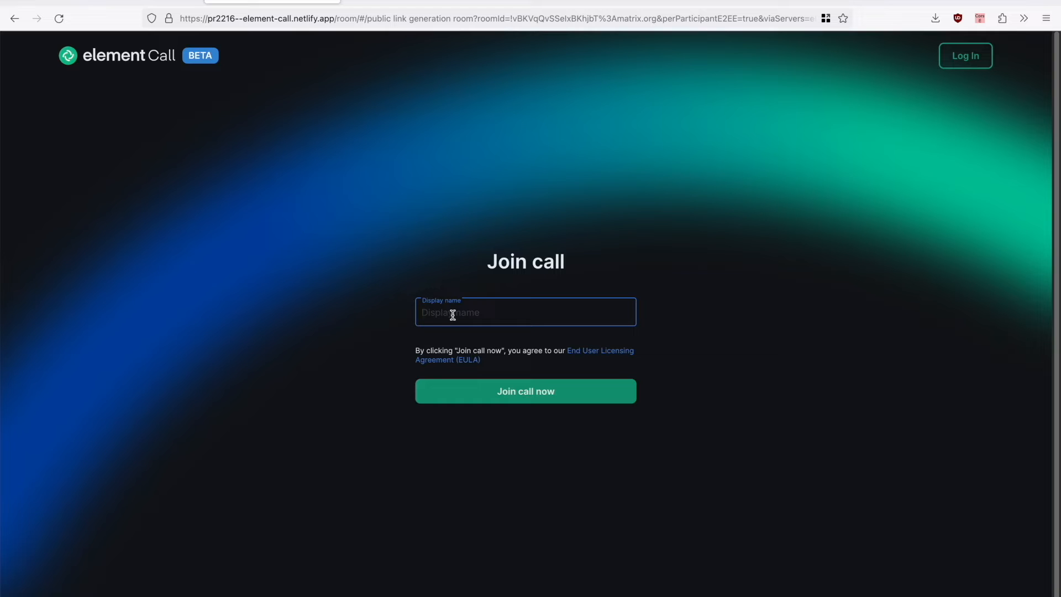
text(Person Who)
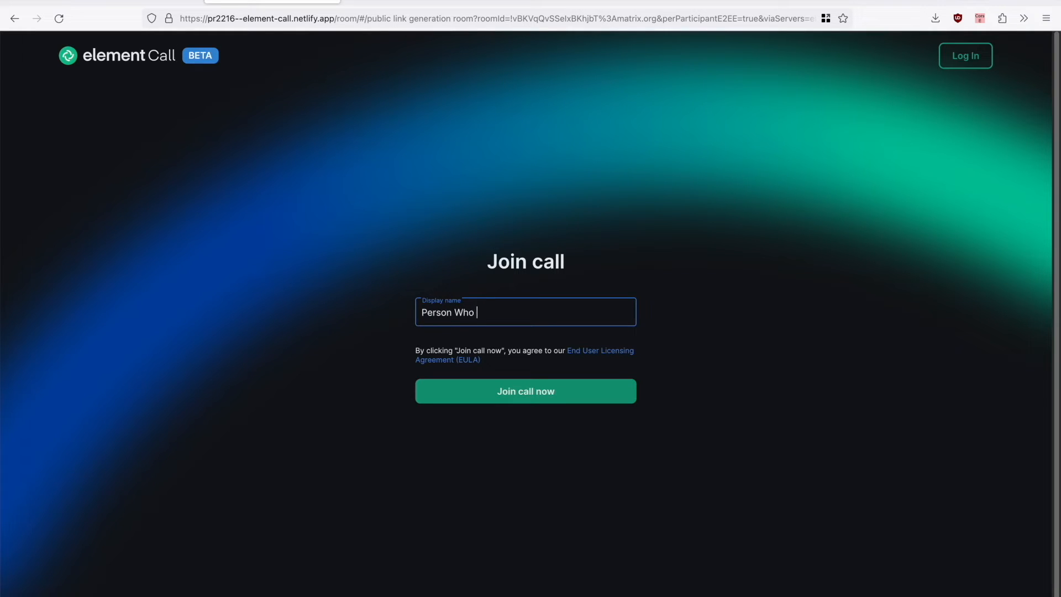
text(has never heared of matrix)
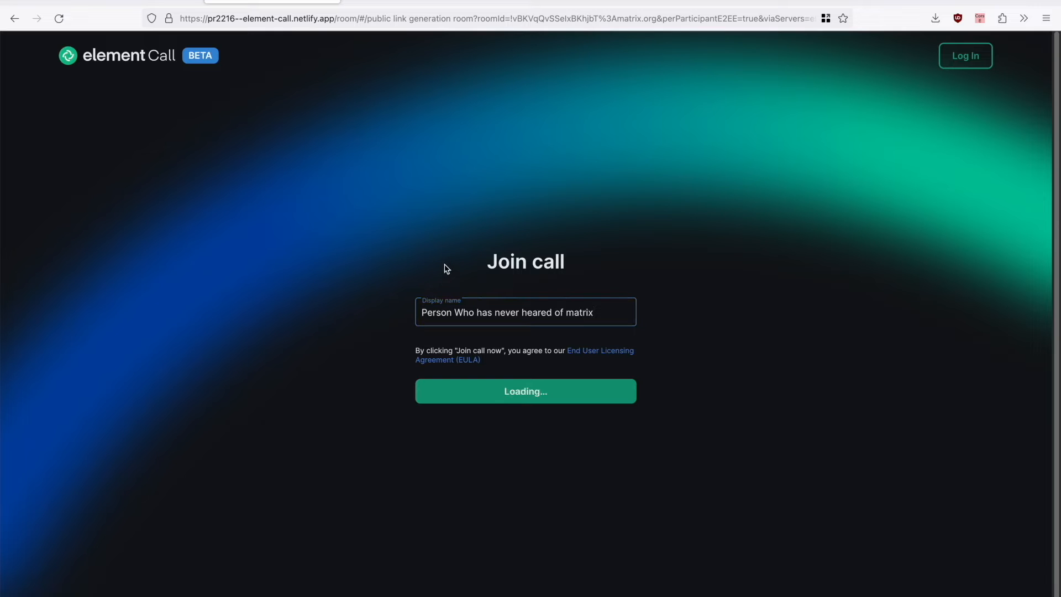
click(525, 390)
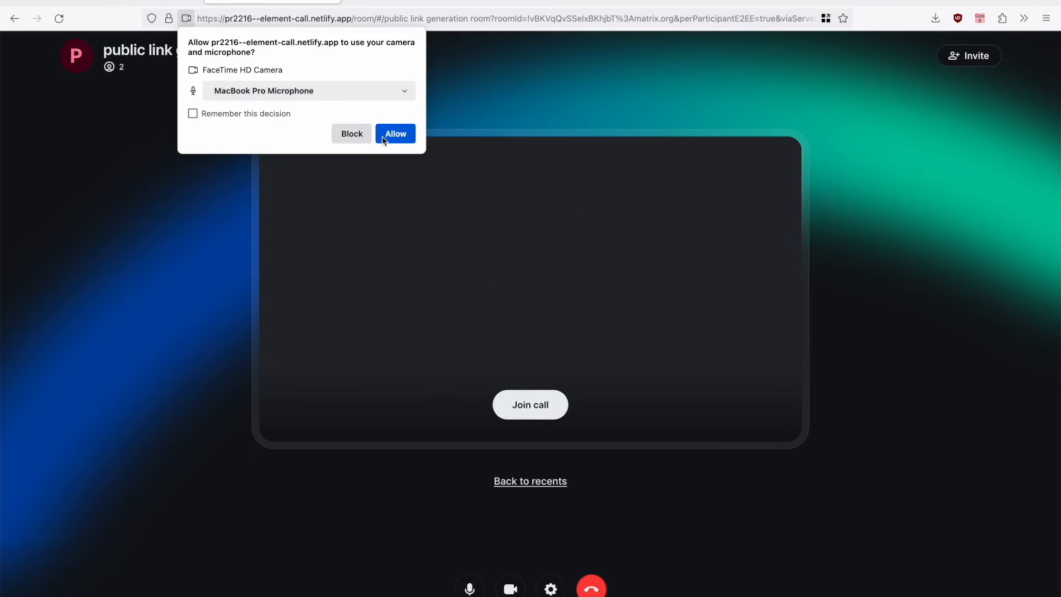
click(395, 133)
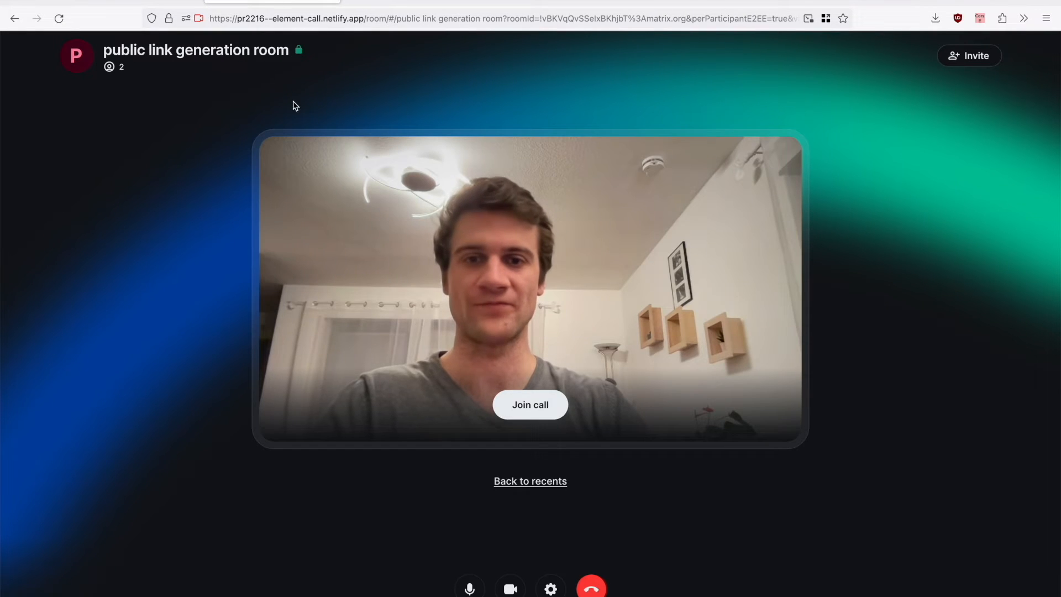
- Join the call as the guest, unmute the microphone, and check the host's view
click(530, 404)
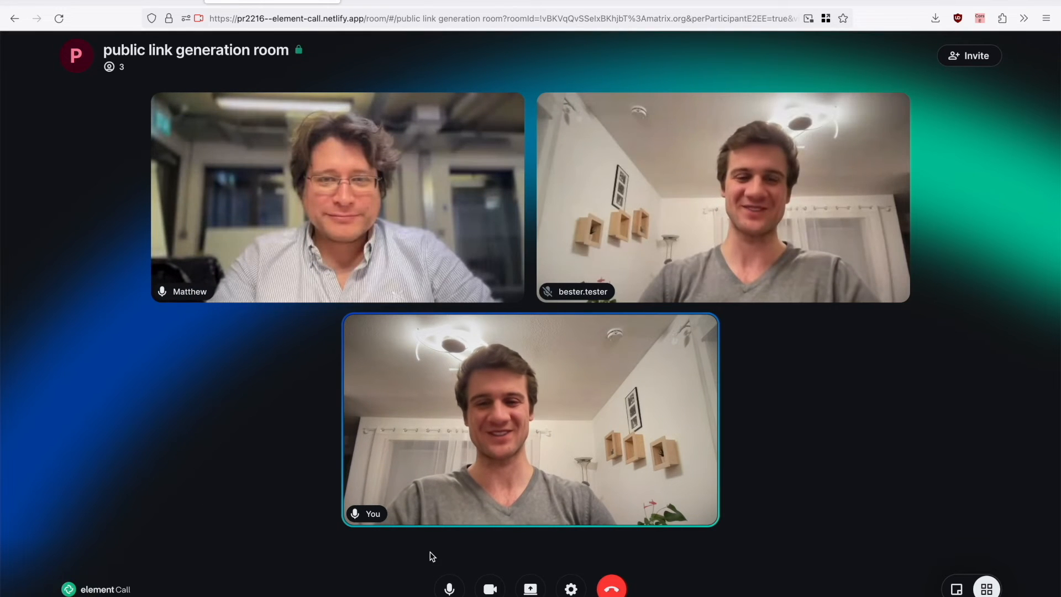
click(449, 586)
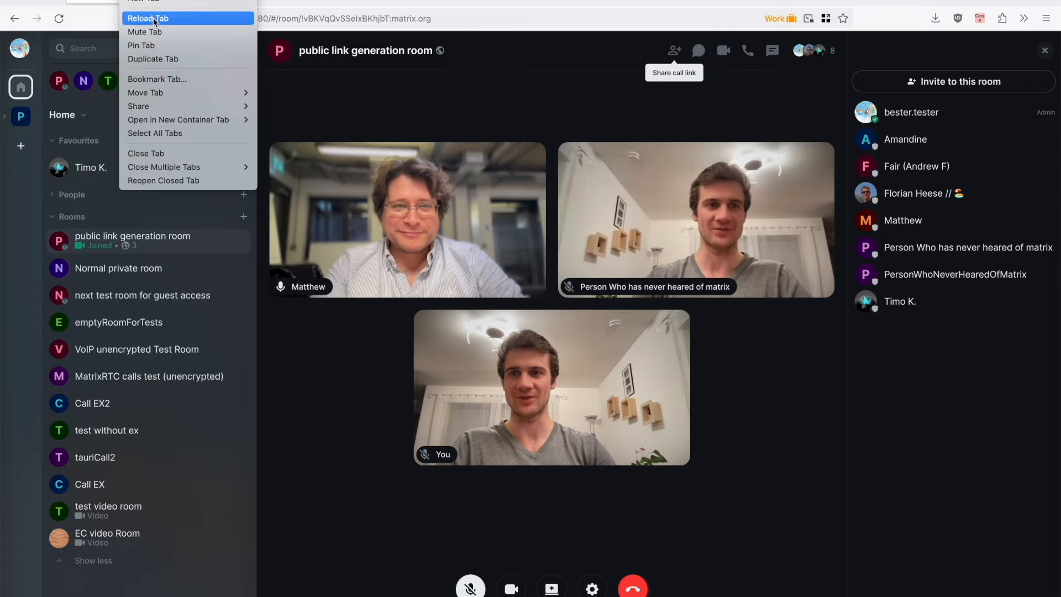
click(148, 18)
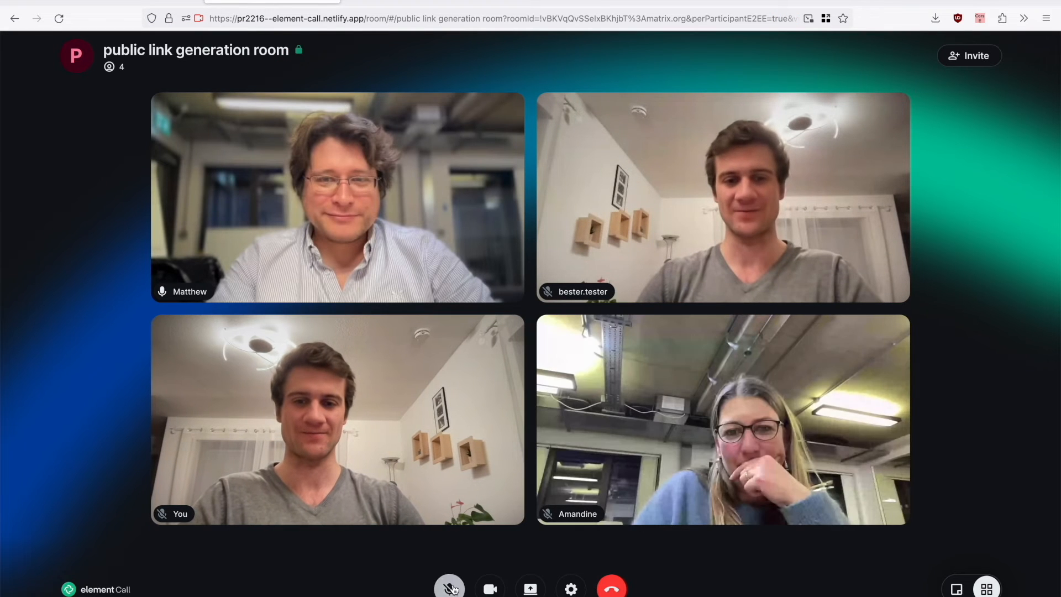
click(449, 585)
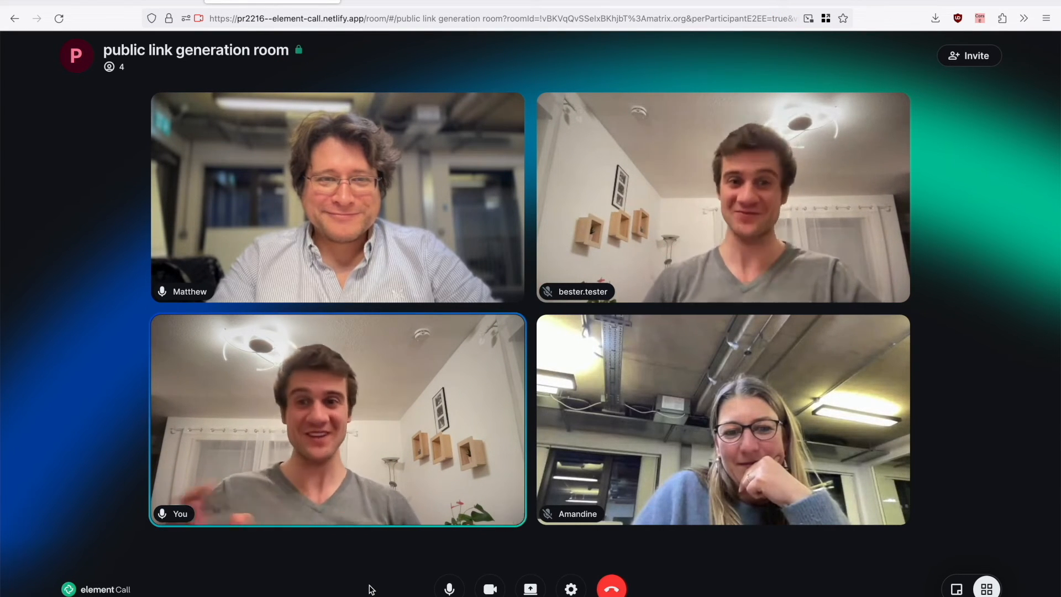
mouse_move(689, 436)
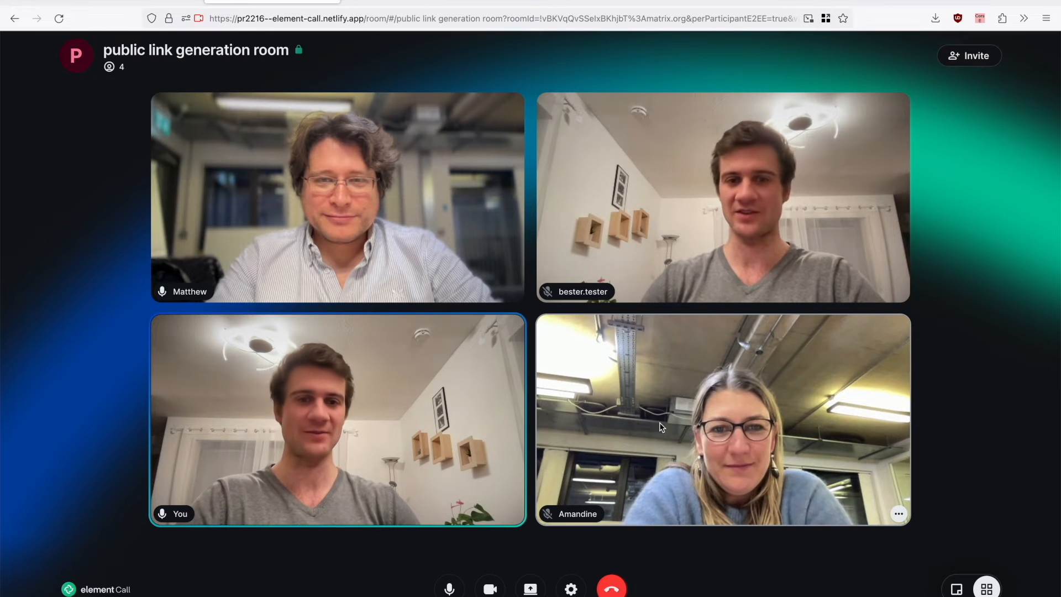
mouse_move(639, 441)
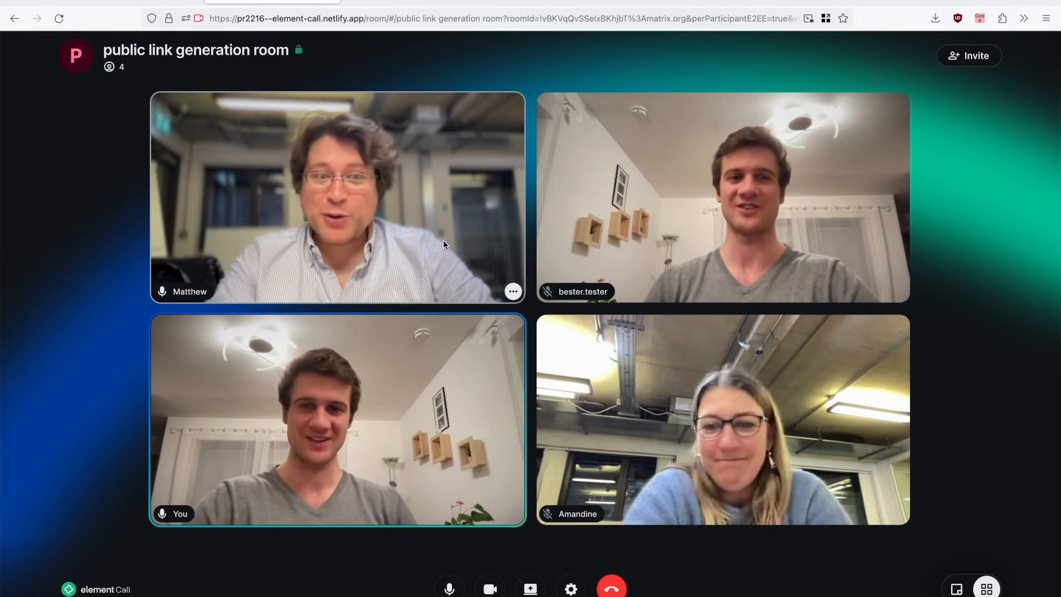
mouse_move(365, 458)
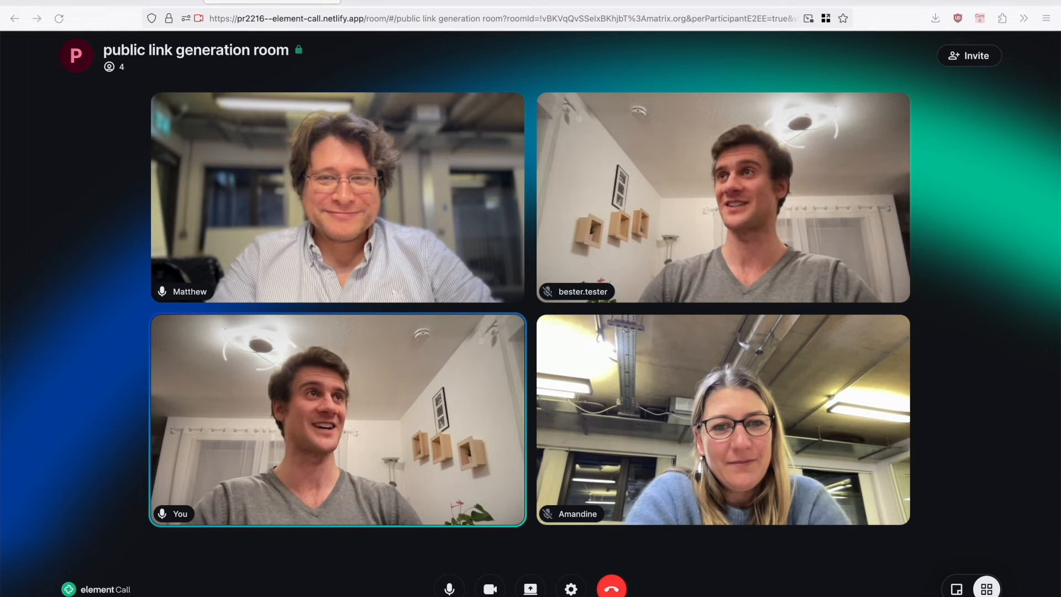
mouse_move(210, 179)
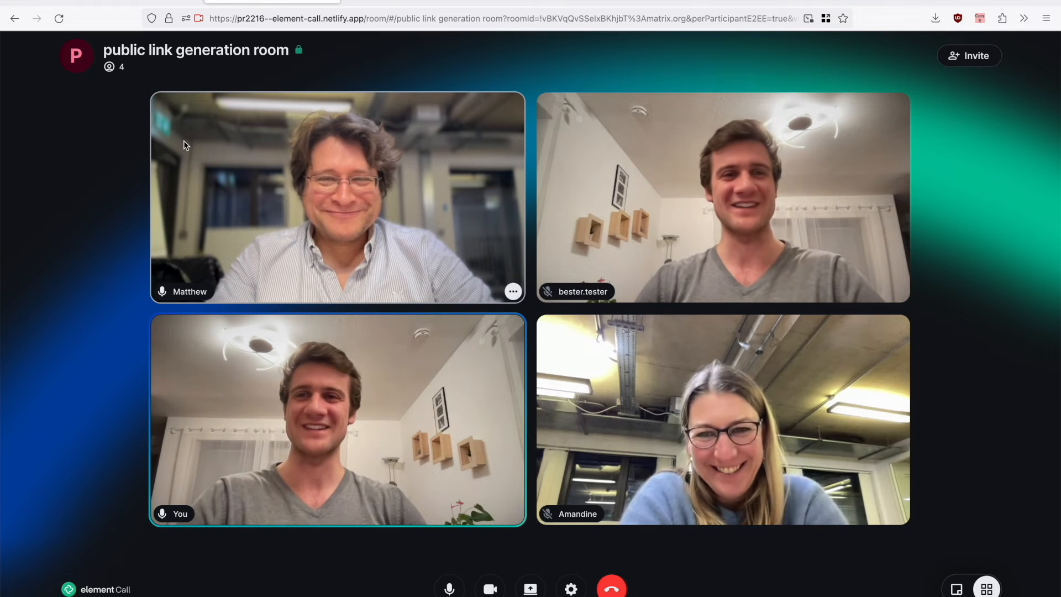
click(473, 18)
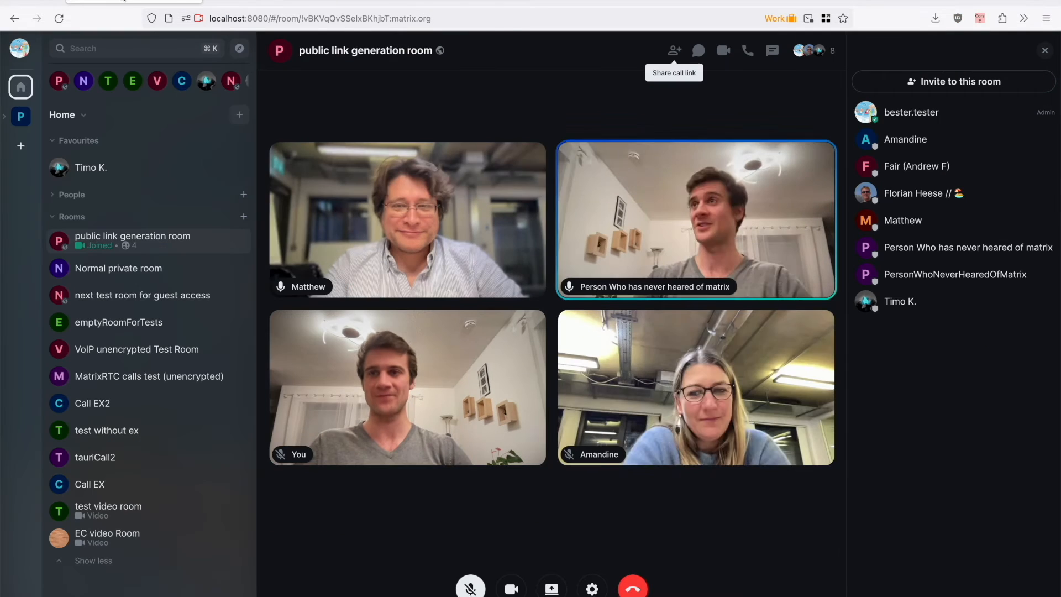
mouse_move(414, 237)
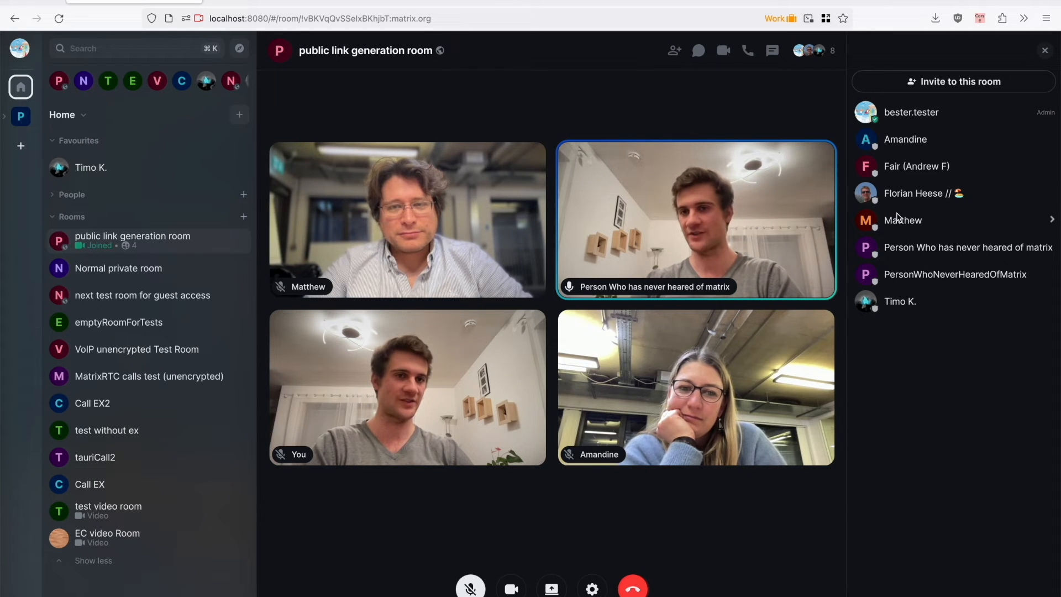
mouse_move(902, 220)
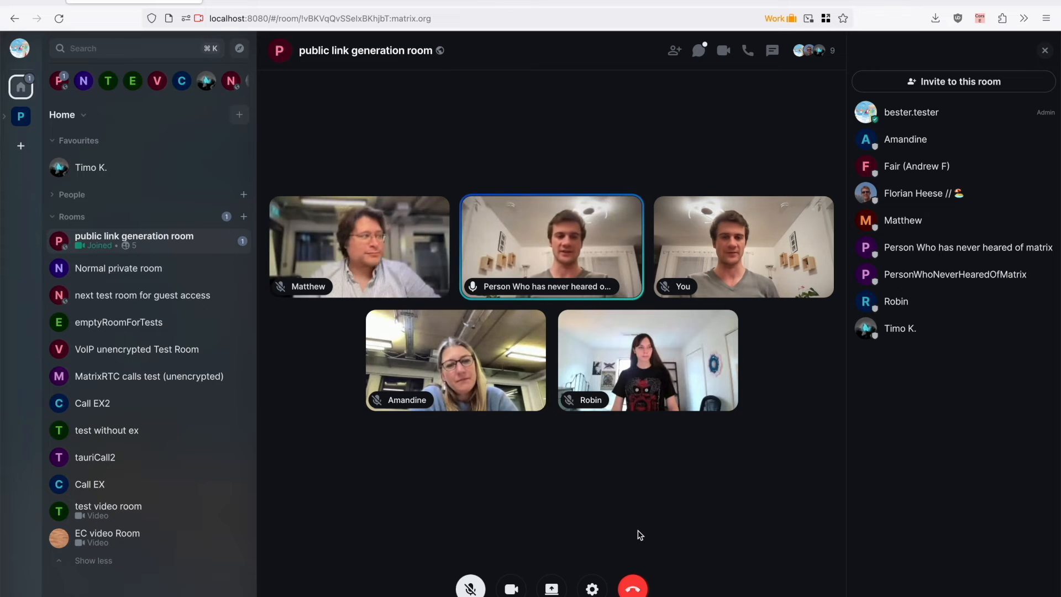
mouse_move(495, 485)
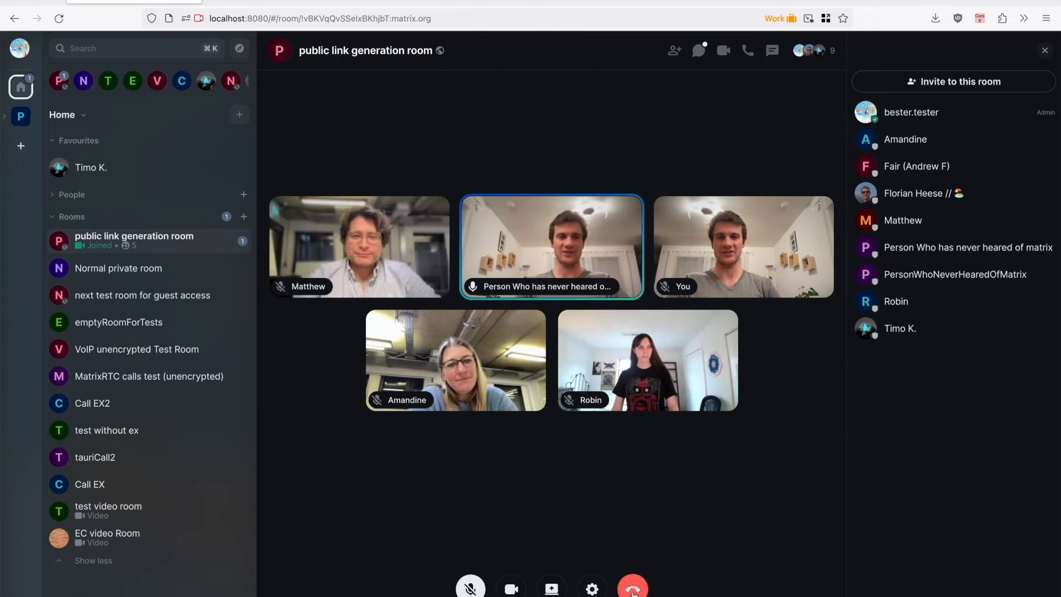
- Leave the call in Element Web and switch the interface to light mode
click(631, 586)
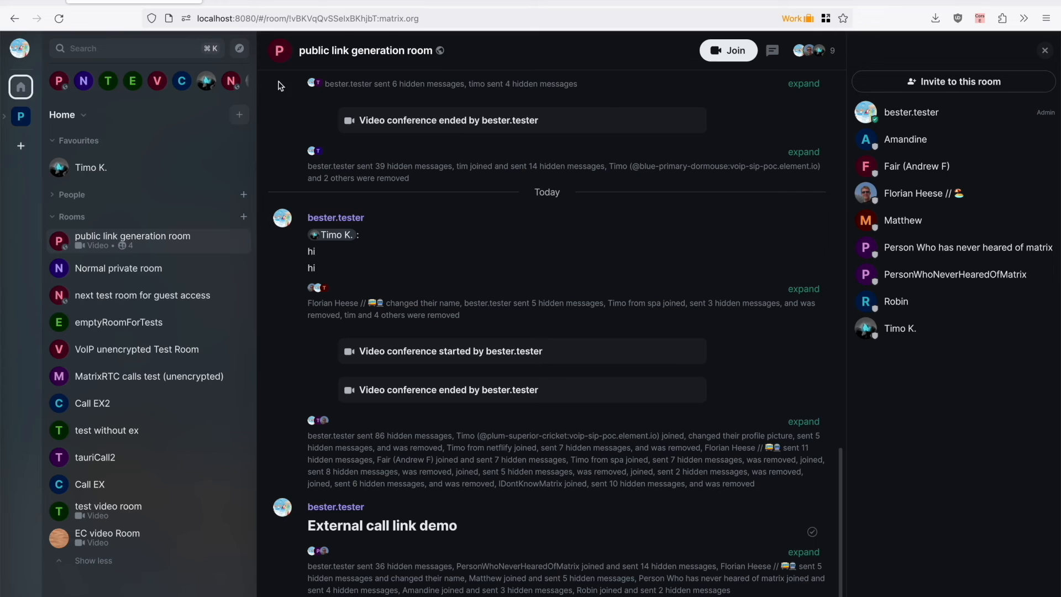
mouse_move(380, 132)
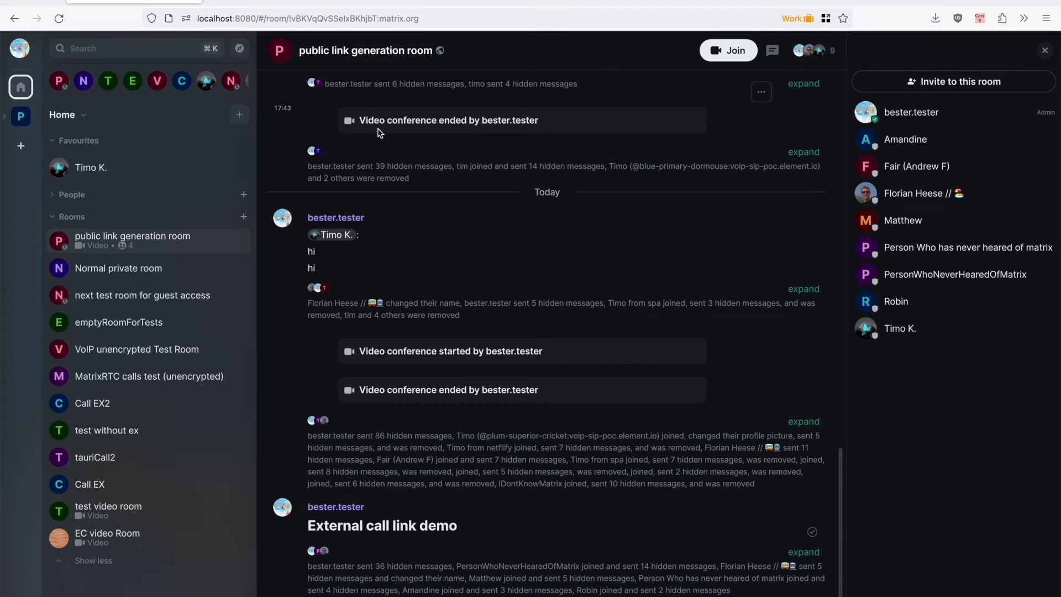
click(19, 48)
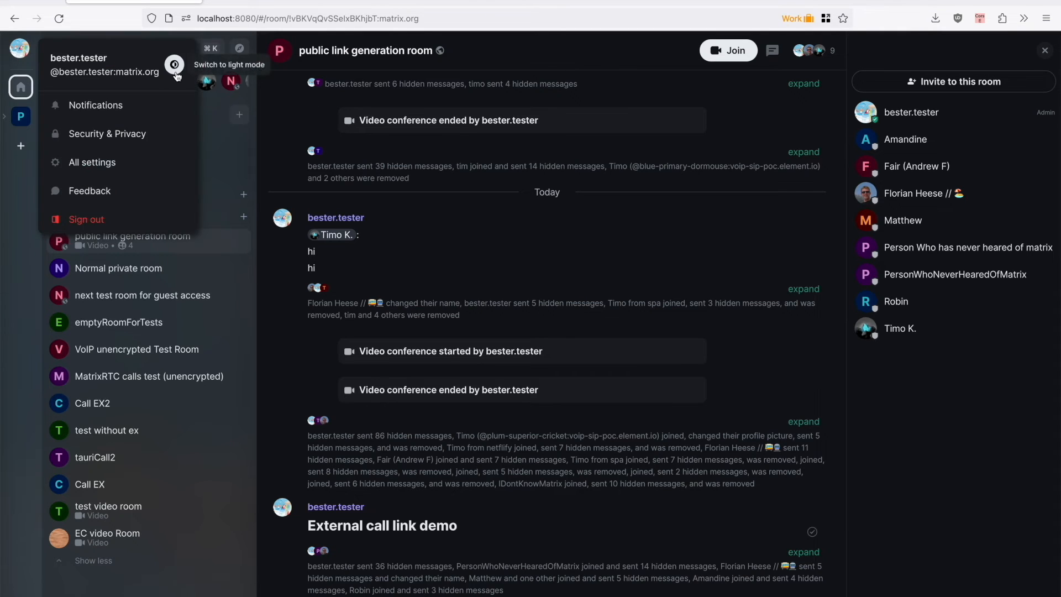
click(474, 179)
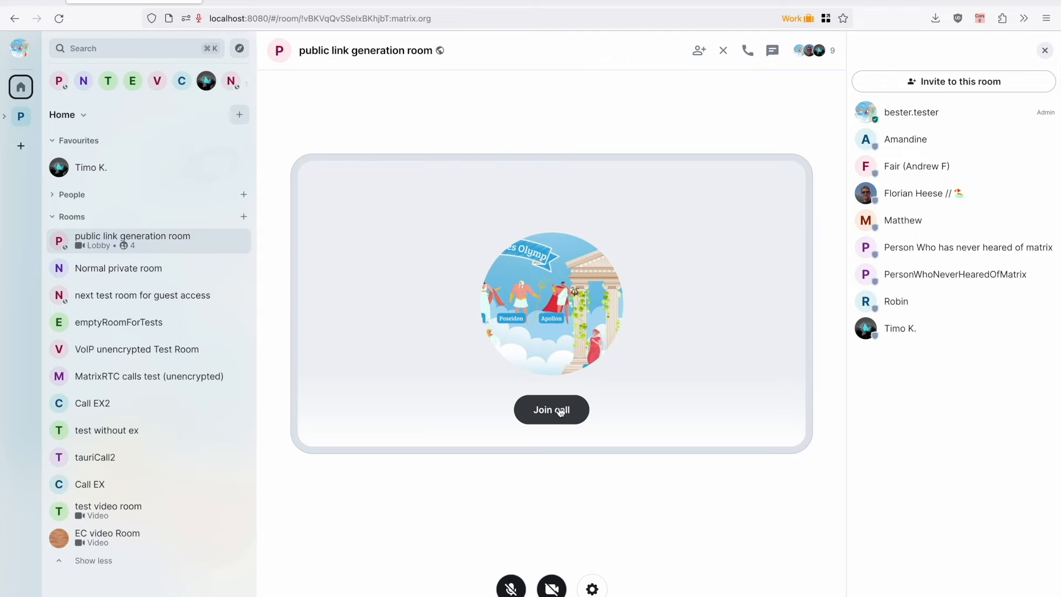
- Rejoin the public link generation room call with the camera turned on
click(551, 409)
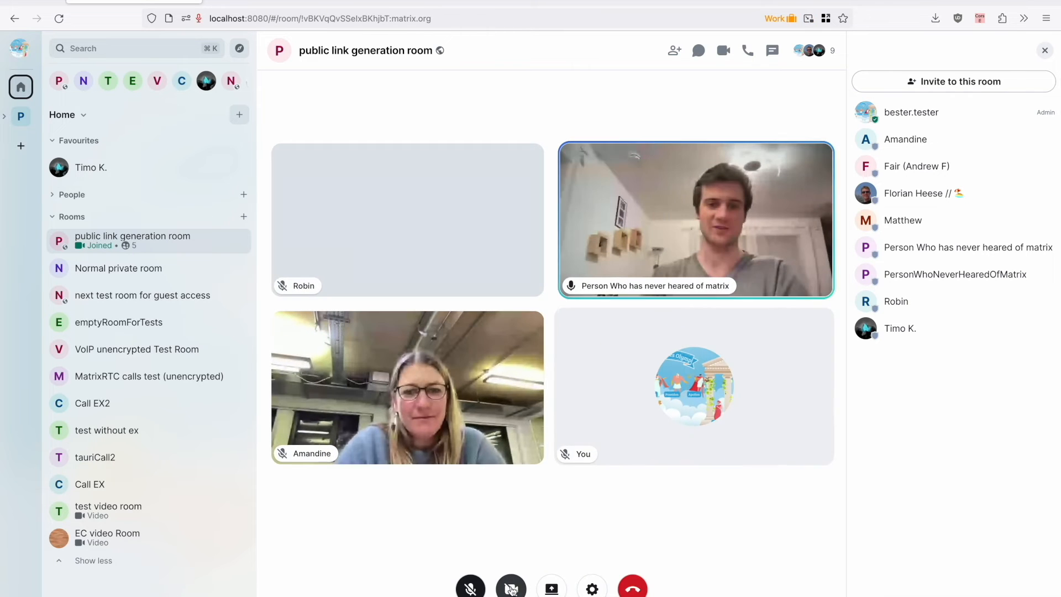
click(510, 586)
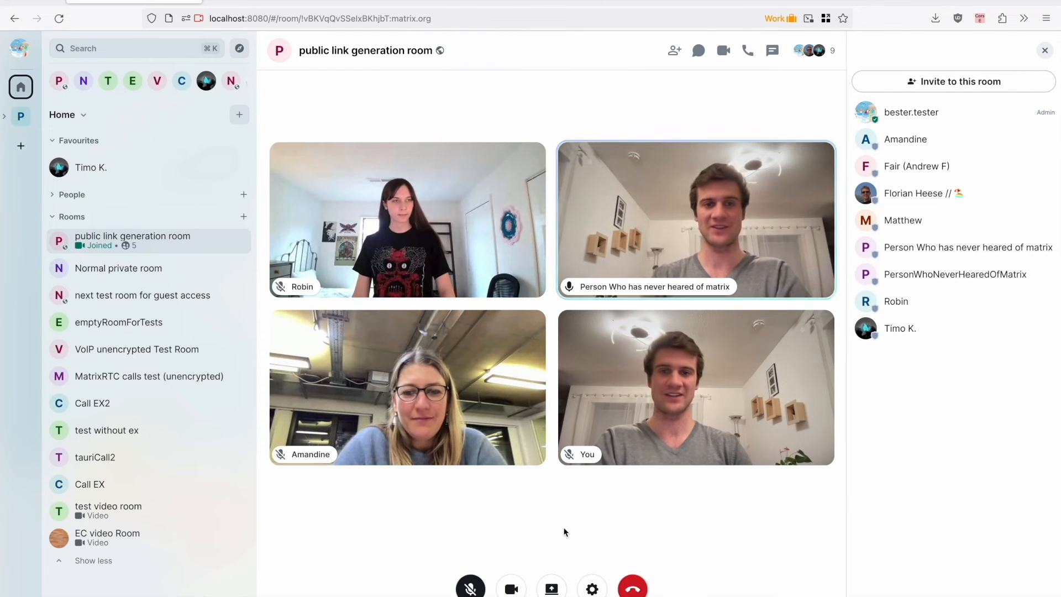
click(551, 586)
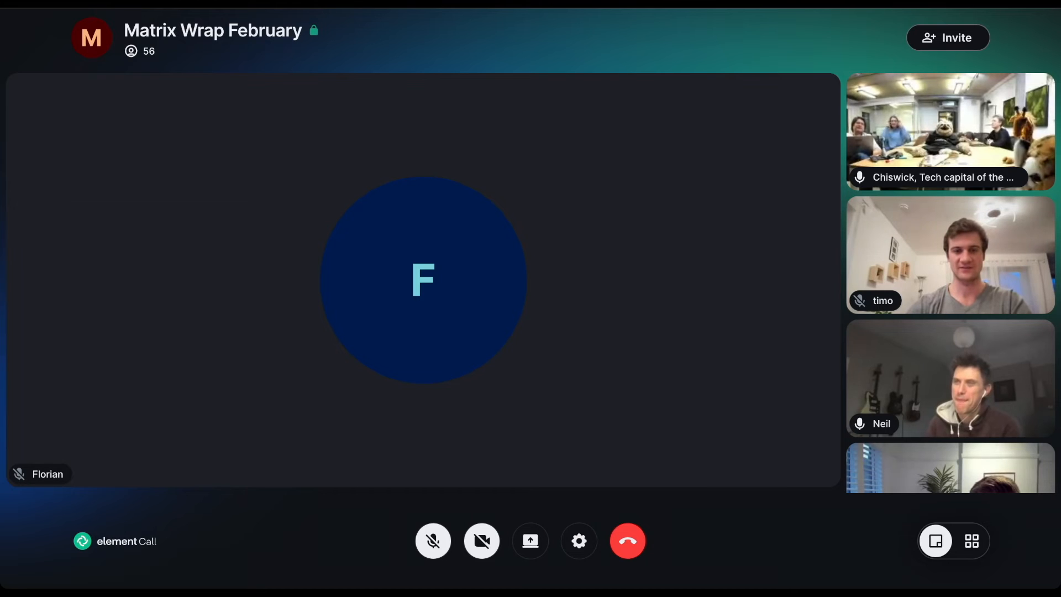
- Show the Element login tab at element-oidc.lab.element.dev in the shared Chrome window
click(950, 130)
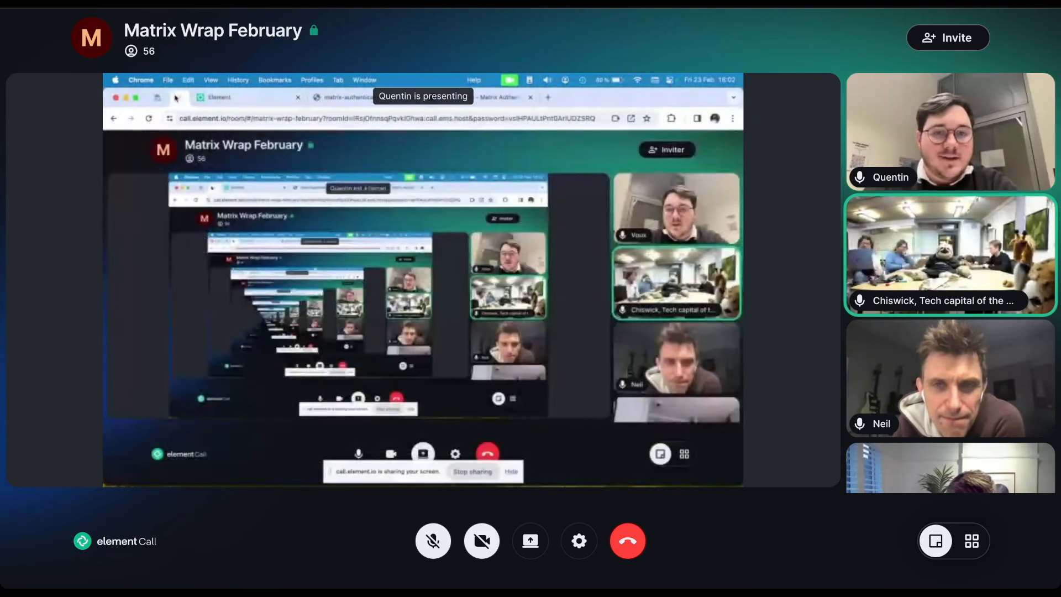
mouse_move(247, 97)
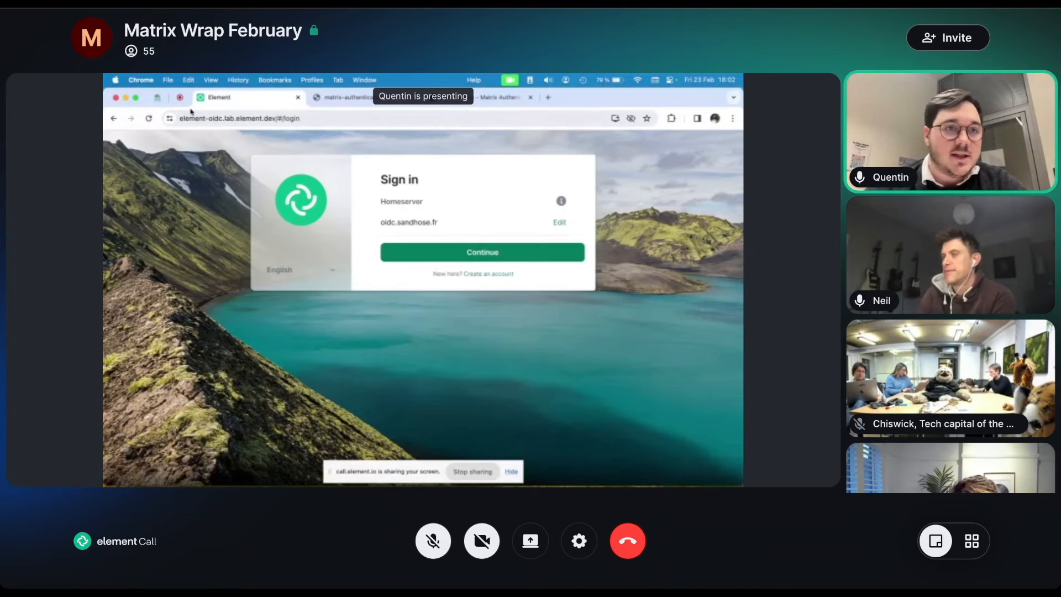
mouse_move(232, 274)
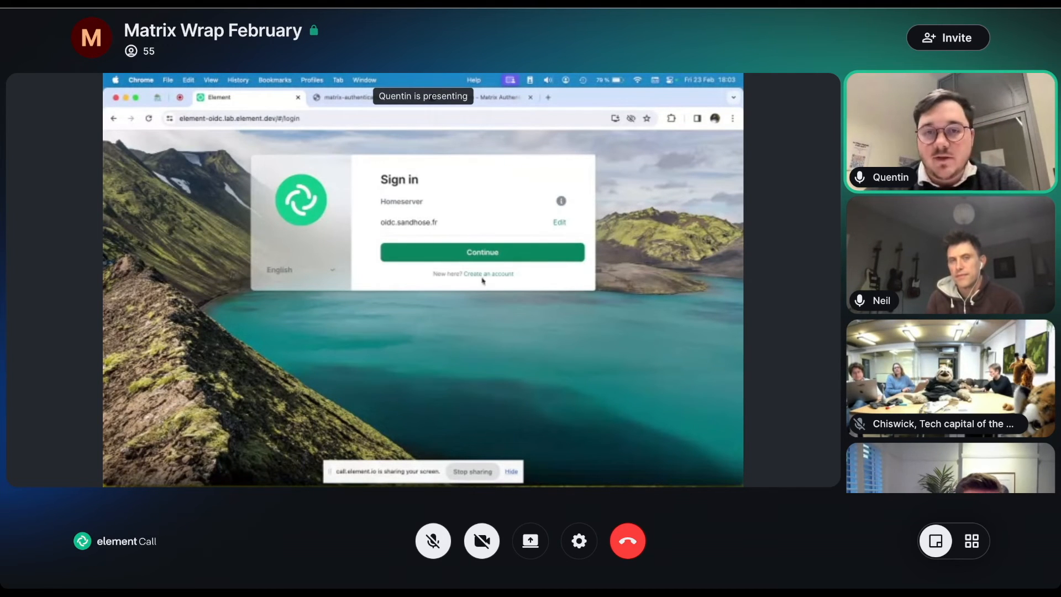
- Sign in with Company SSO and allow Element access on the consent screen
click(482, 252)
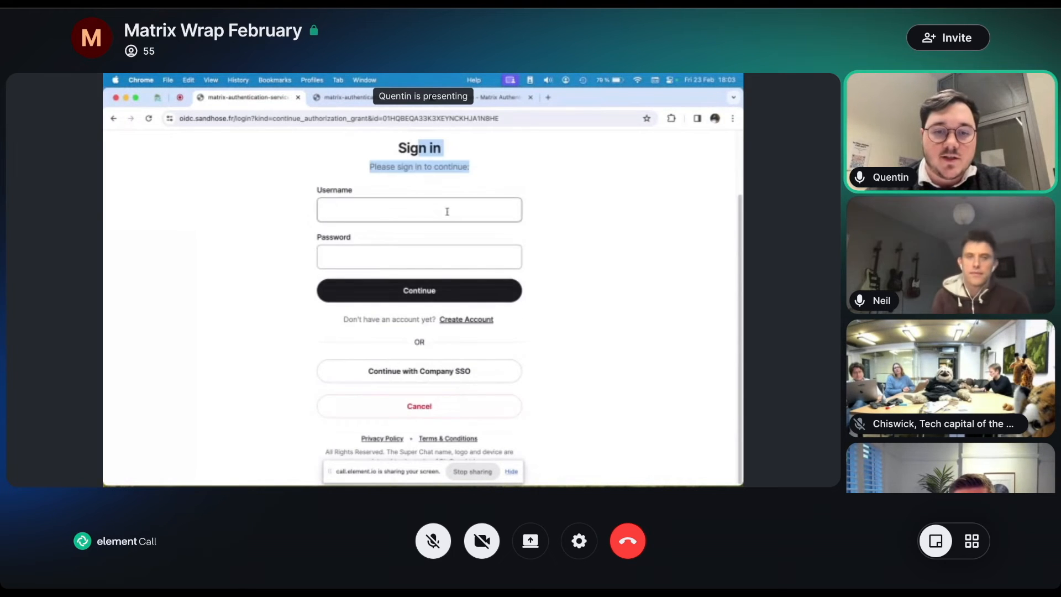
click(418, 371)
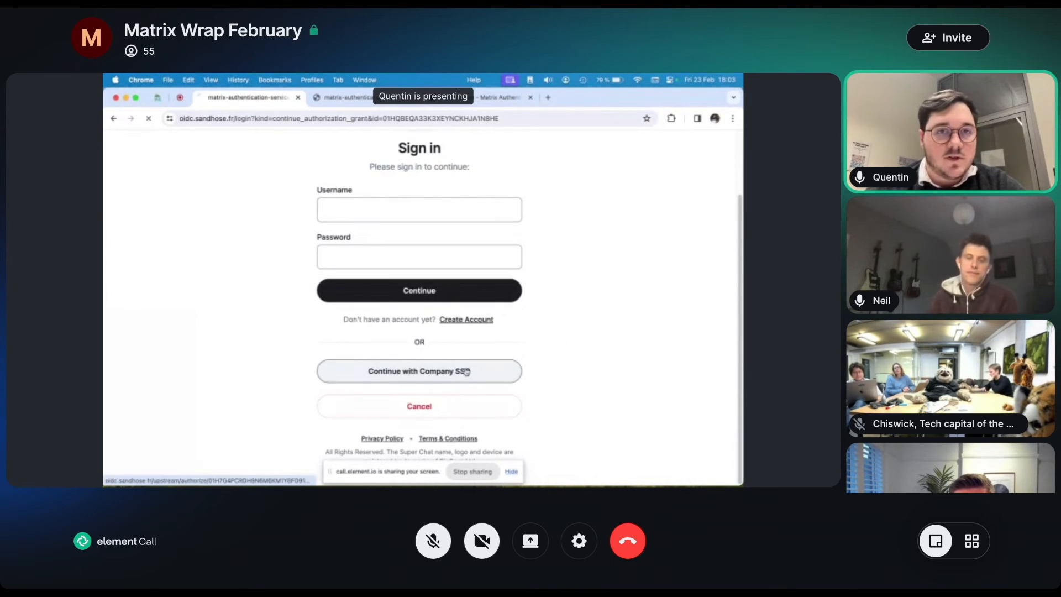
click(419, 290)
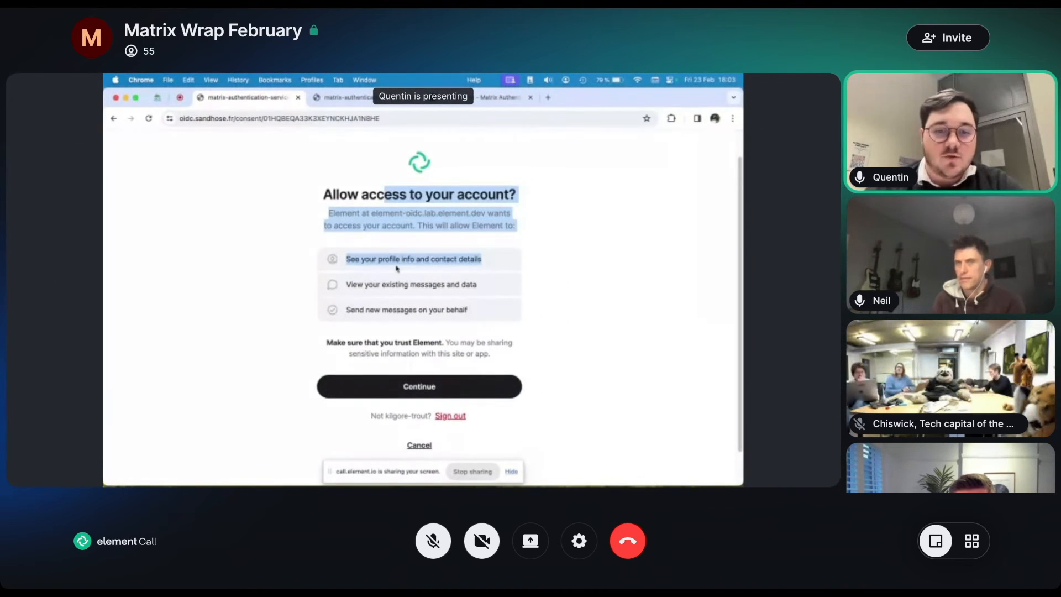
scroll(down, 3)
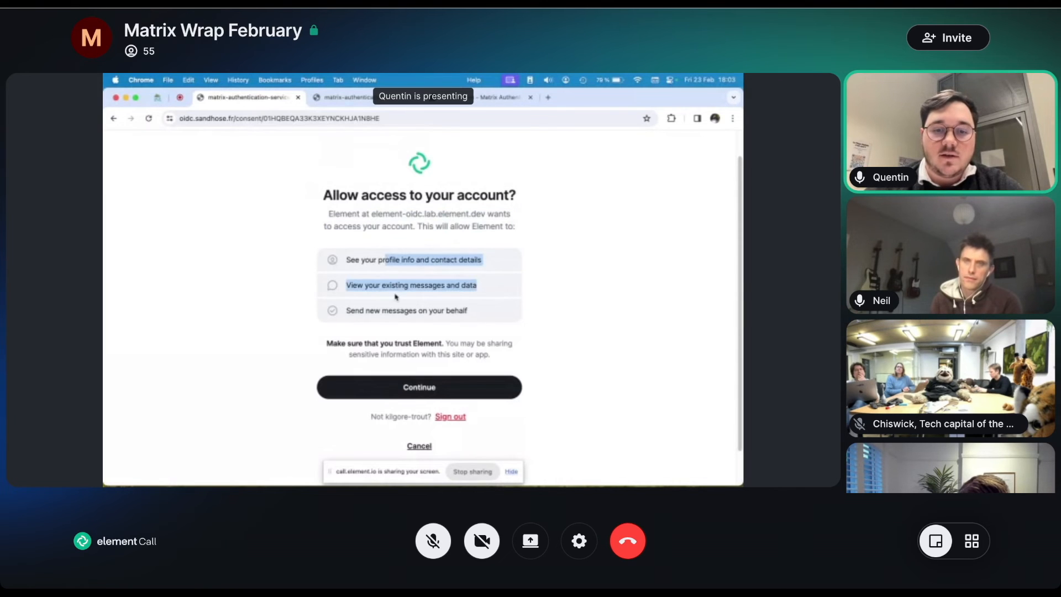
click(419, 387)
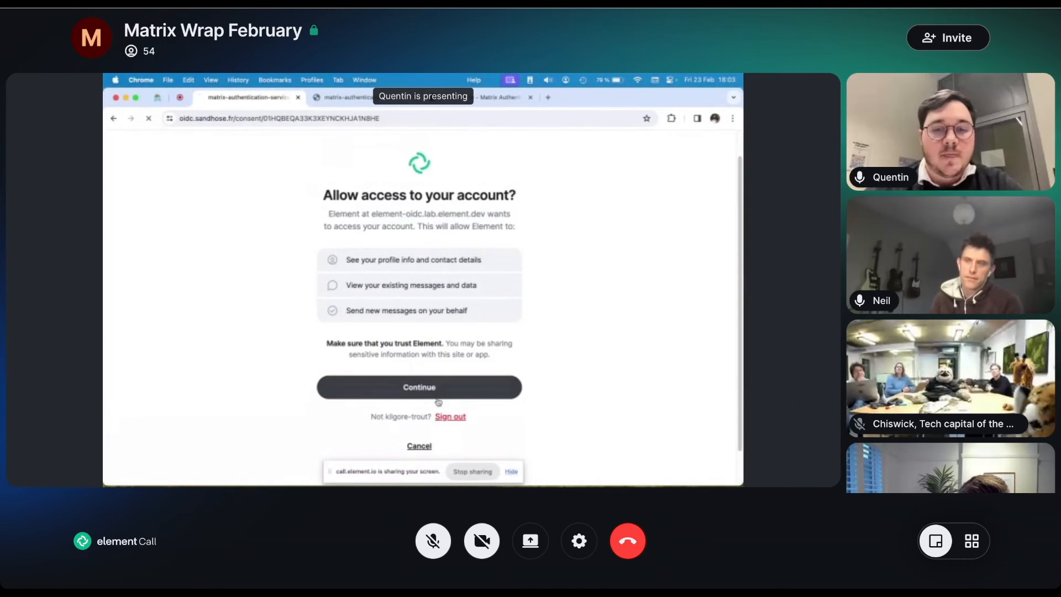
click(419, 387)
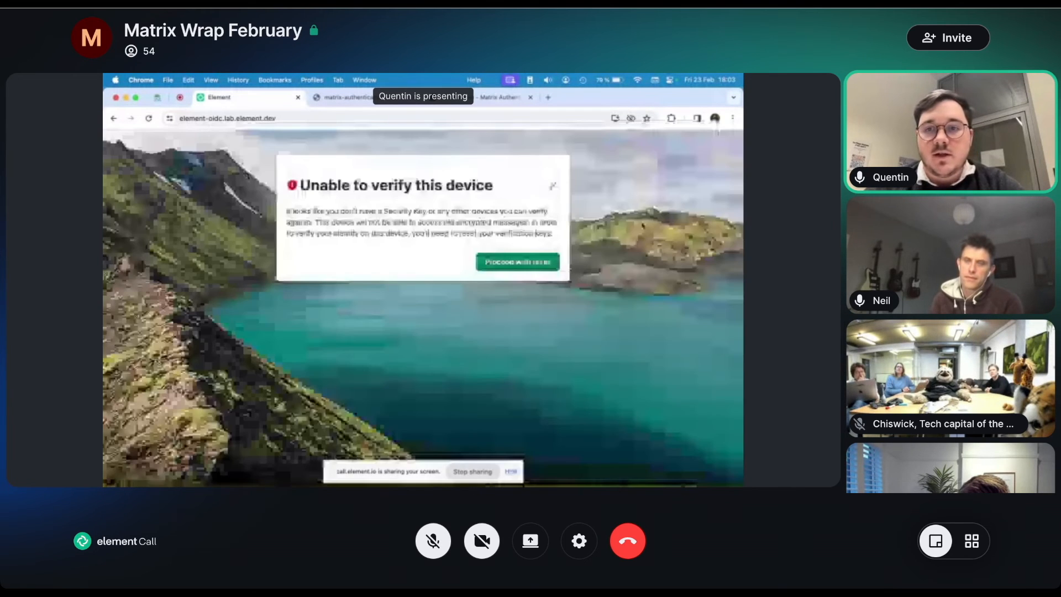
- Get past the device verification warning by resetting keys, then open the account menu
click(518, 262)
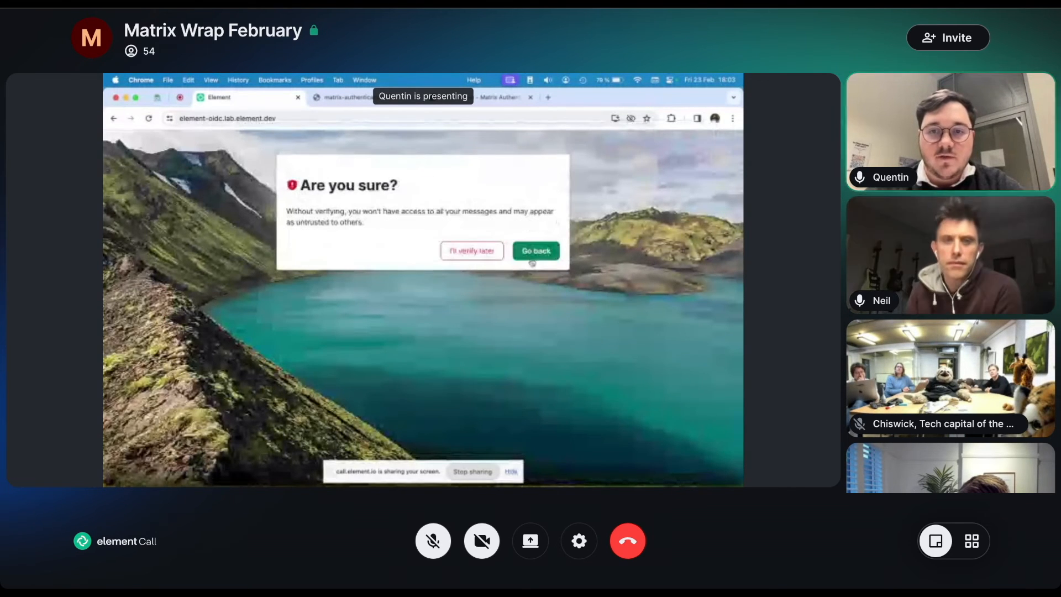
click(470, 250)
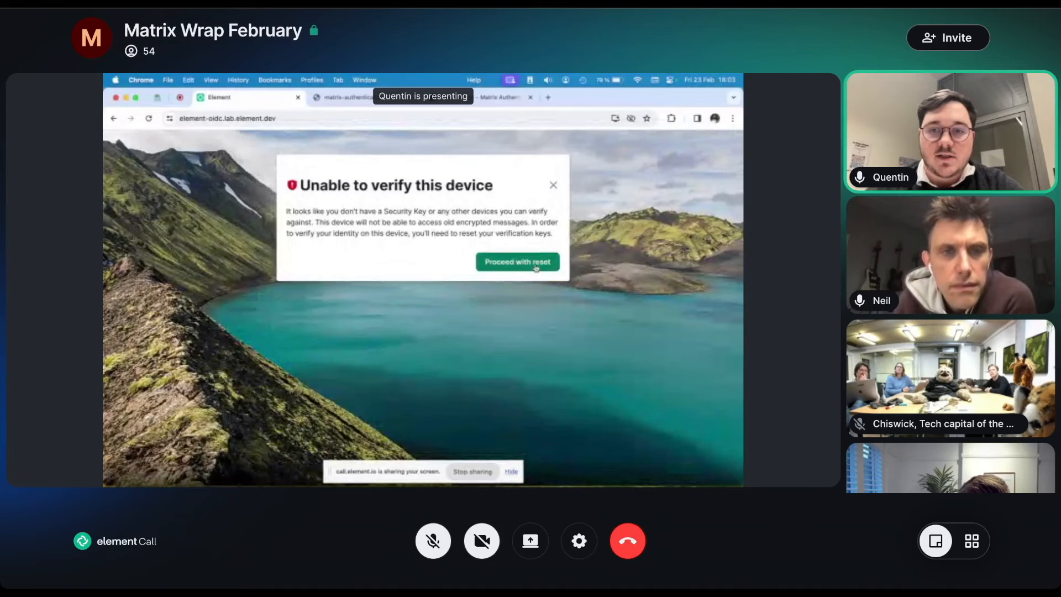
click(517, 262)
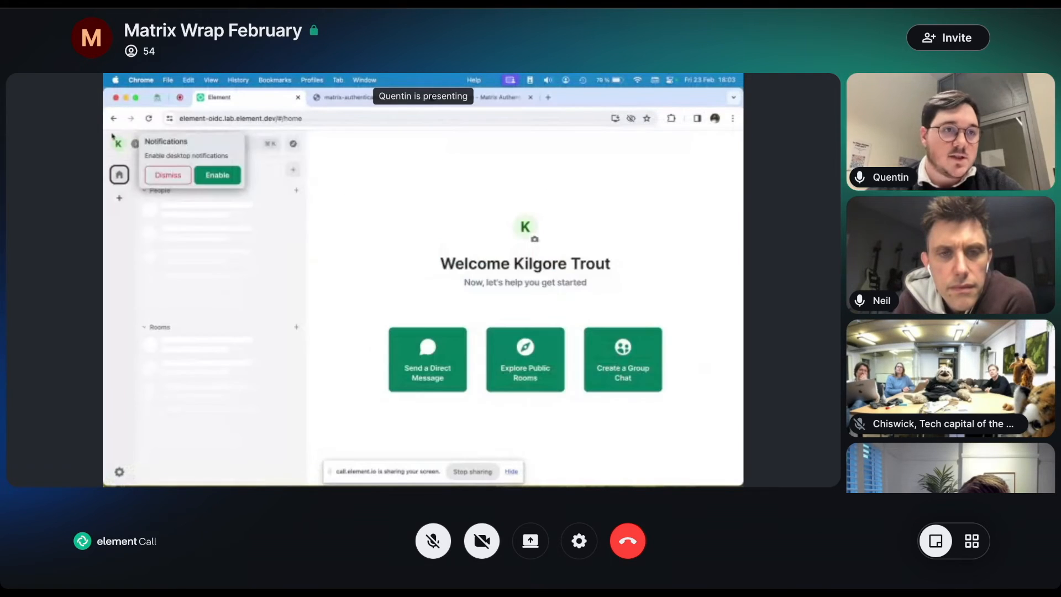
click(118, 143)
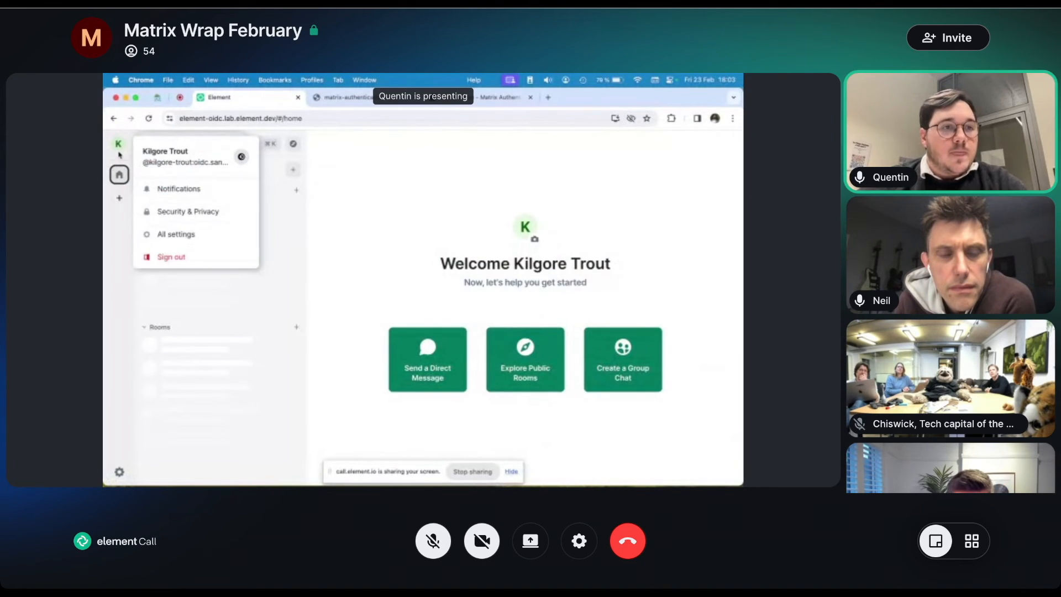
- Go from All settings to Manage account and scroll to the Emails section
click(175, 233)
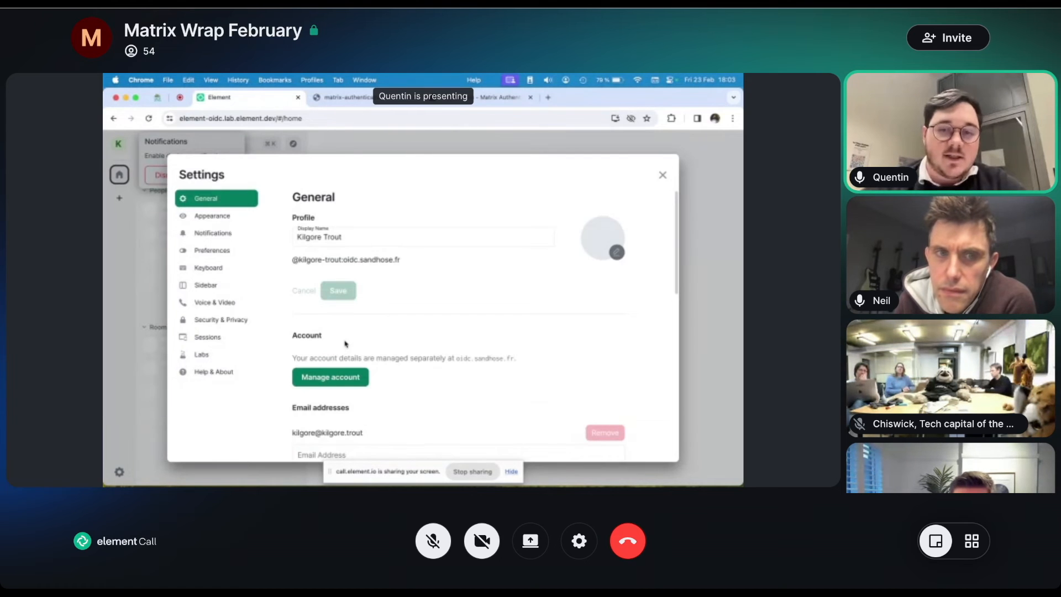
mouse_move(327, 359)
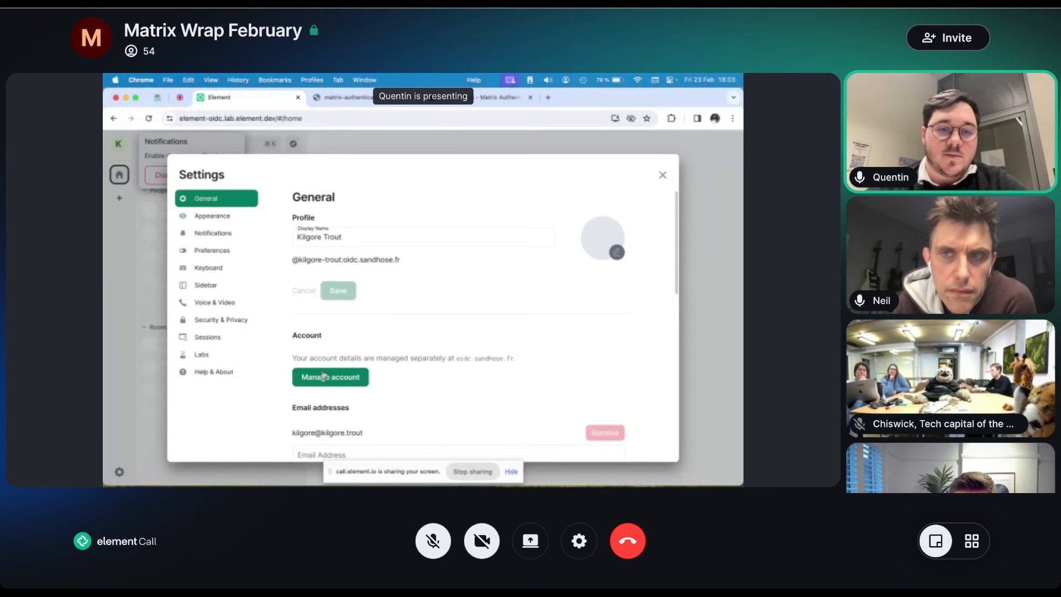
click(330, 376)
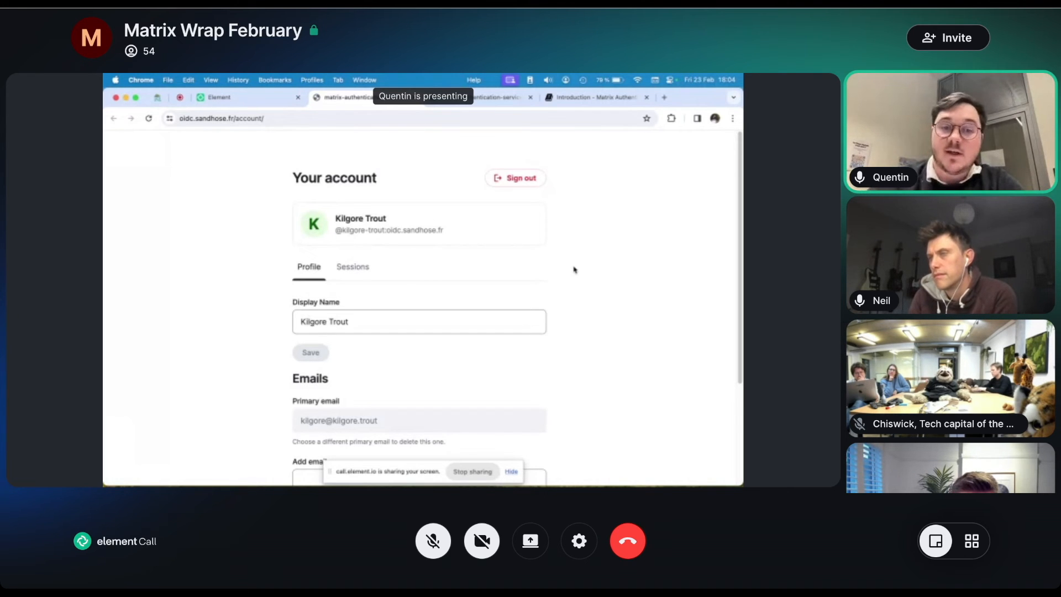
scroll(down, 3)
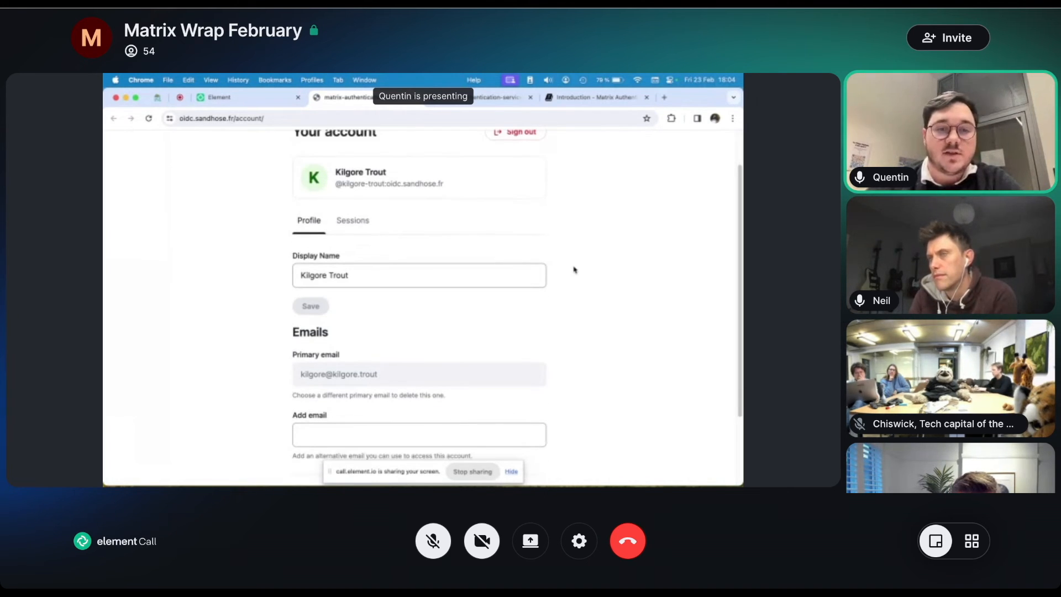
scroll(down, 3)
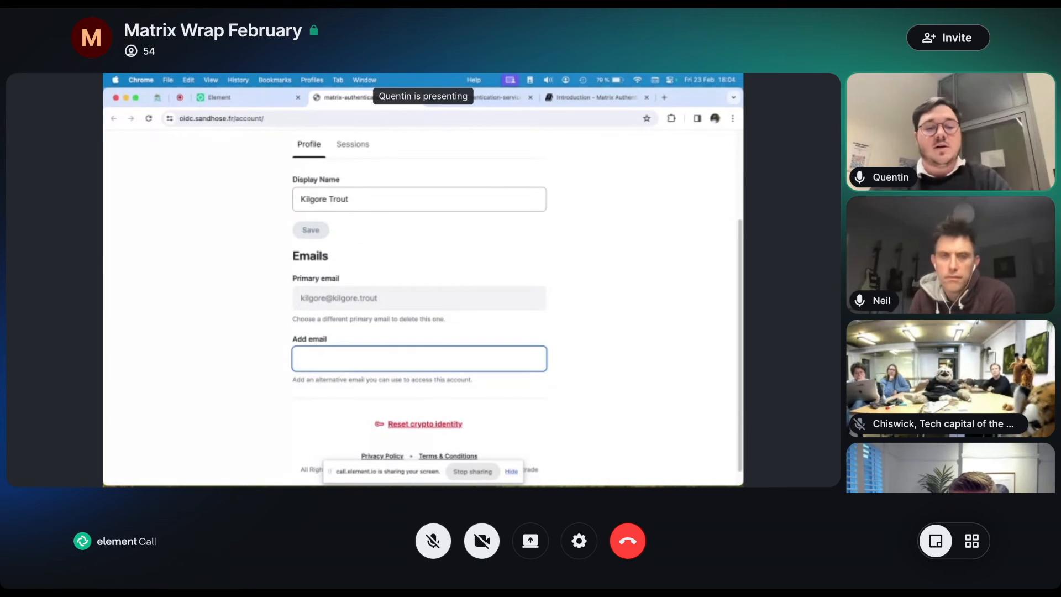
text(hello@)
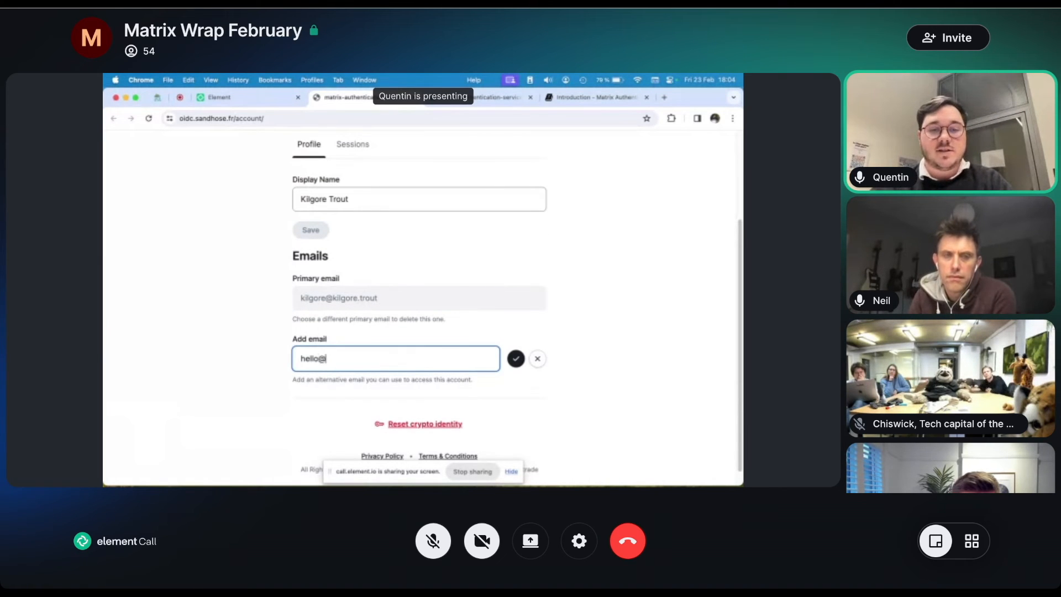
text(example.com)
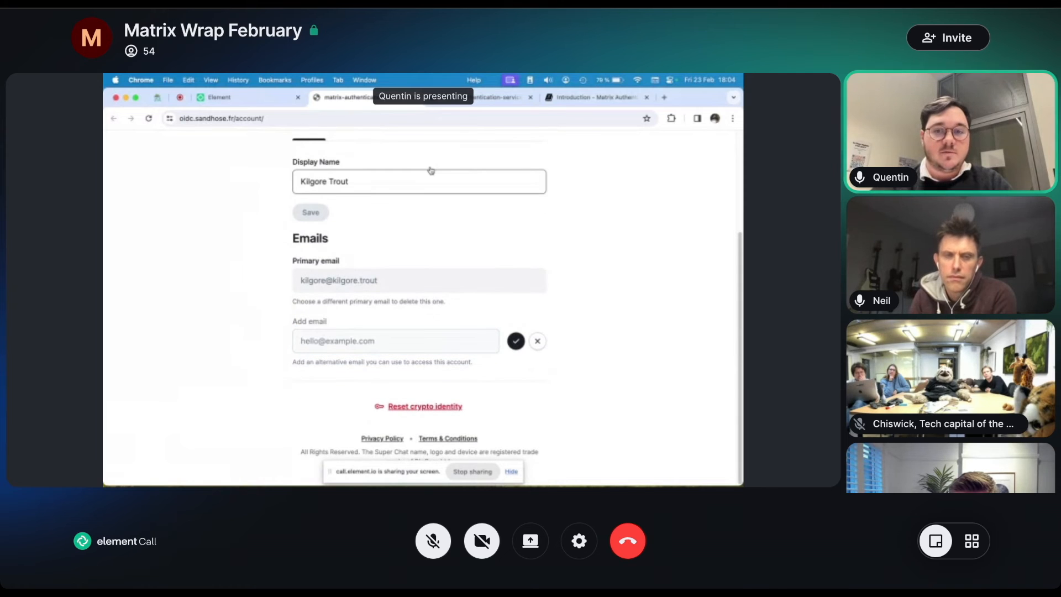
click(515, 340)
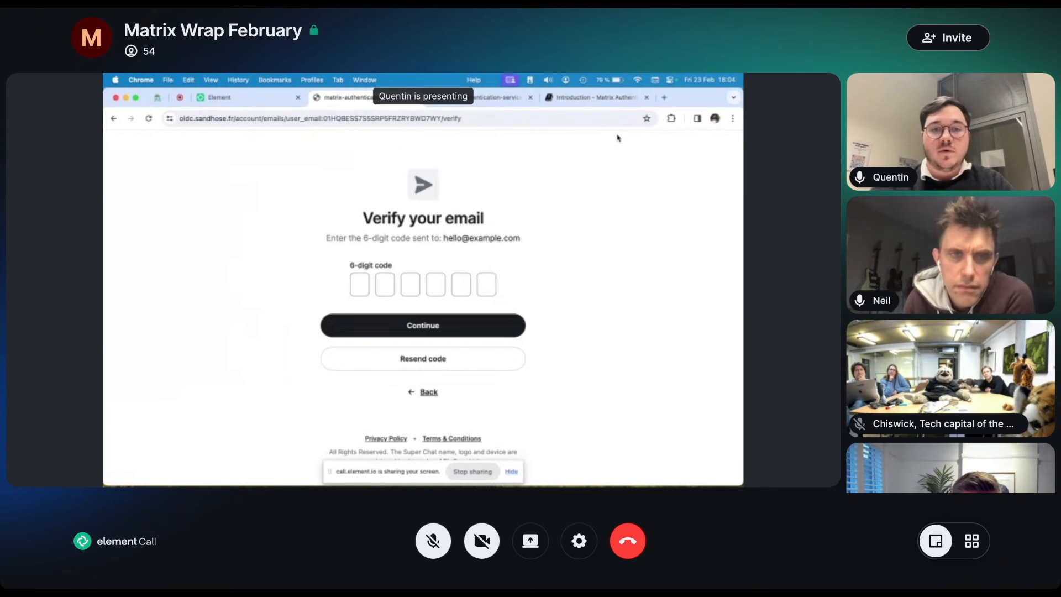
- Inspect the email.verification.send span of the verification job in the trace viewer
click(359, 284)
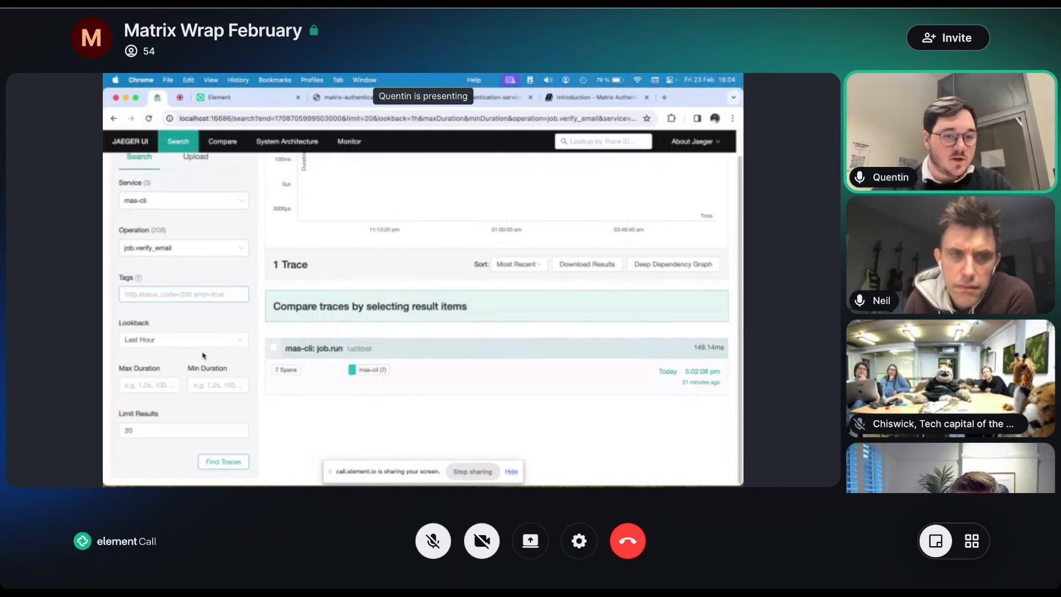
click(326, 348)
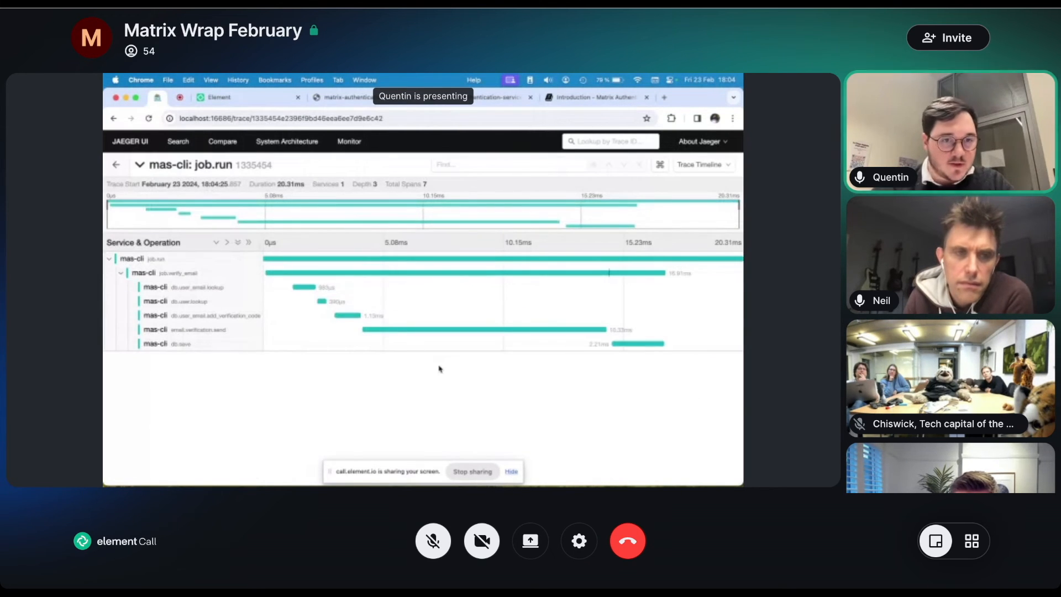
click(196, 329)
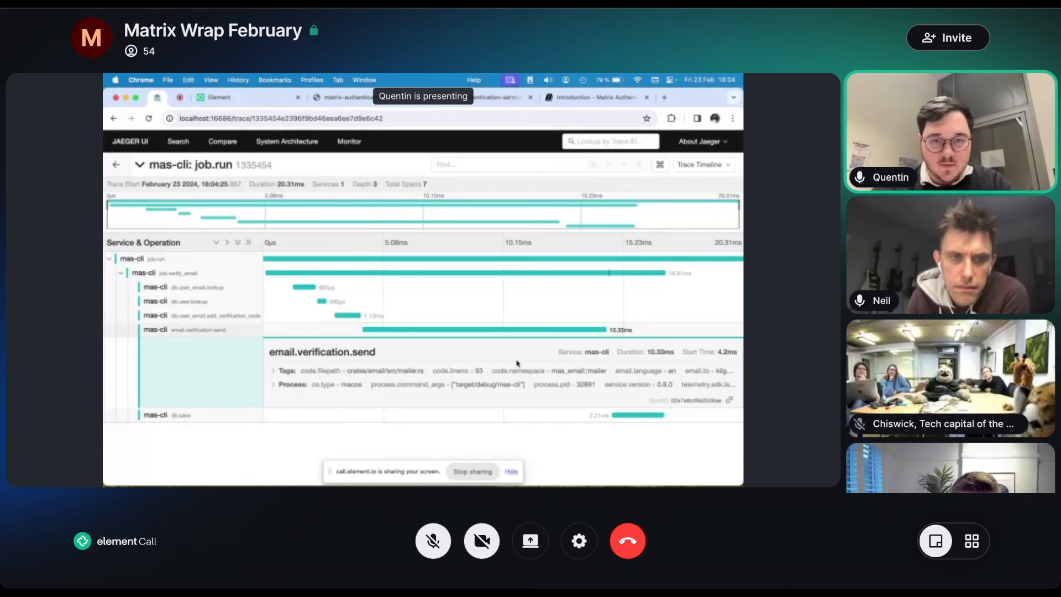
scroll(down, 3)
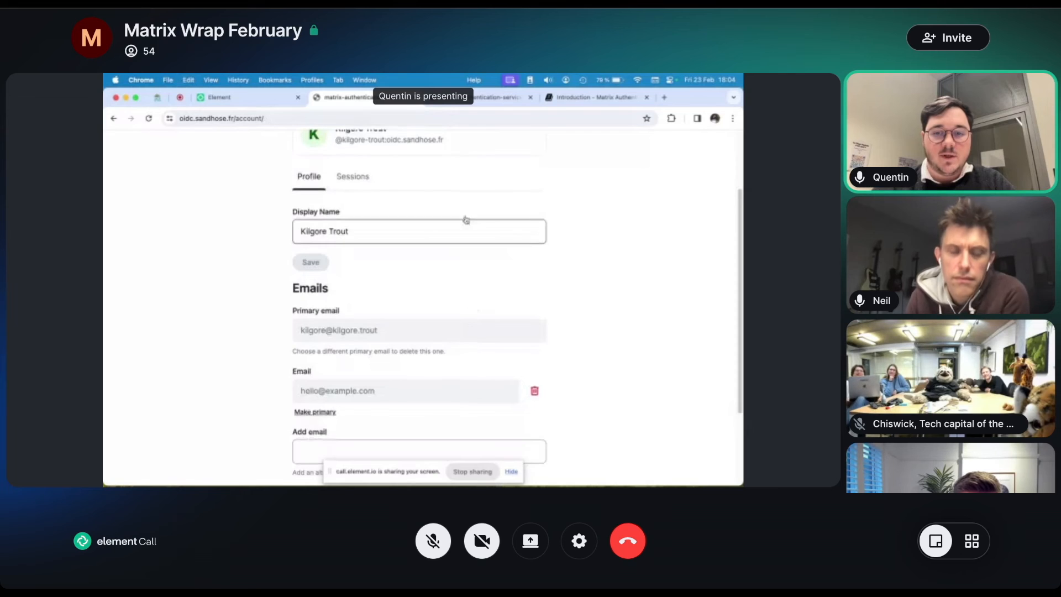
scroll(down, 3)
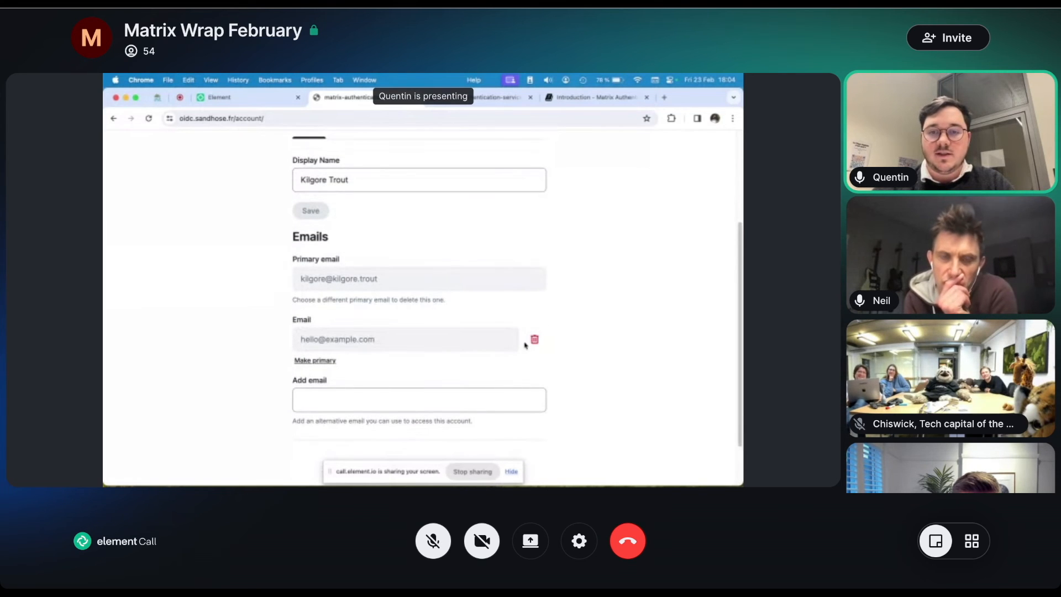
click(418, 179)
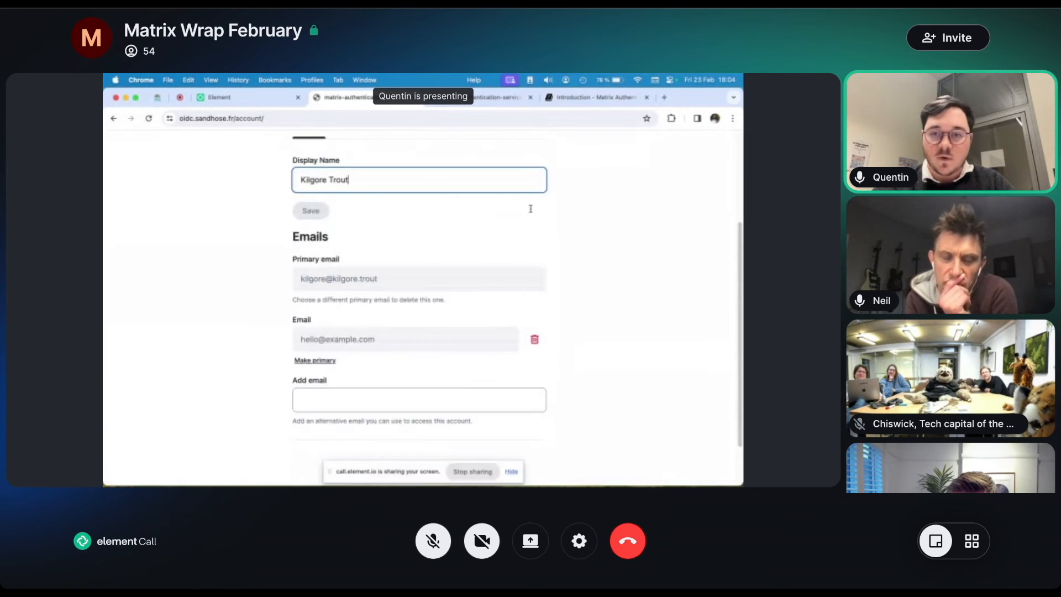
click(533, 339)
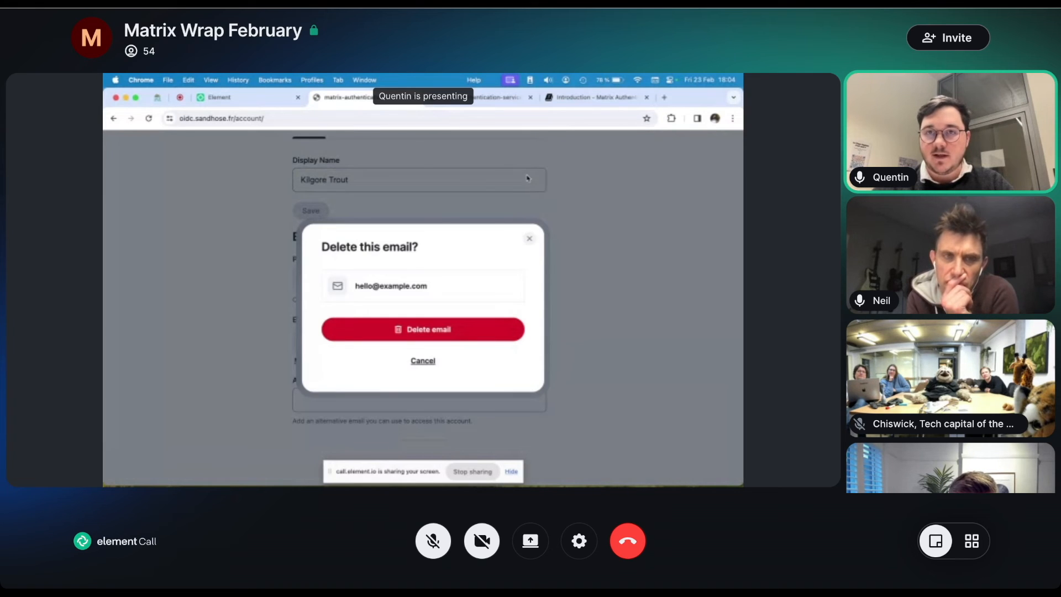
click(422, 360)
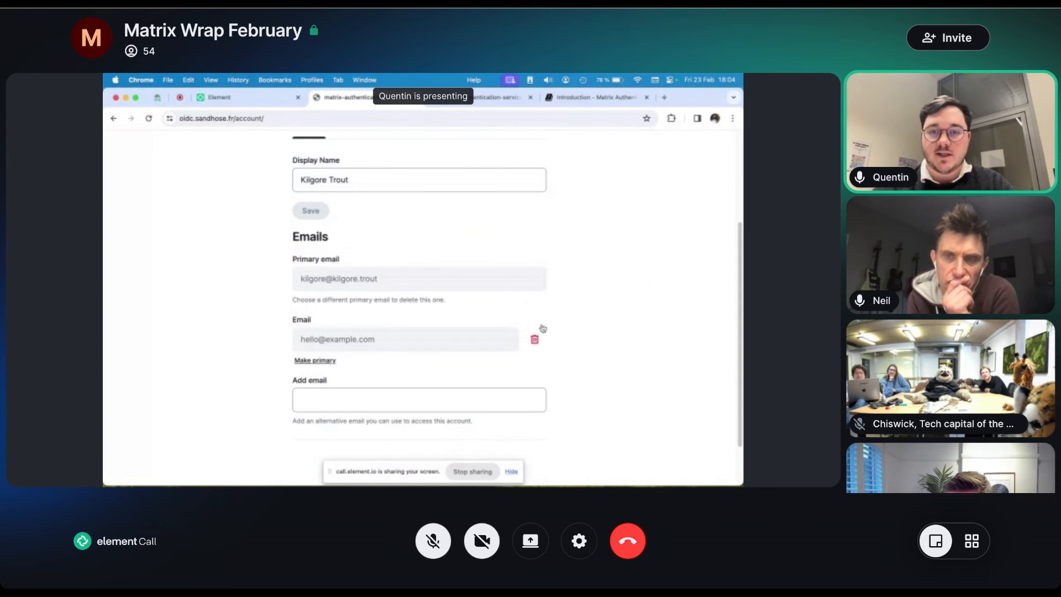
mouse_move(534, 338)
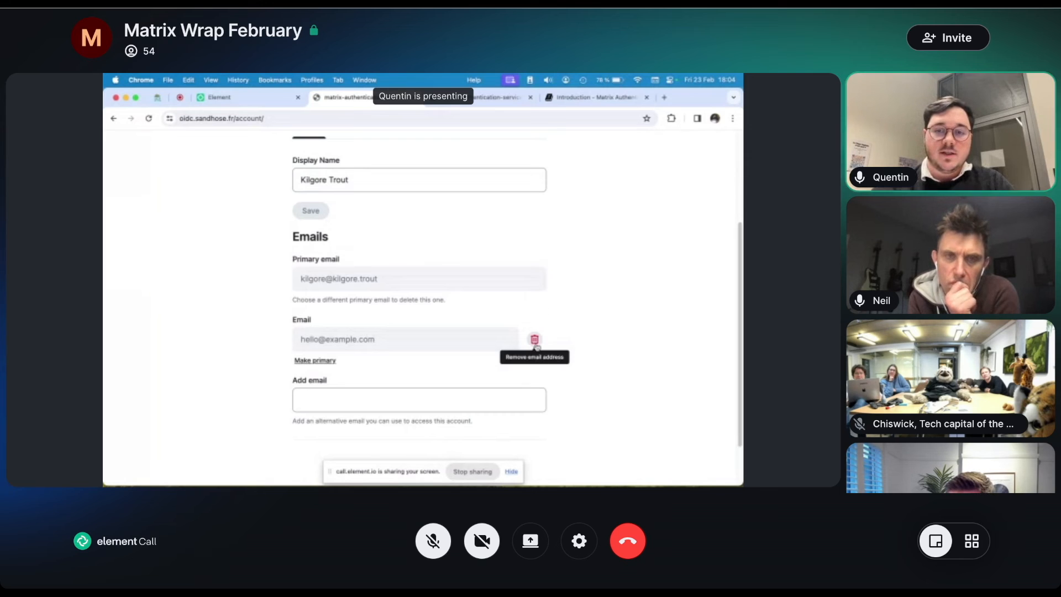
click(534, 339)
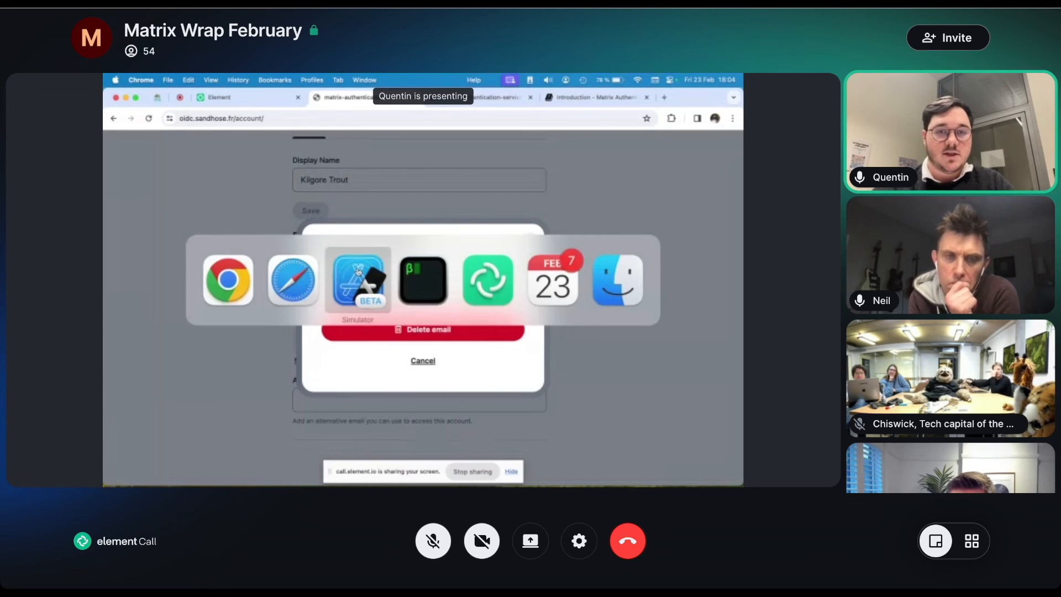
click(358, 281)
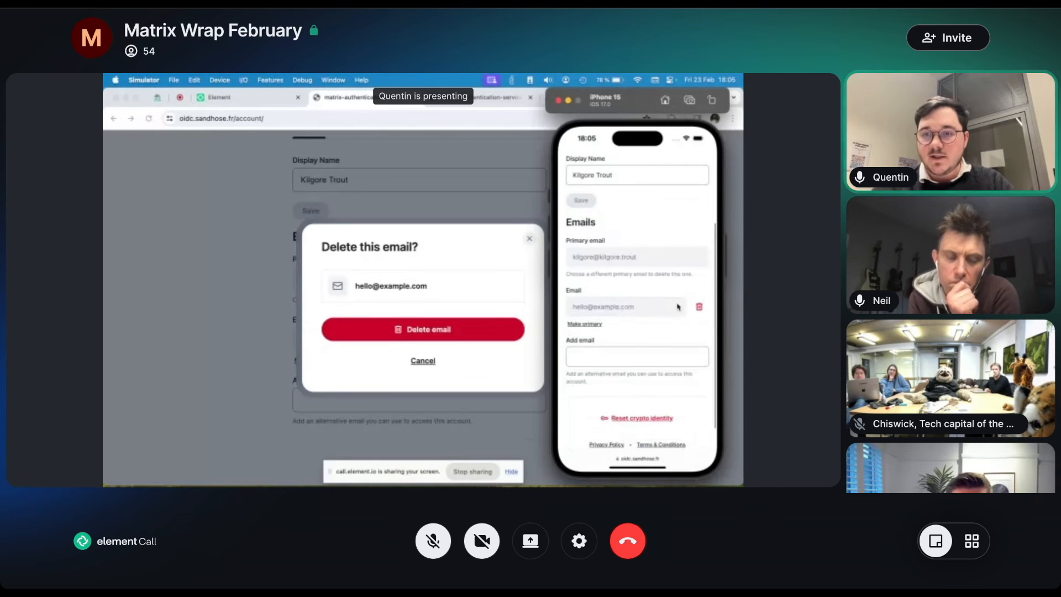
click(699, 307)
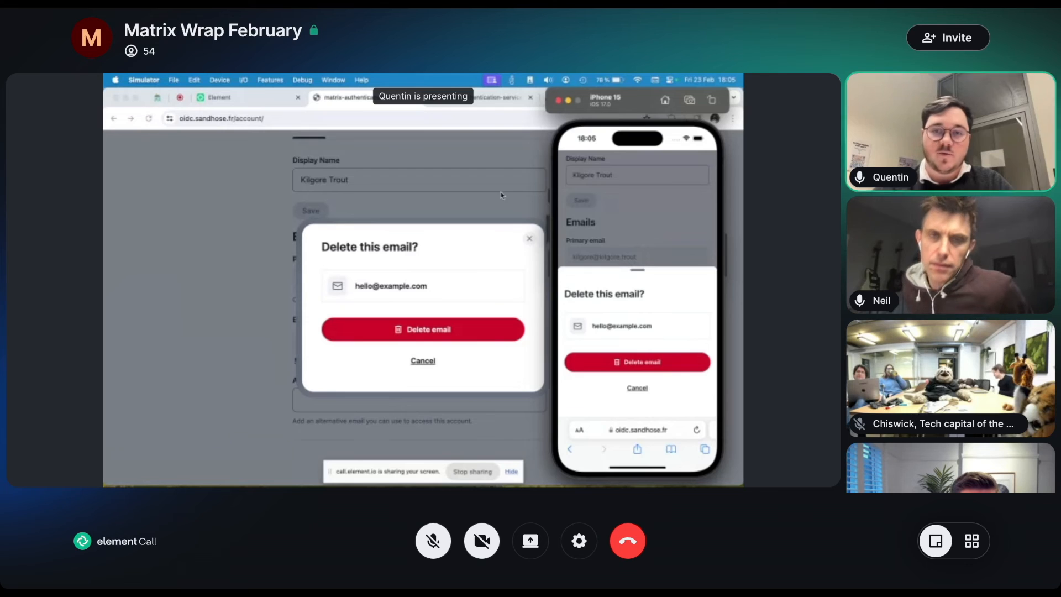
click(422, 360)
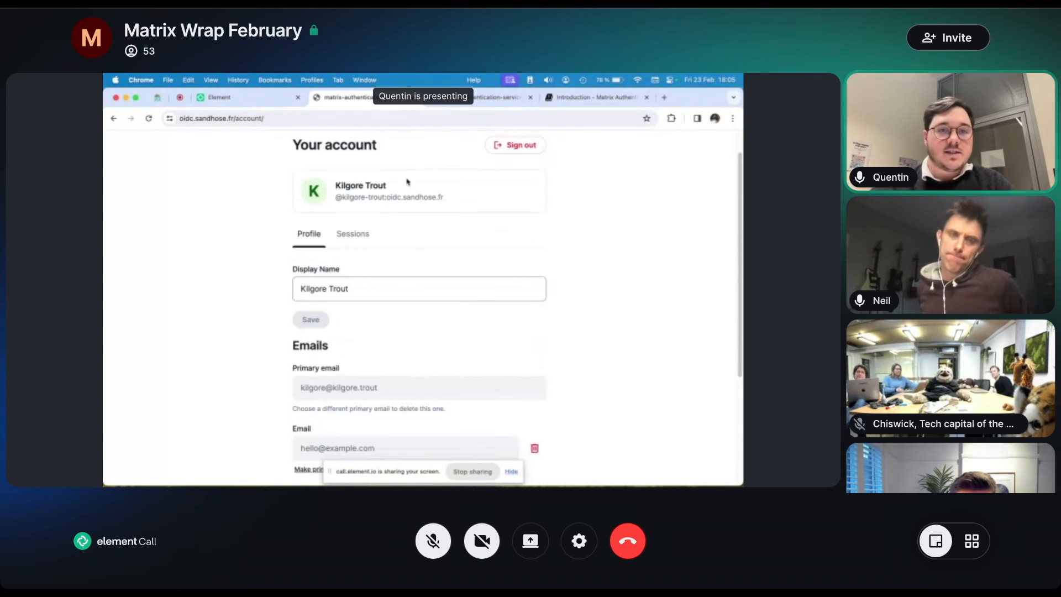
- Sign out the Chrome for macOS session from the account's sessions list
click(352, 233)
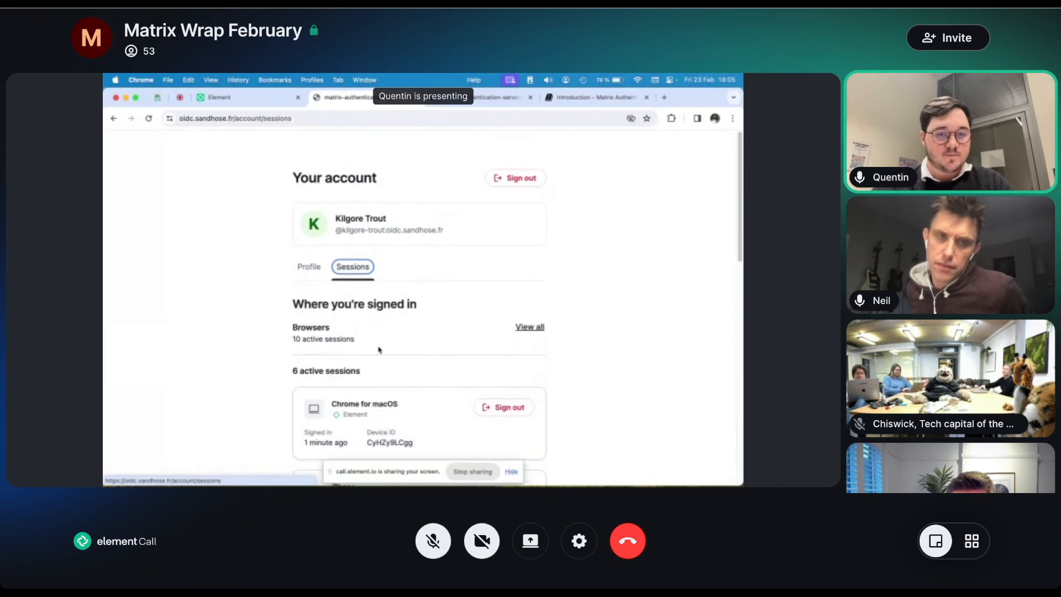
scroll(down, 3)
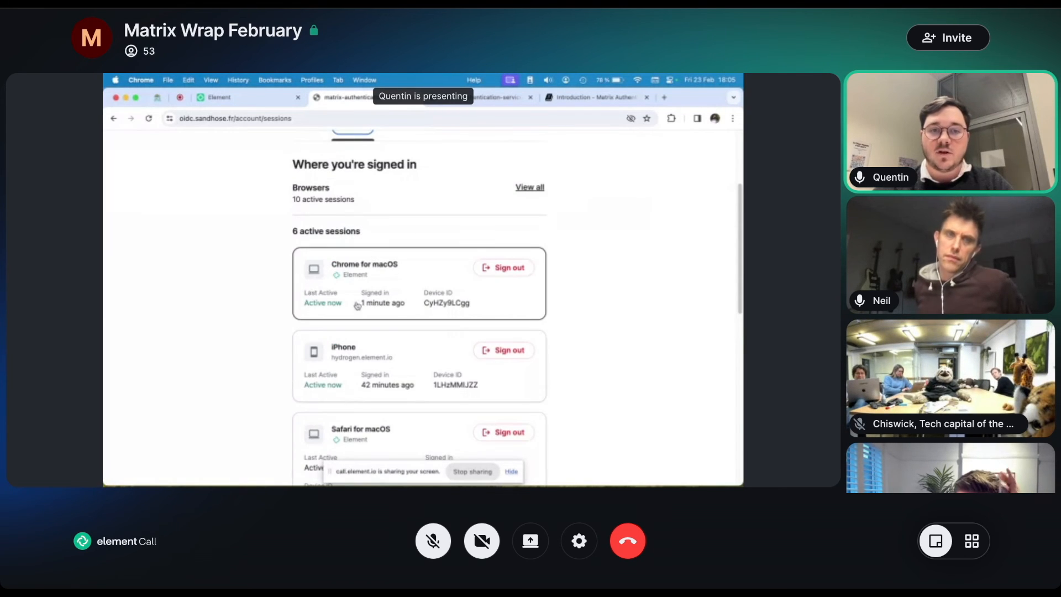
scroll(down, 3)
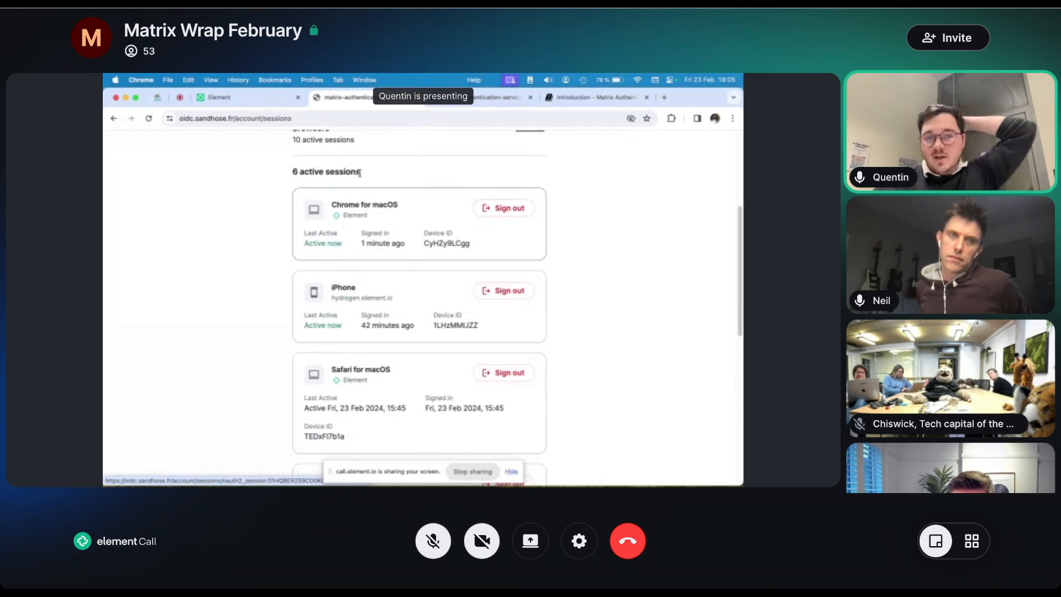
scroll(up, 3)
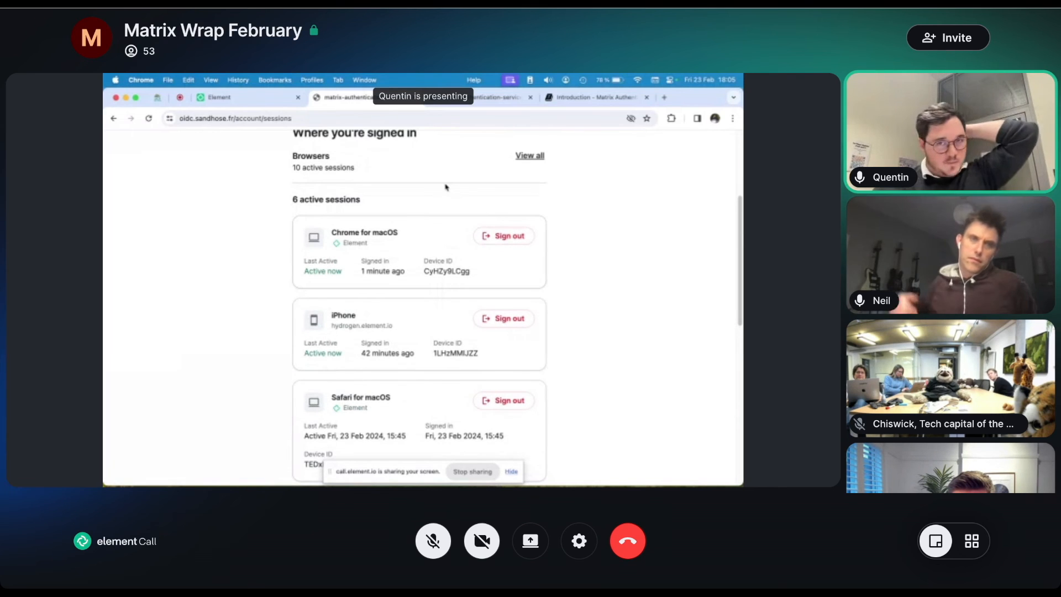
mouse_move(503, 235)
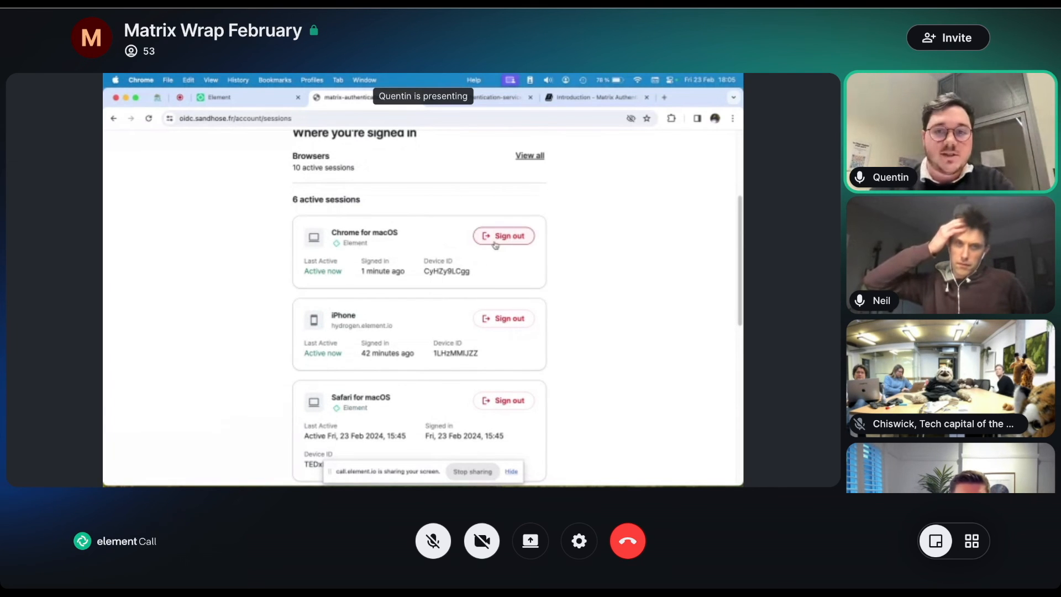
click(505, 236)
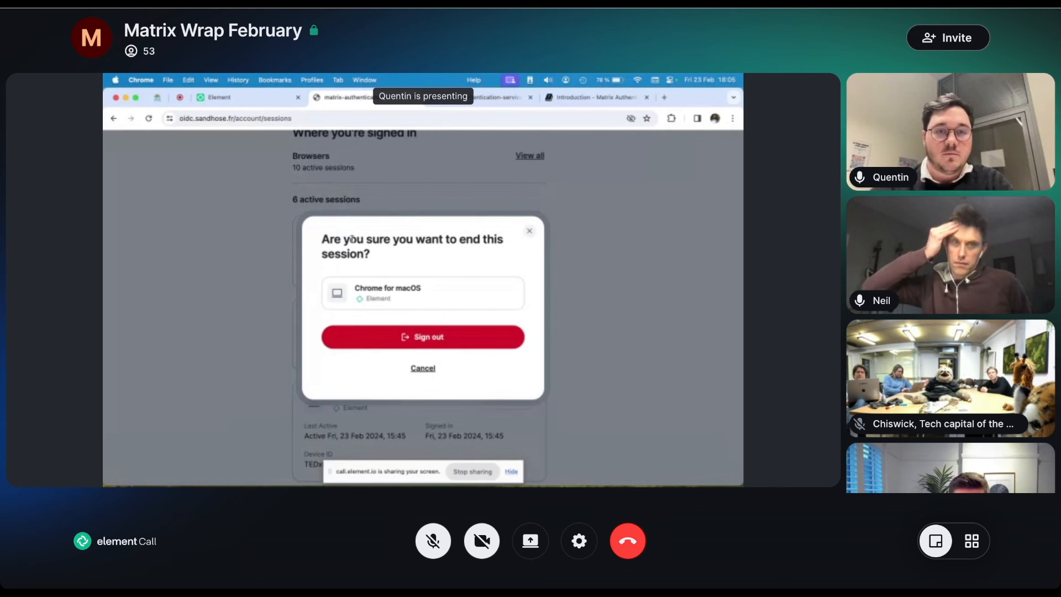
click(423, 367)
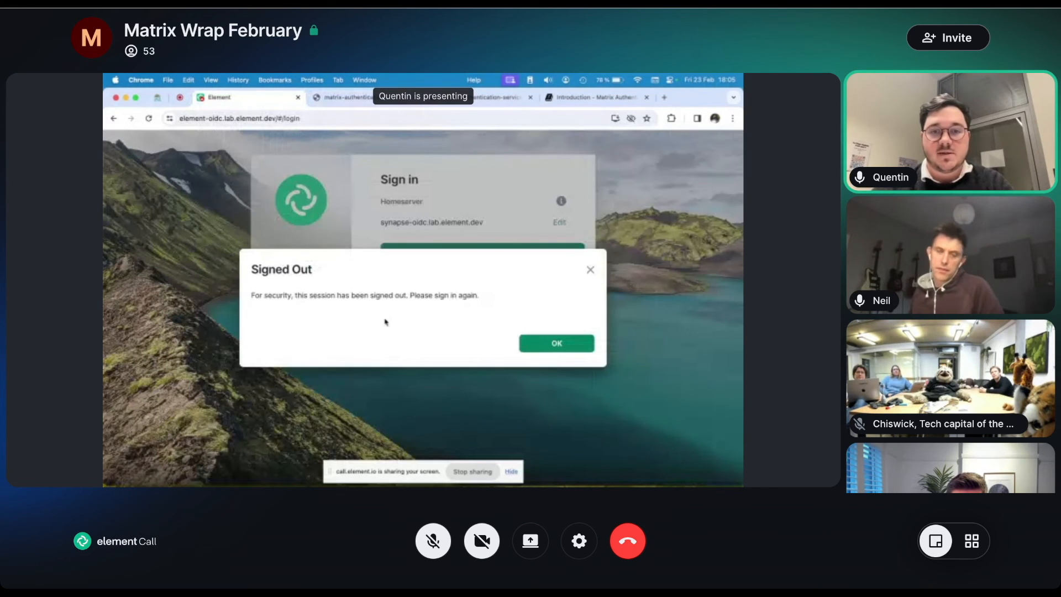
click(555, 343)
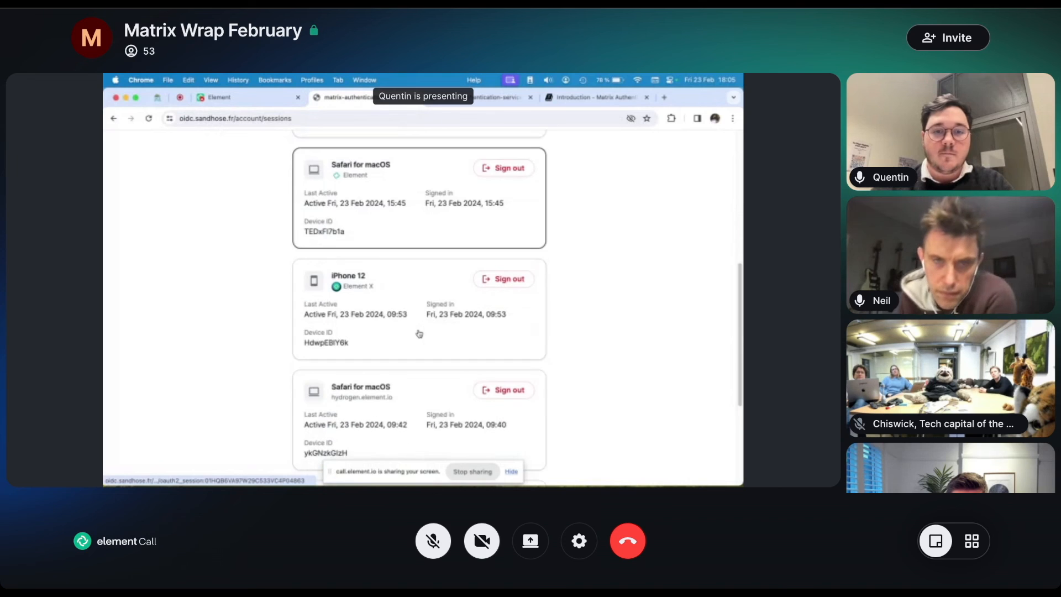
scroll(up, 3)
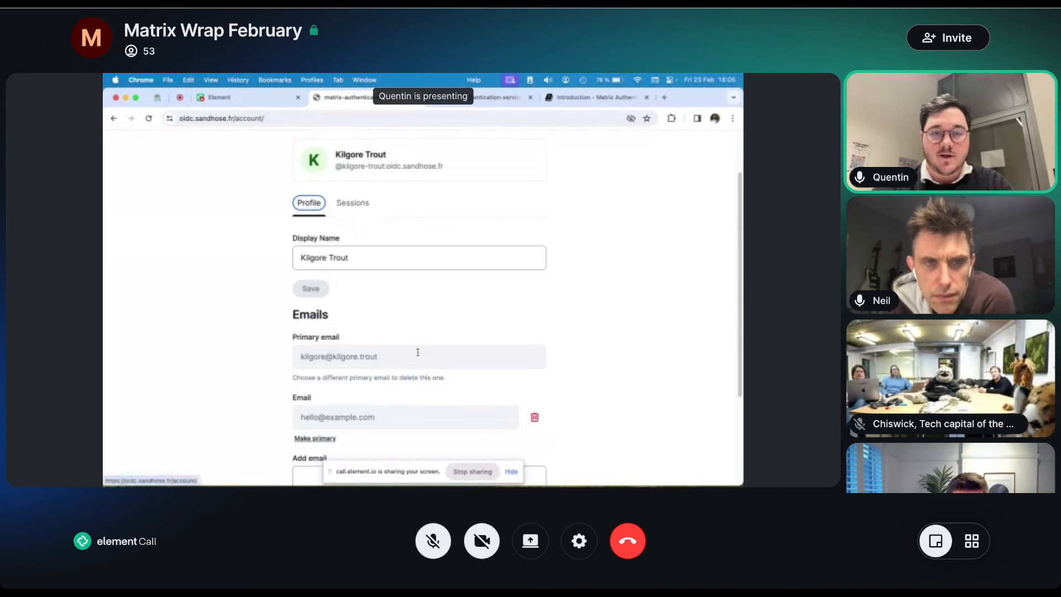
- Spotlight the Chiswick room's video on the main stage after sharing ends
scroll(up, 3)
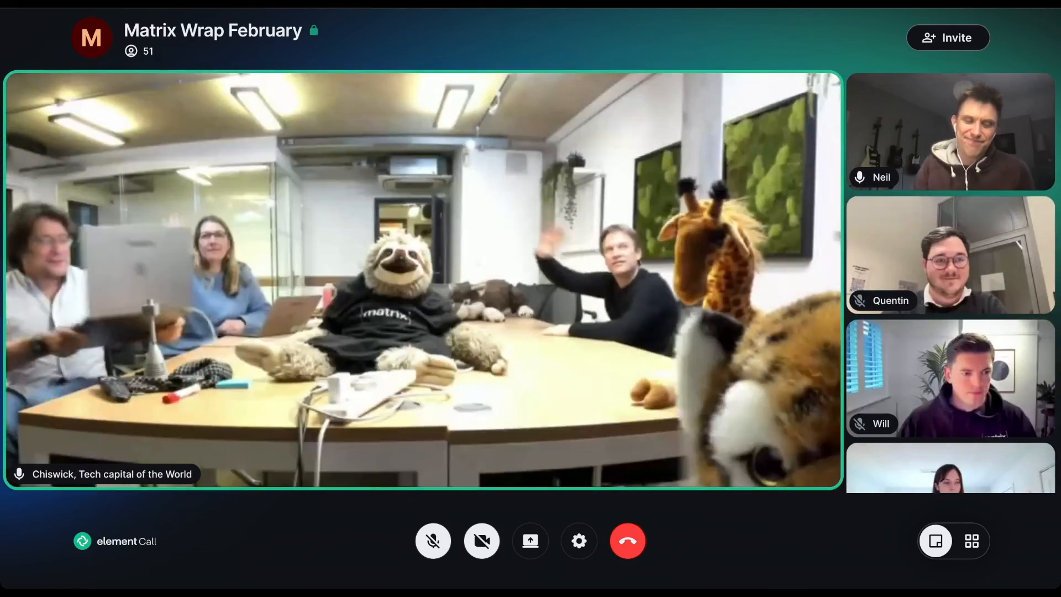
click(935, 540)
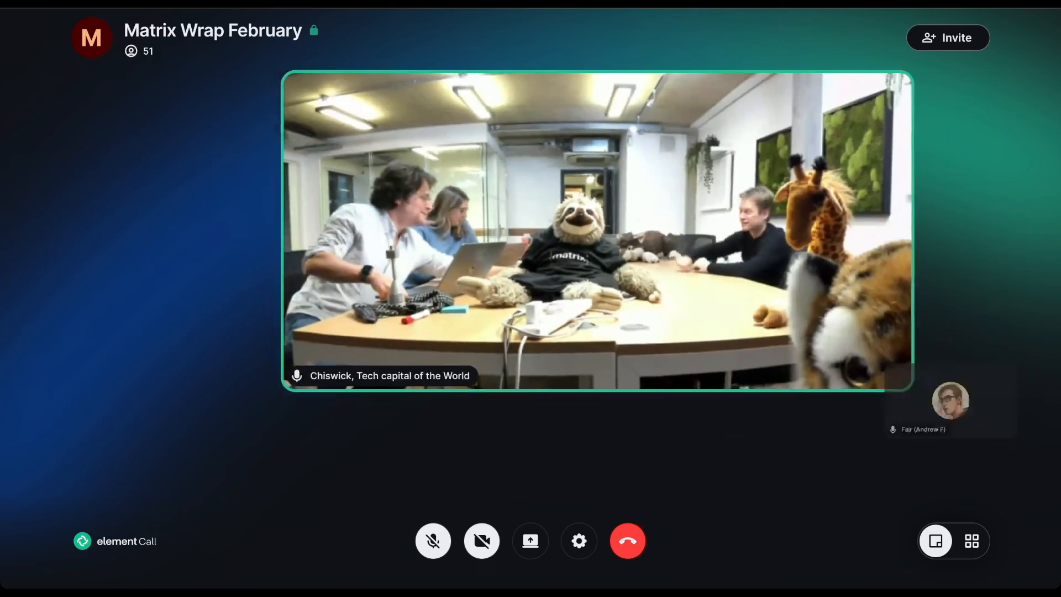